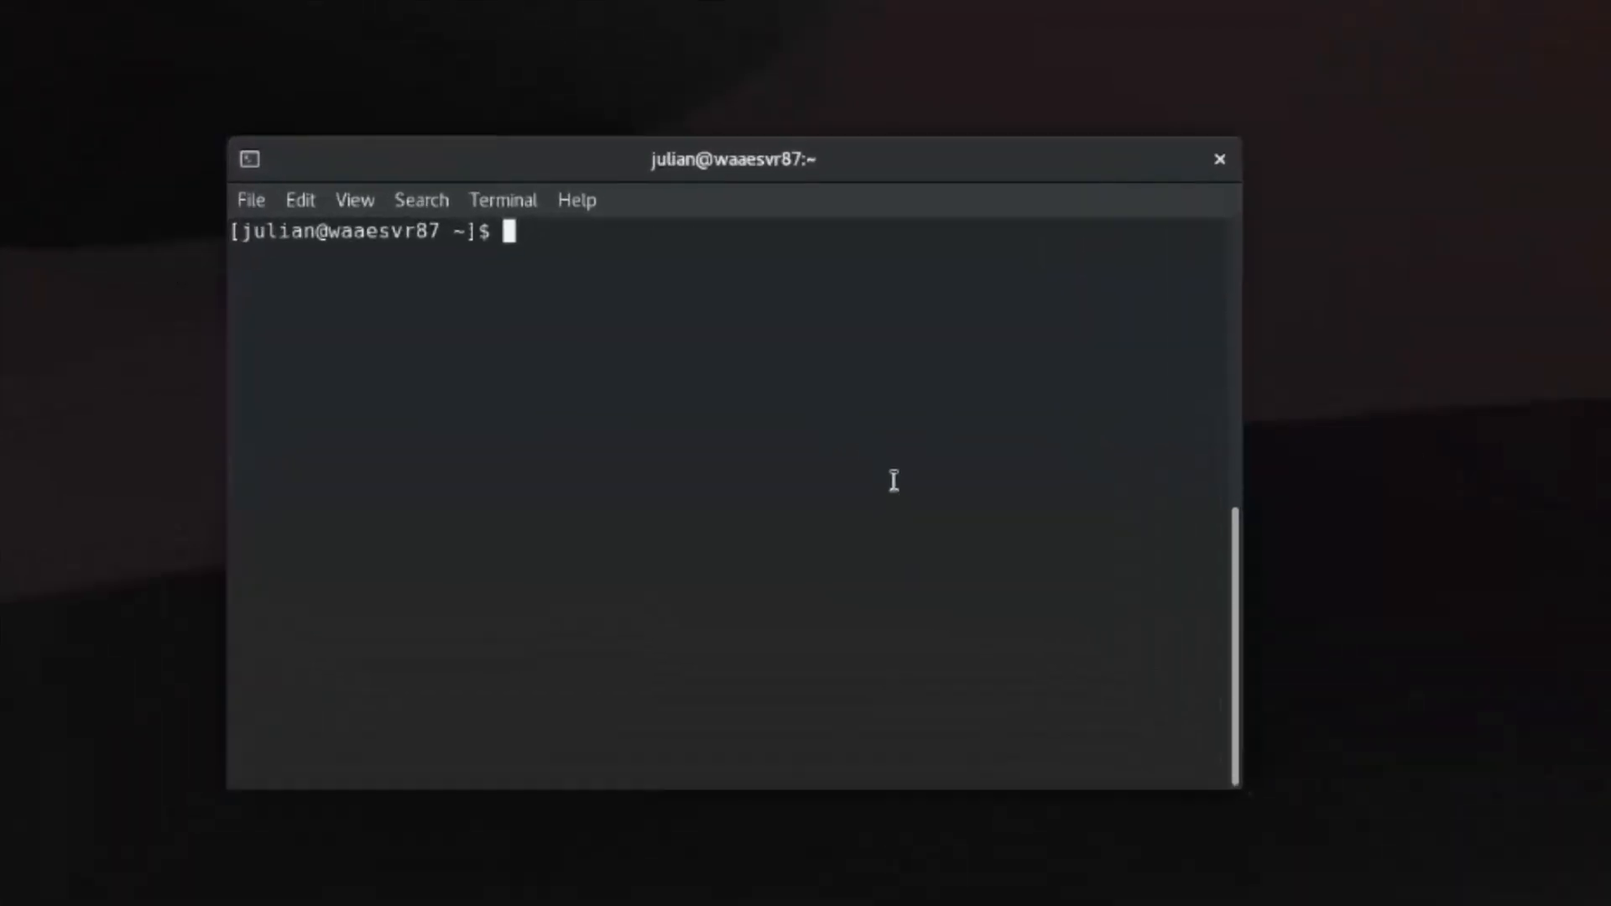
Step: In jil, define CMD job TEST.ECHO.UNX.01.CD with owner waadm on machine orasvr19
type("j")
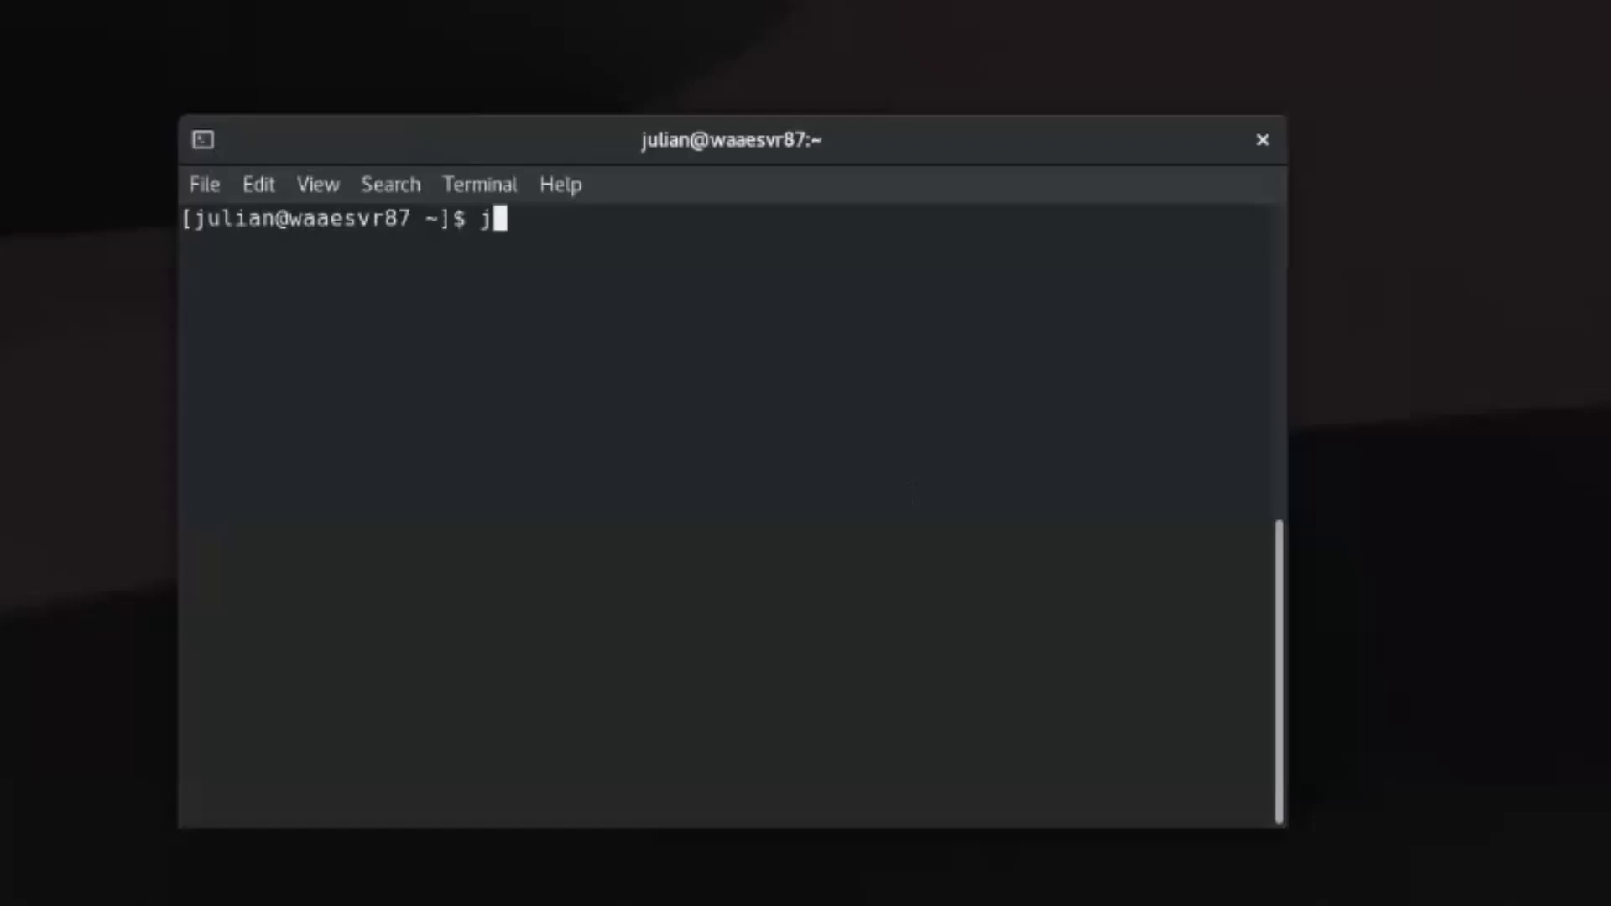
type("il")
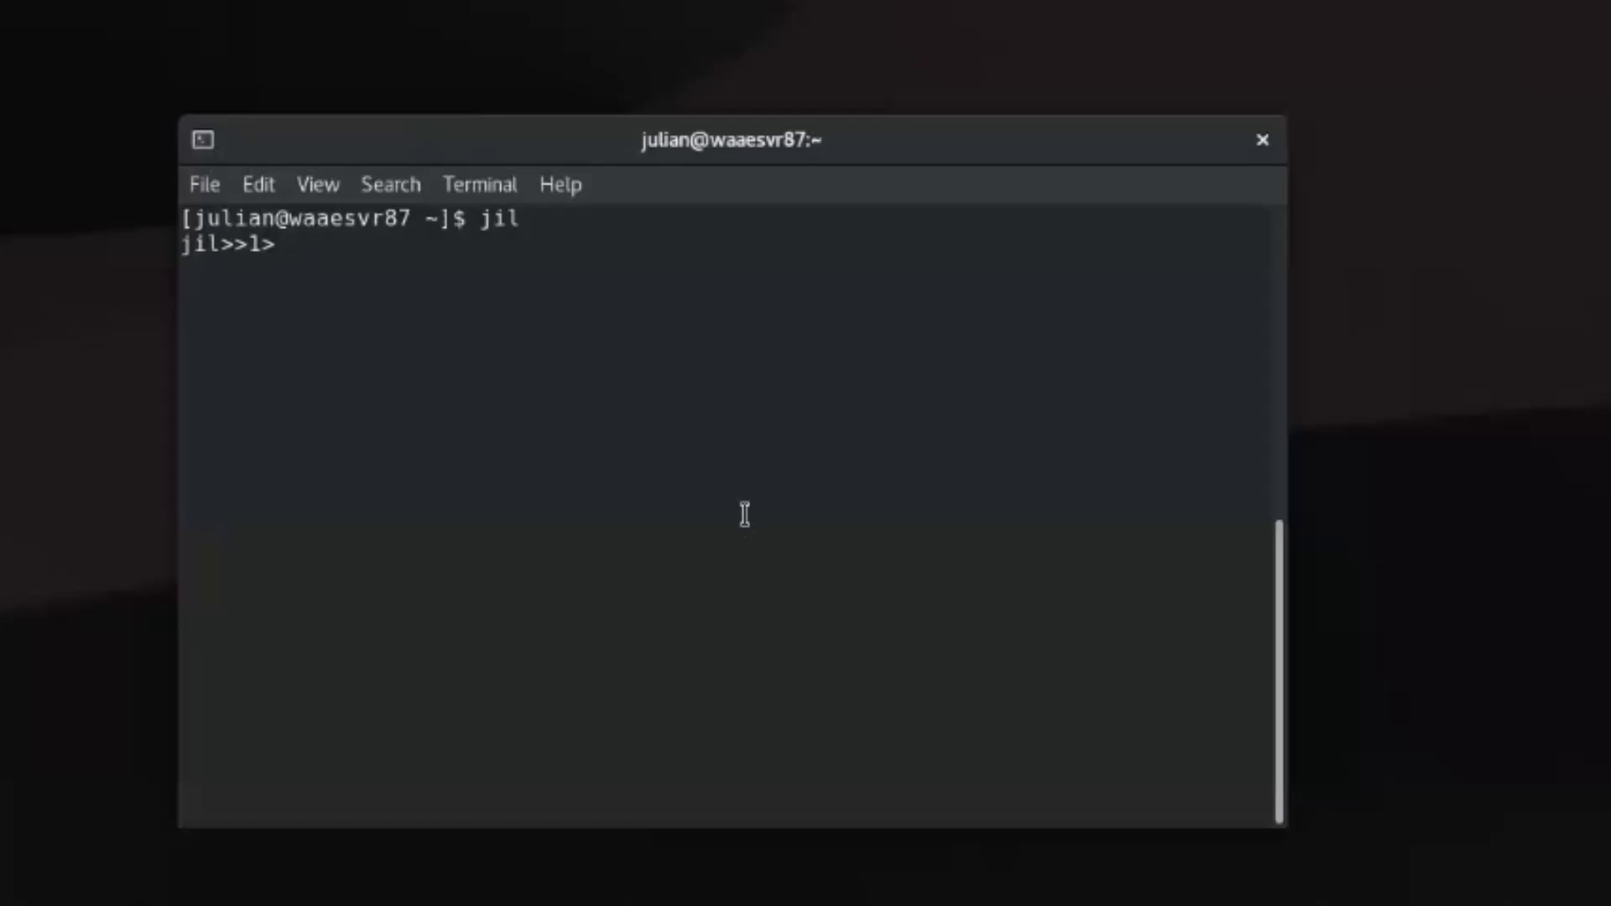
type("insert_job: TEST.ECHO.UNX.01.CD")
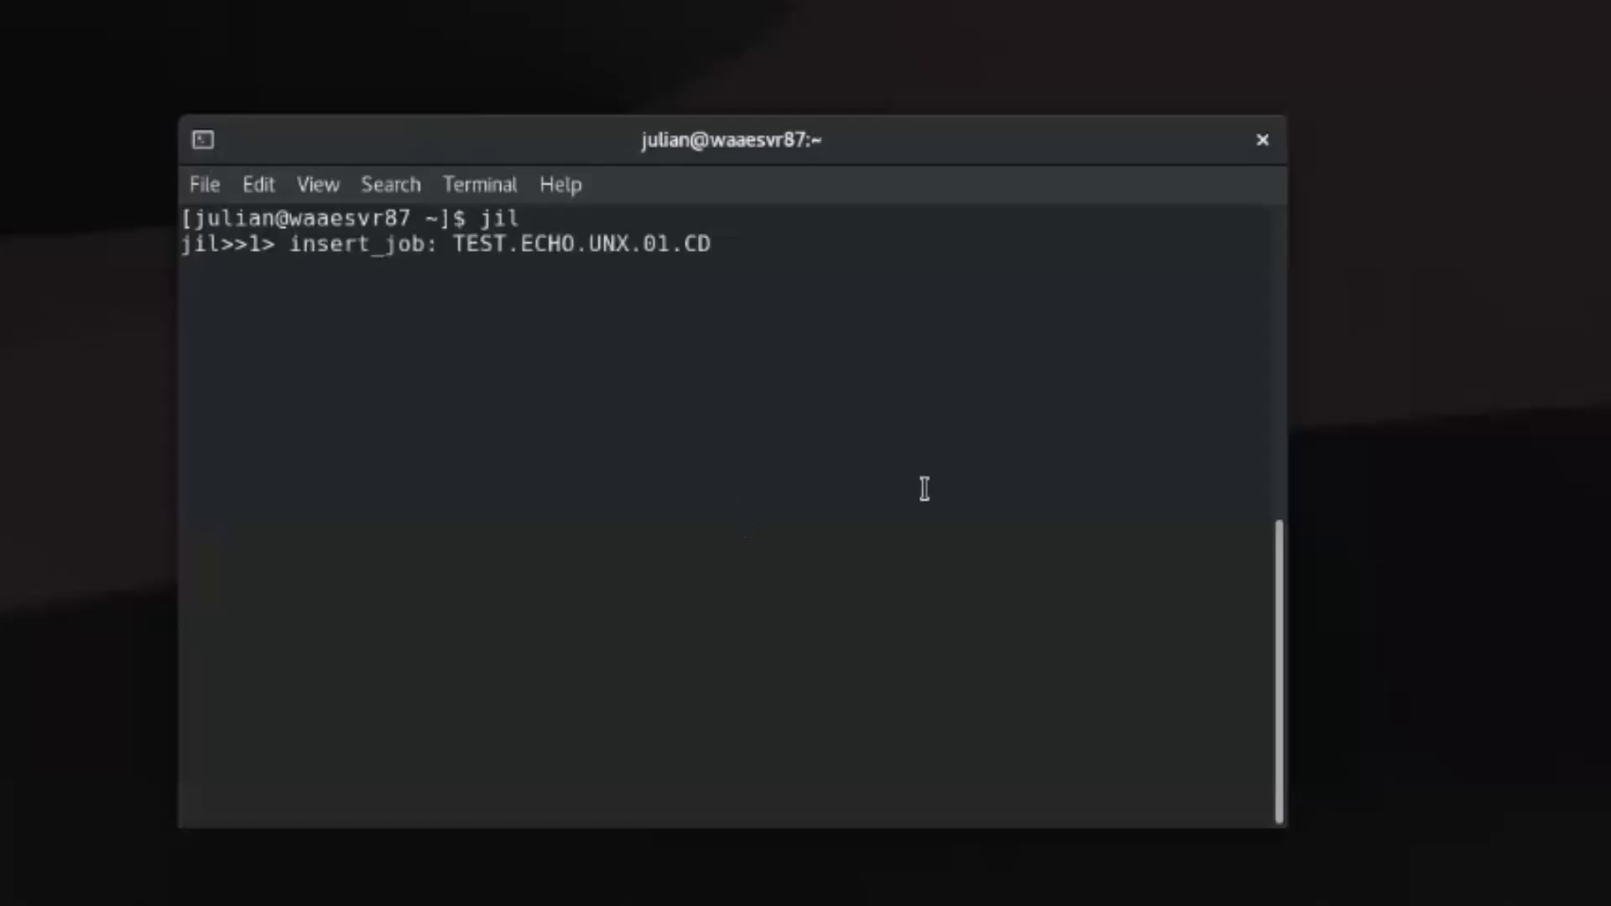
type("job_type: CMD")
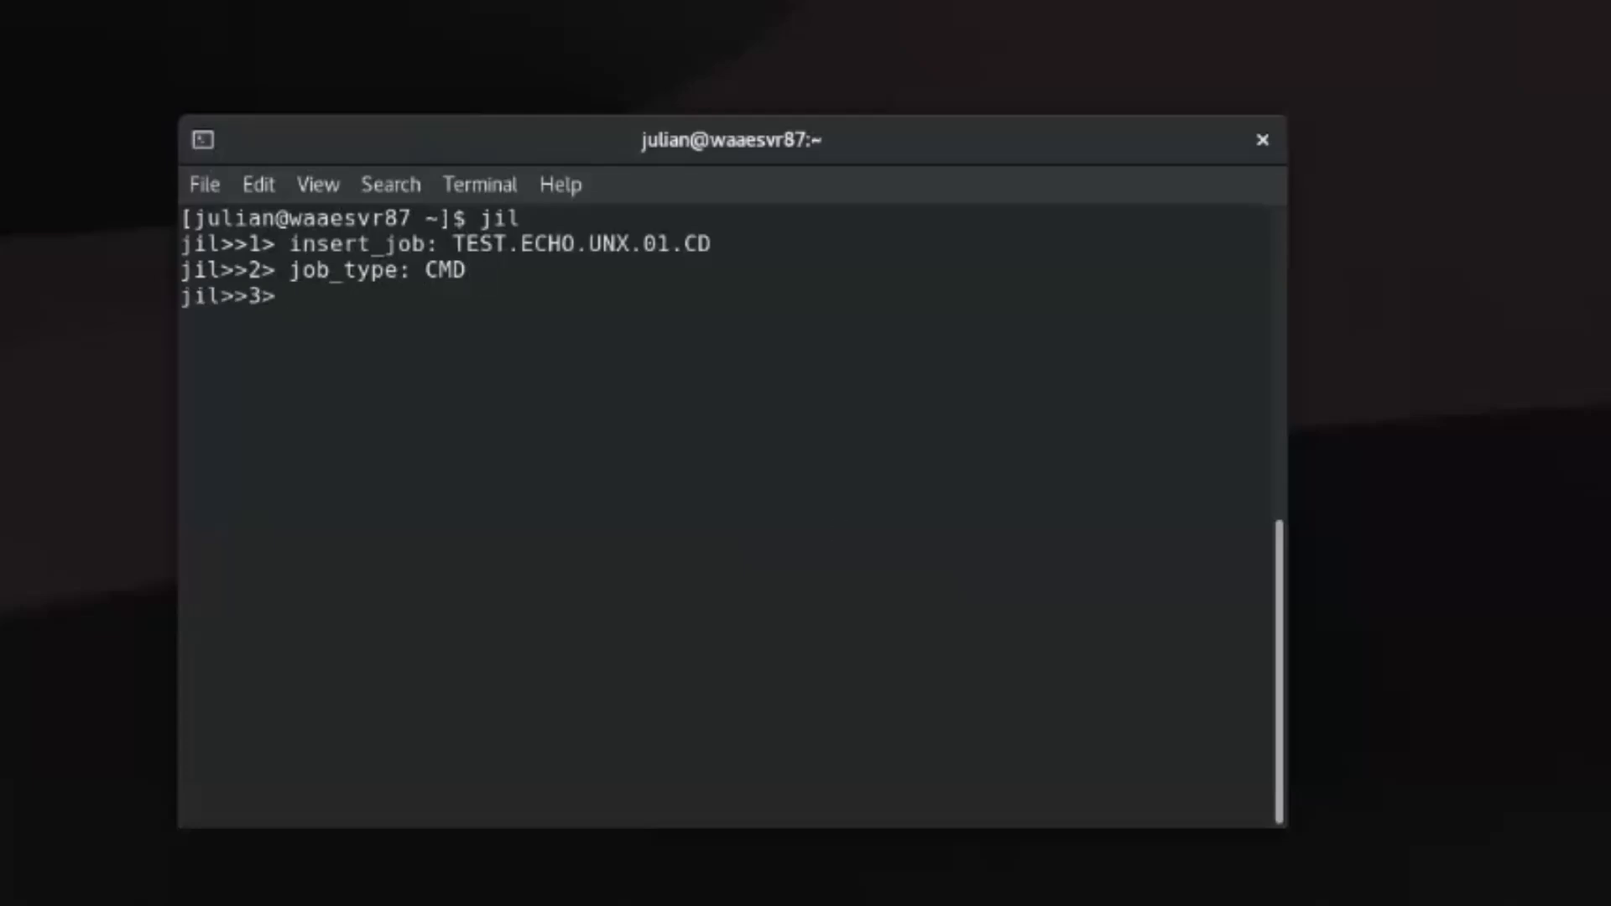
type("owner: waadm")
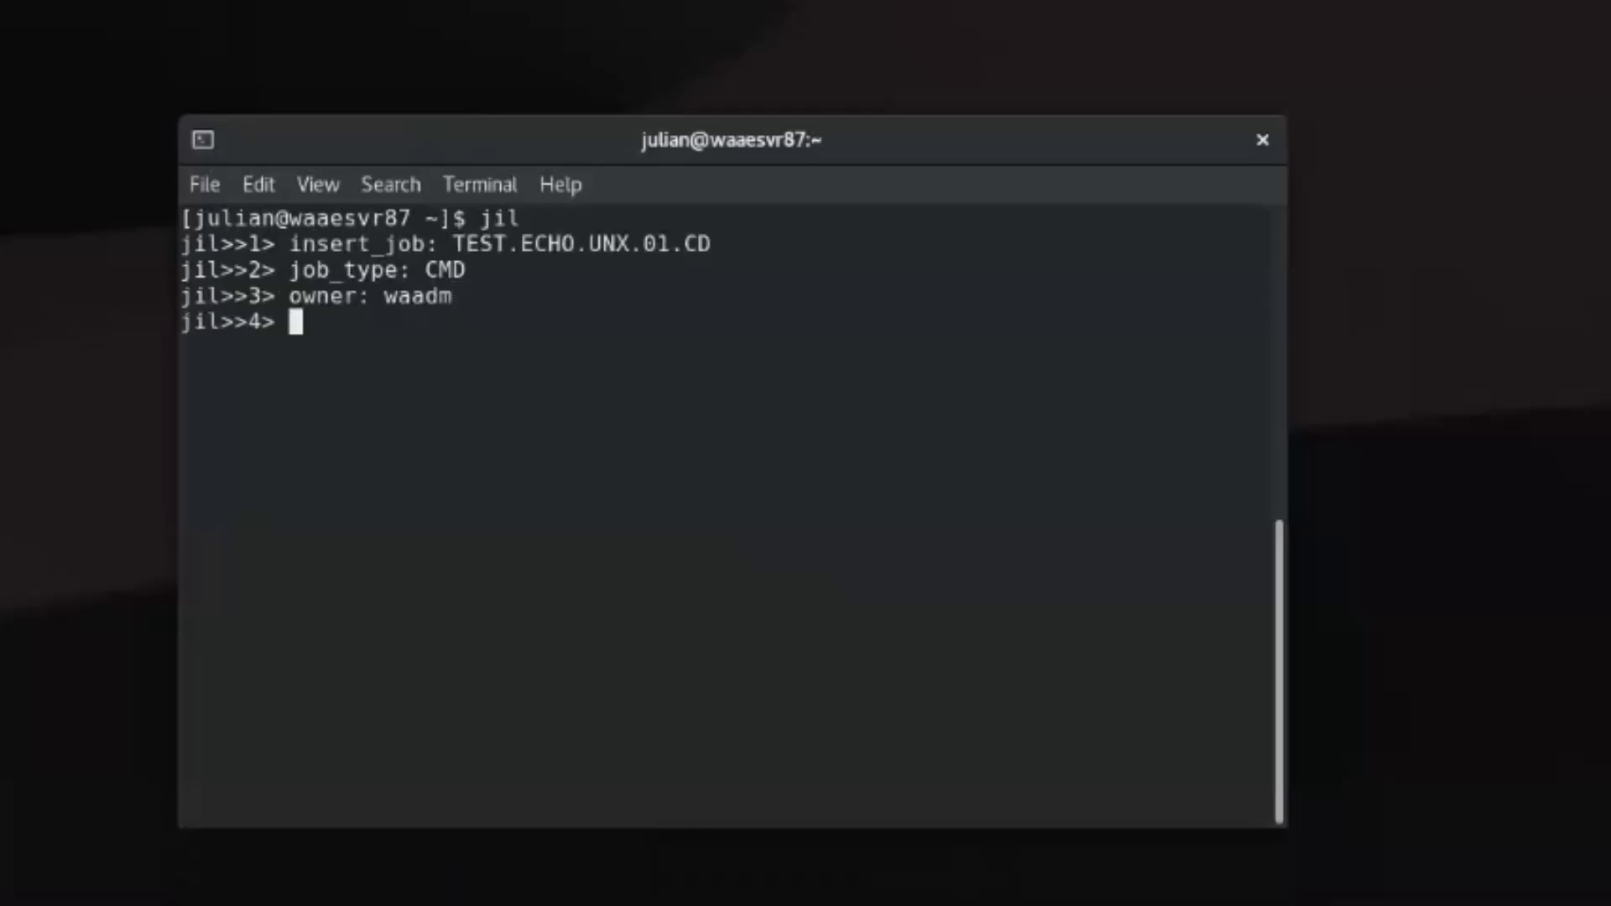
type("machine: orasvr19")
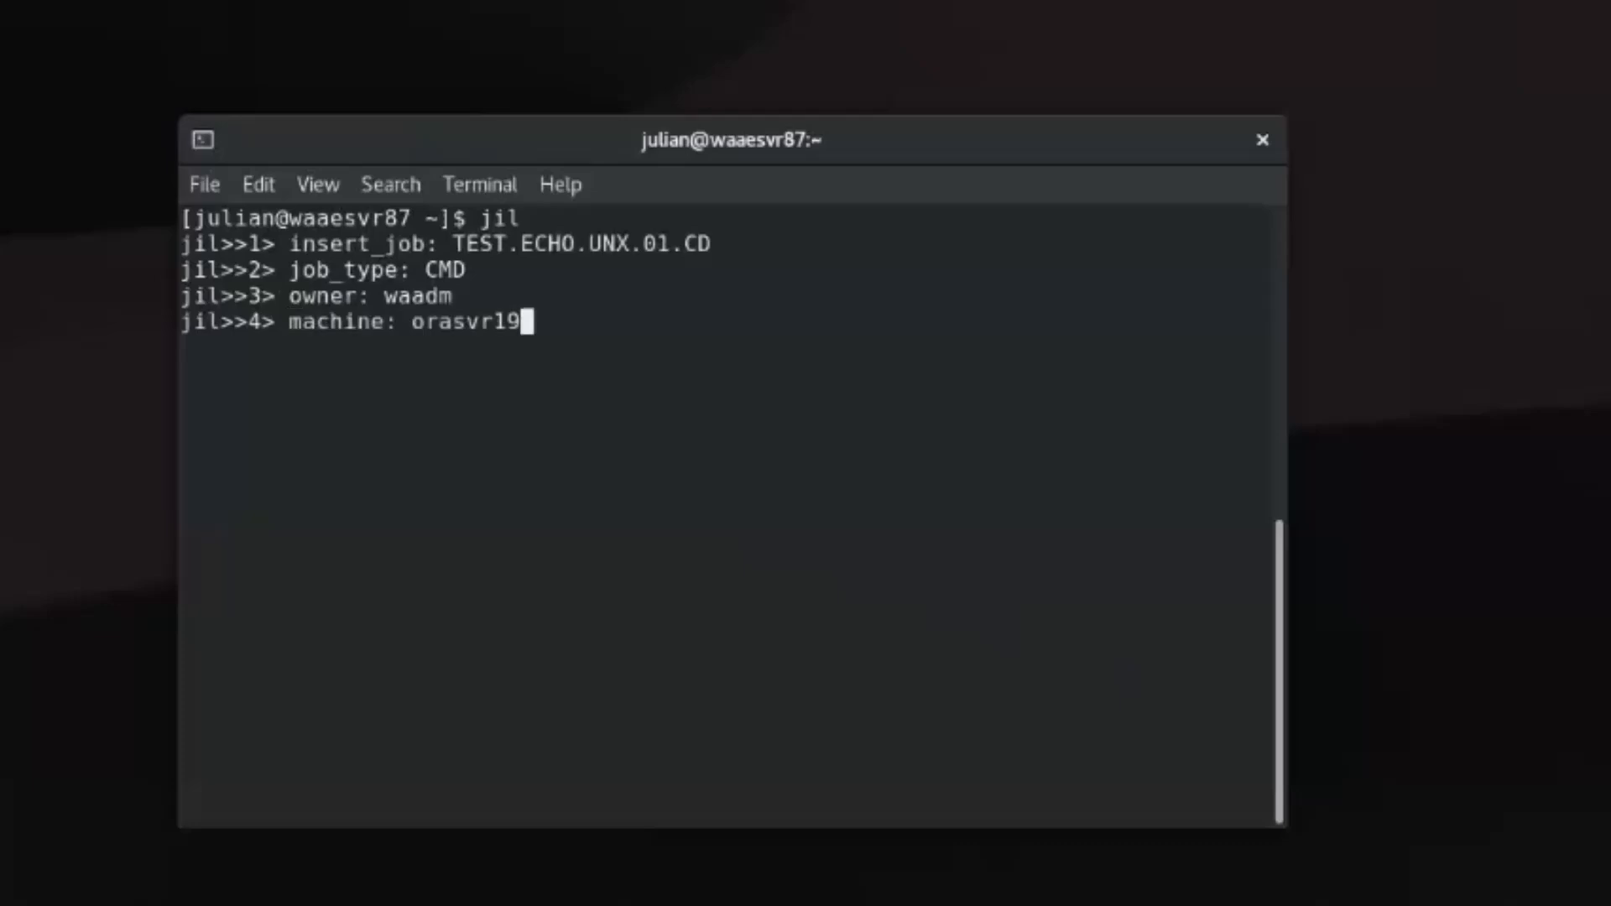
key("enter")
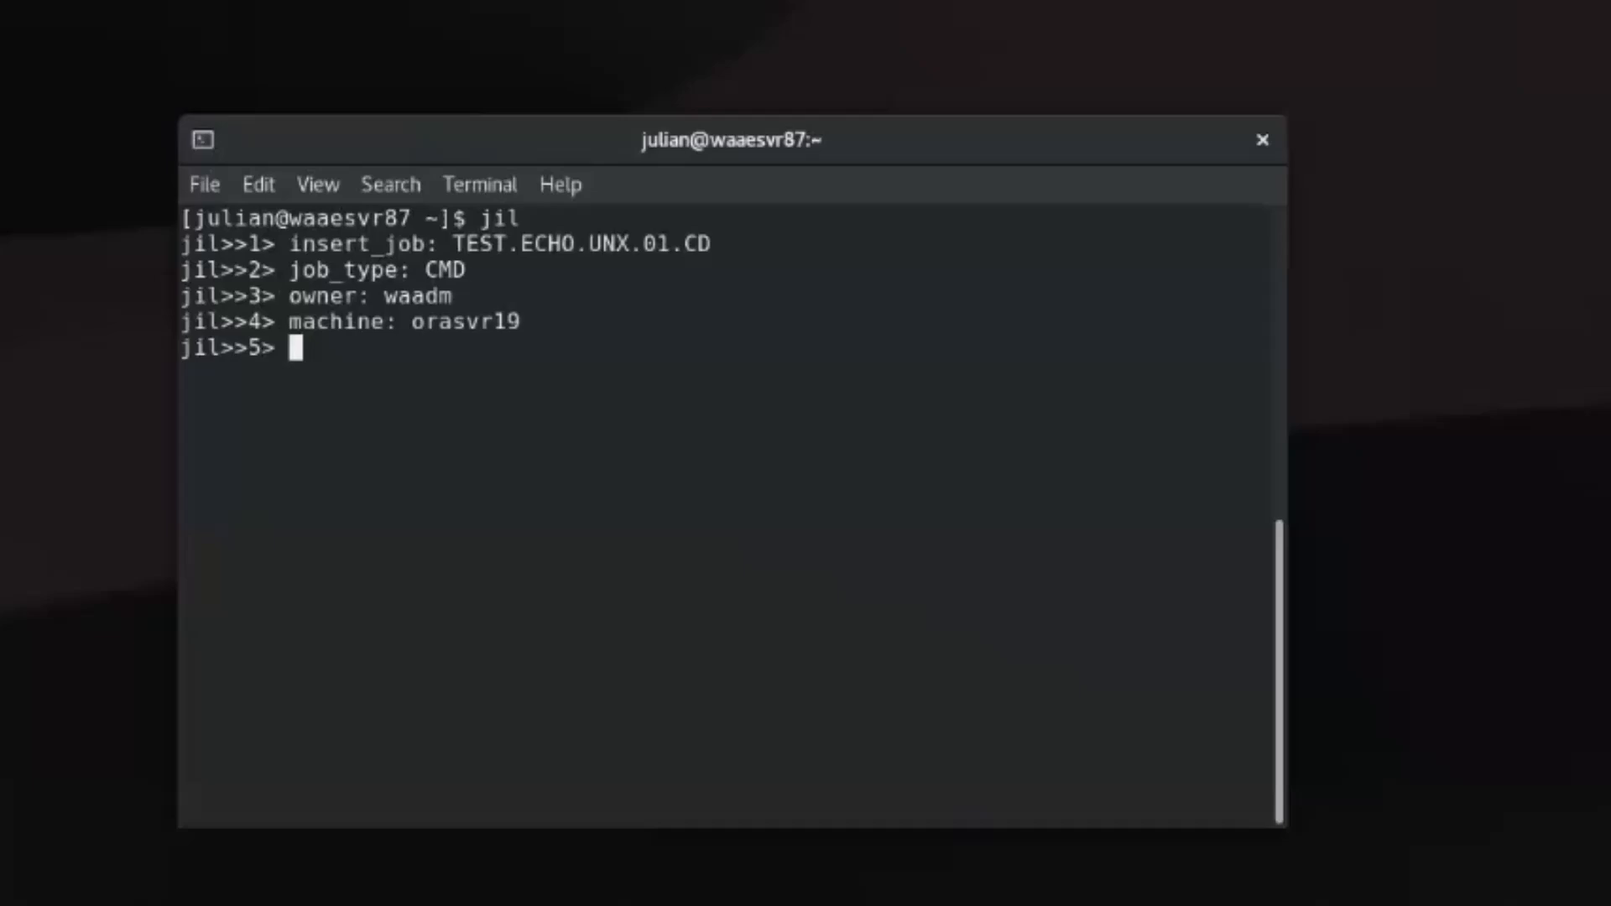
Step: Set command echo 'Simple Job Creation' with /tmp/$AUTO_JOB_NAME.out and .err files, then exit jil
type("command: echo 'Simple Job Creation'")
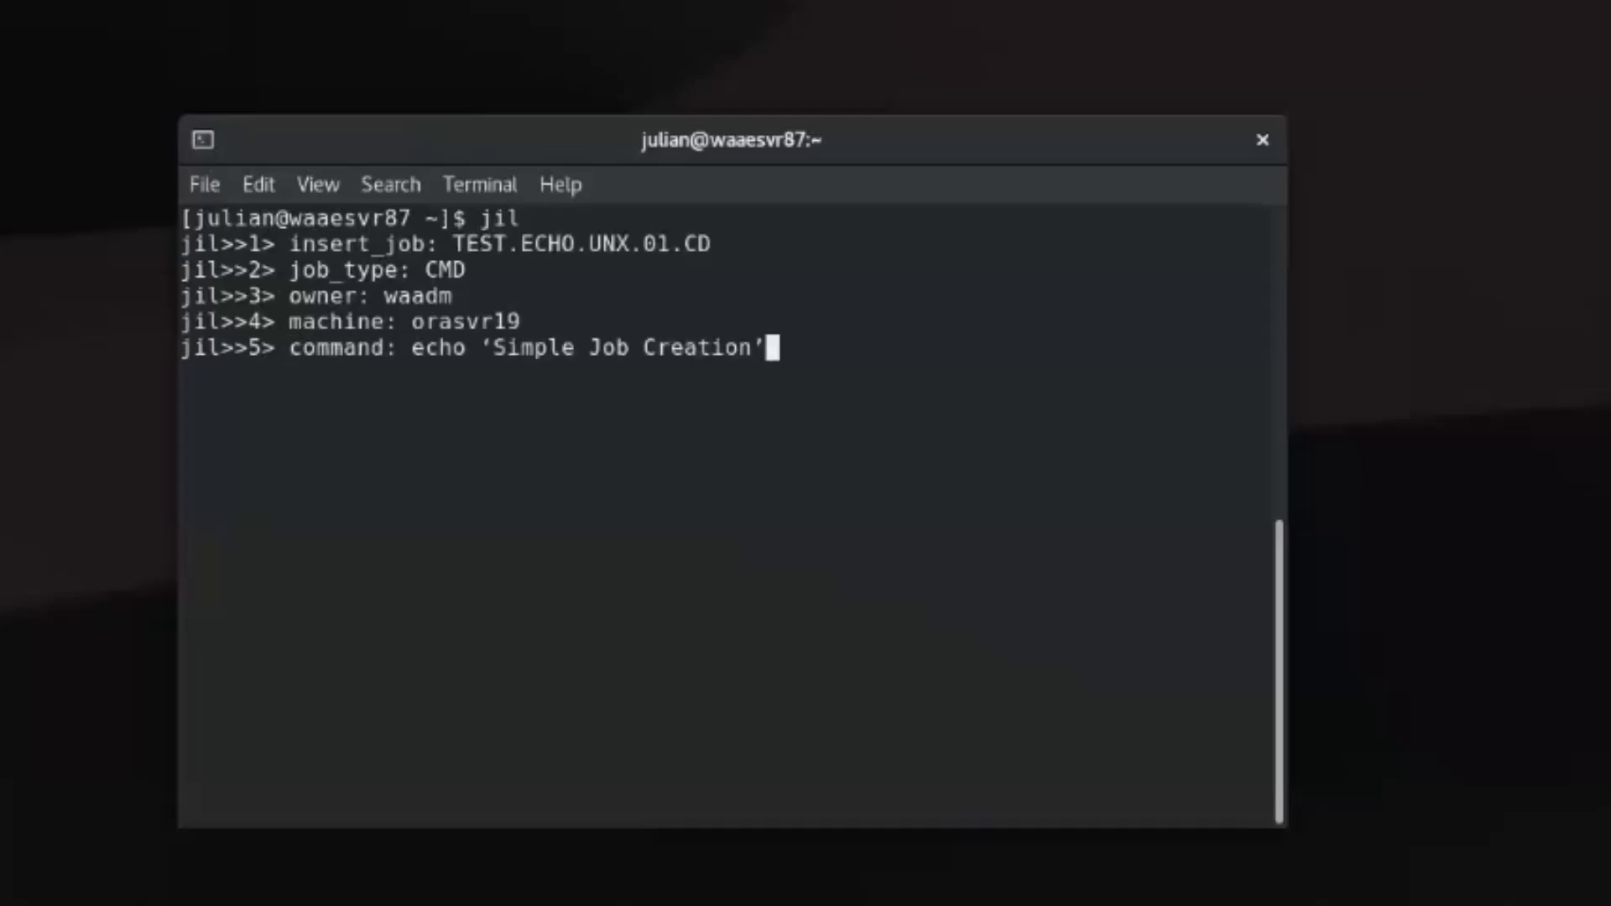
type("std_out_file: /tmp/$AUTO_JOB_NAME.out")
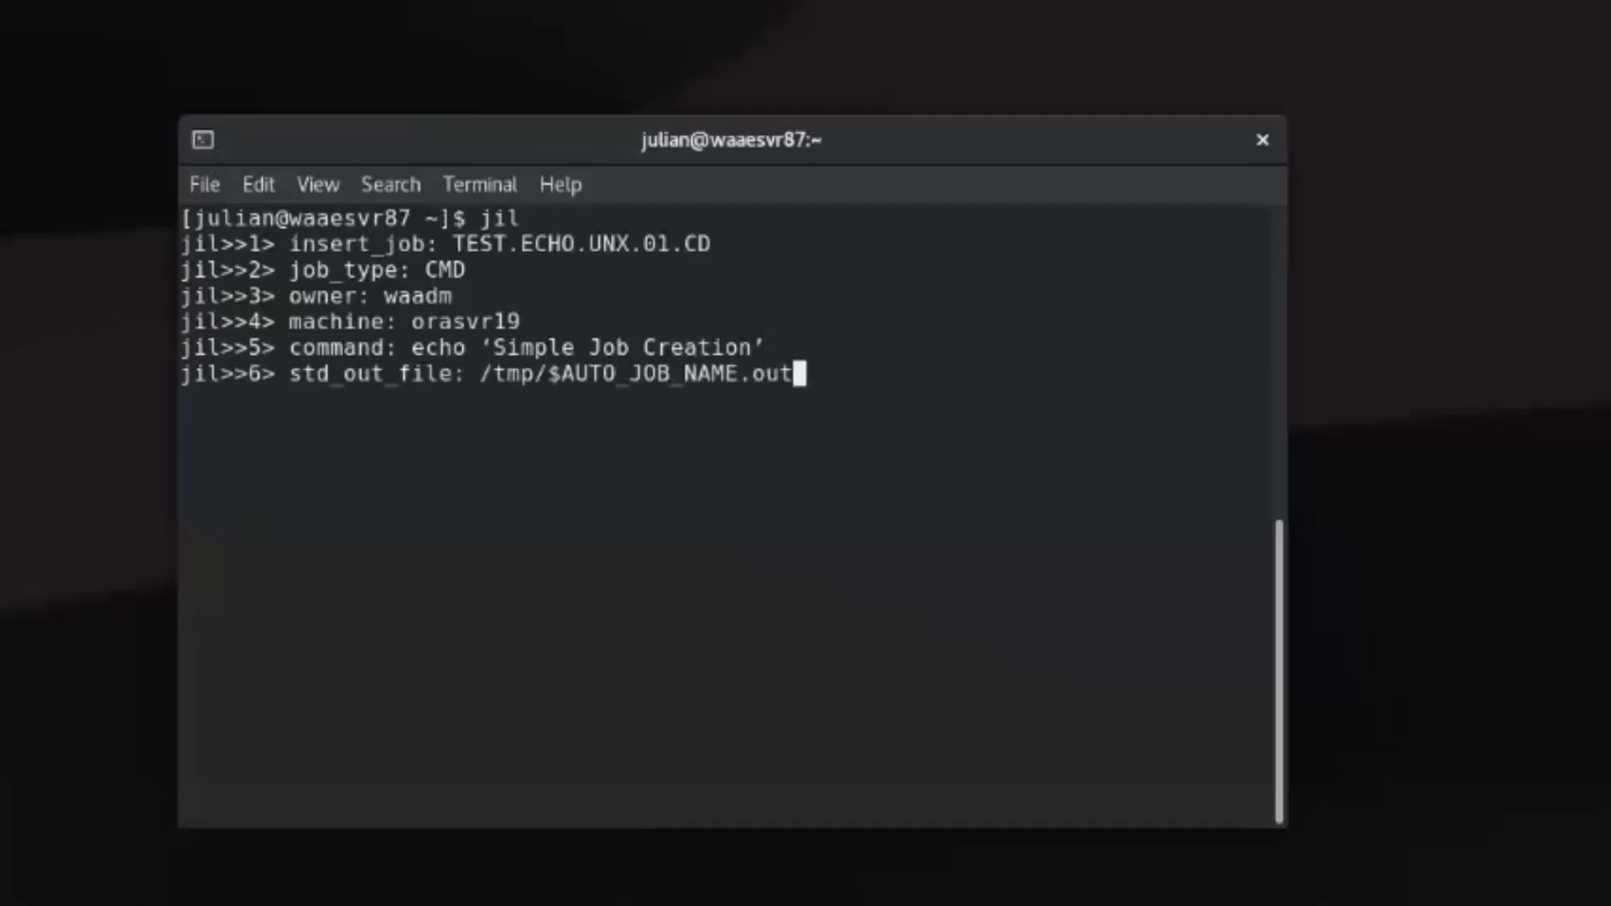
type("std_err_file: /tmp/$AUTO_JOB_NAME.err")
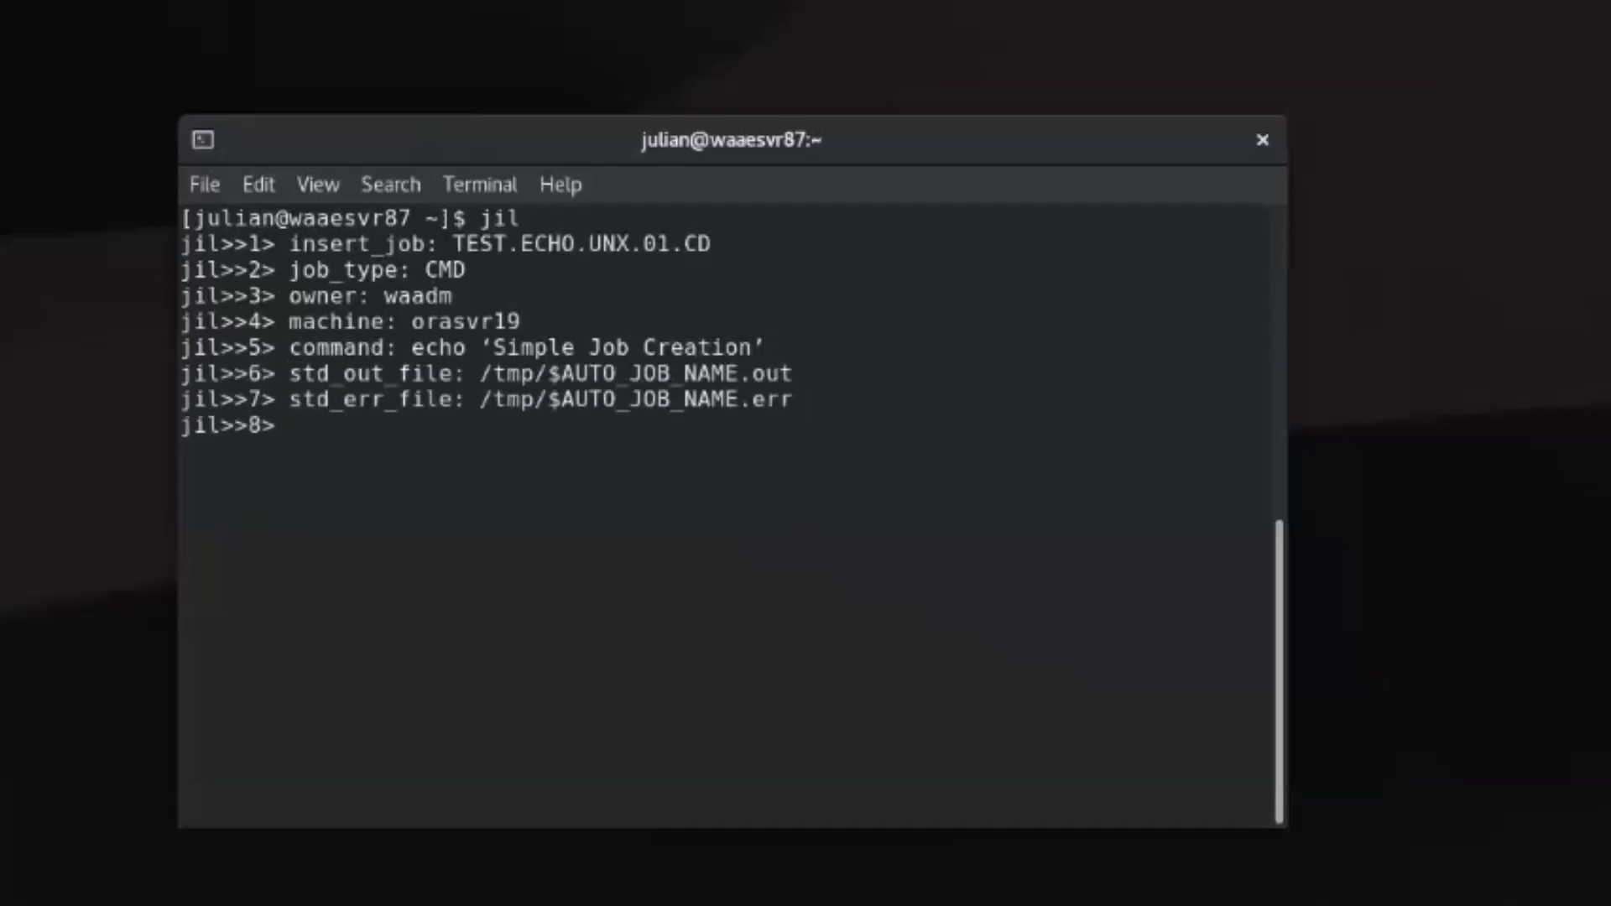
type("exi")
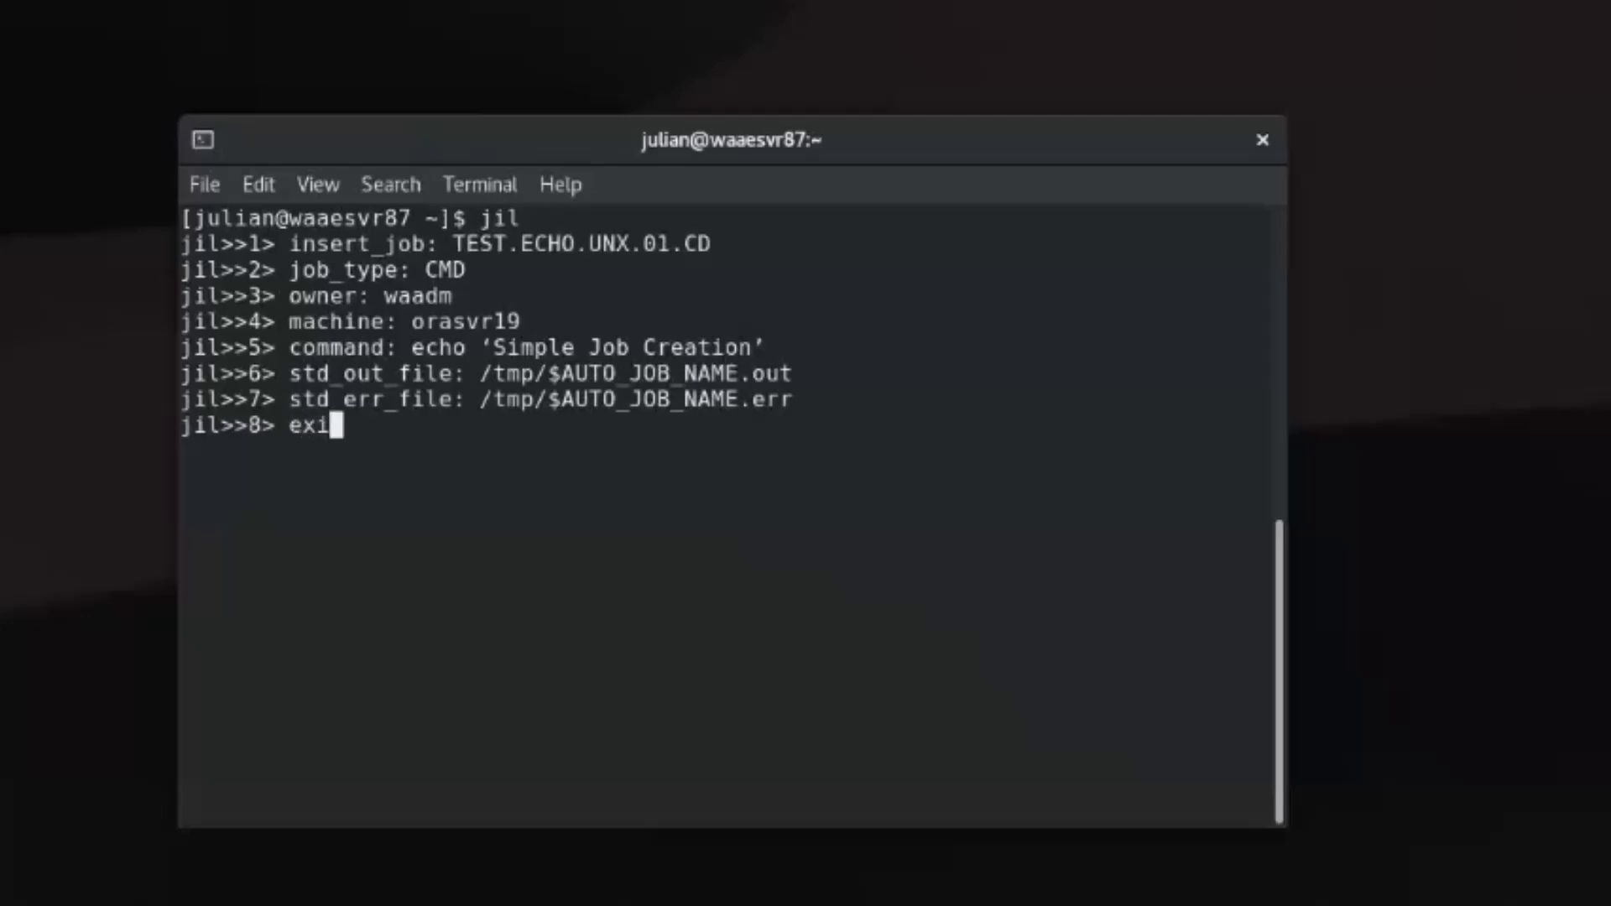
type("t")
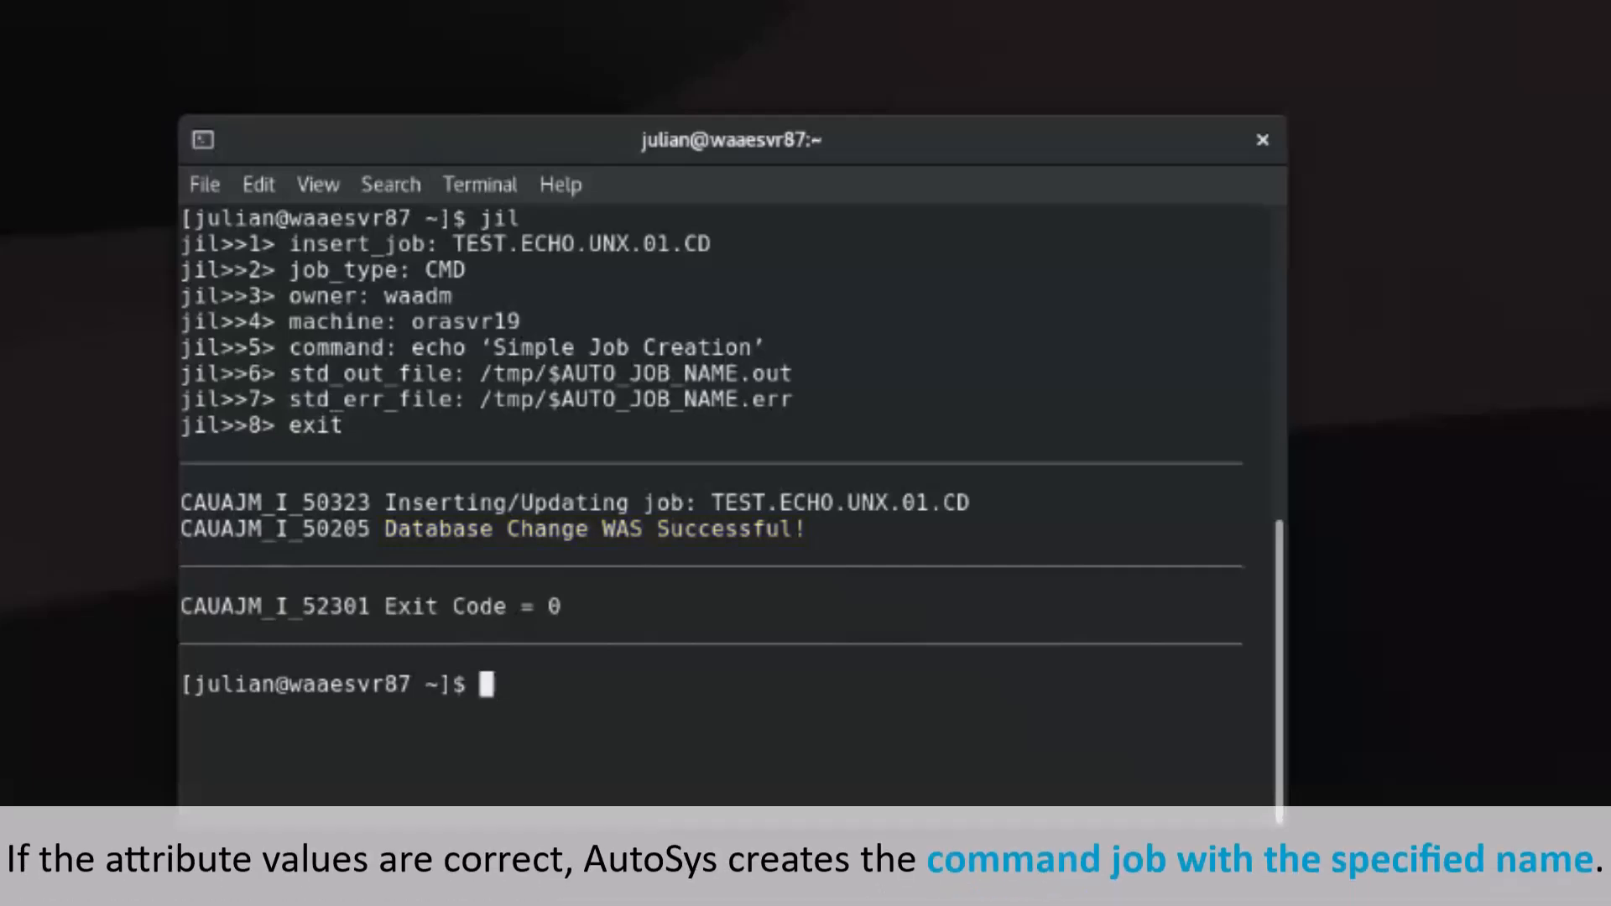
Step: Open a second terminal window after the job insert succeeds
double_click(837, 503)
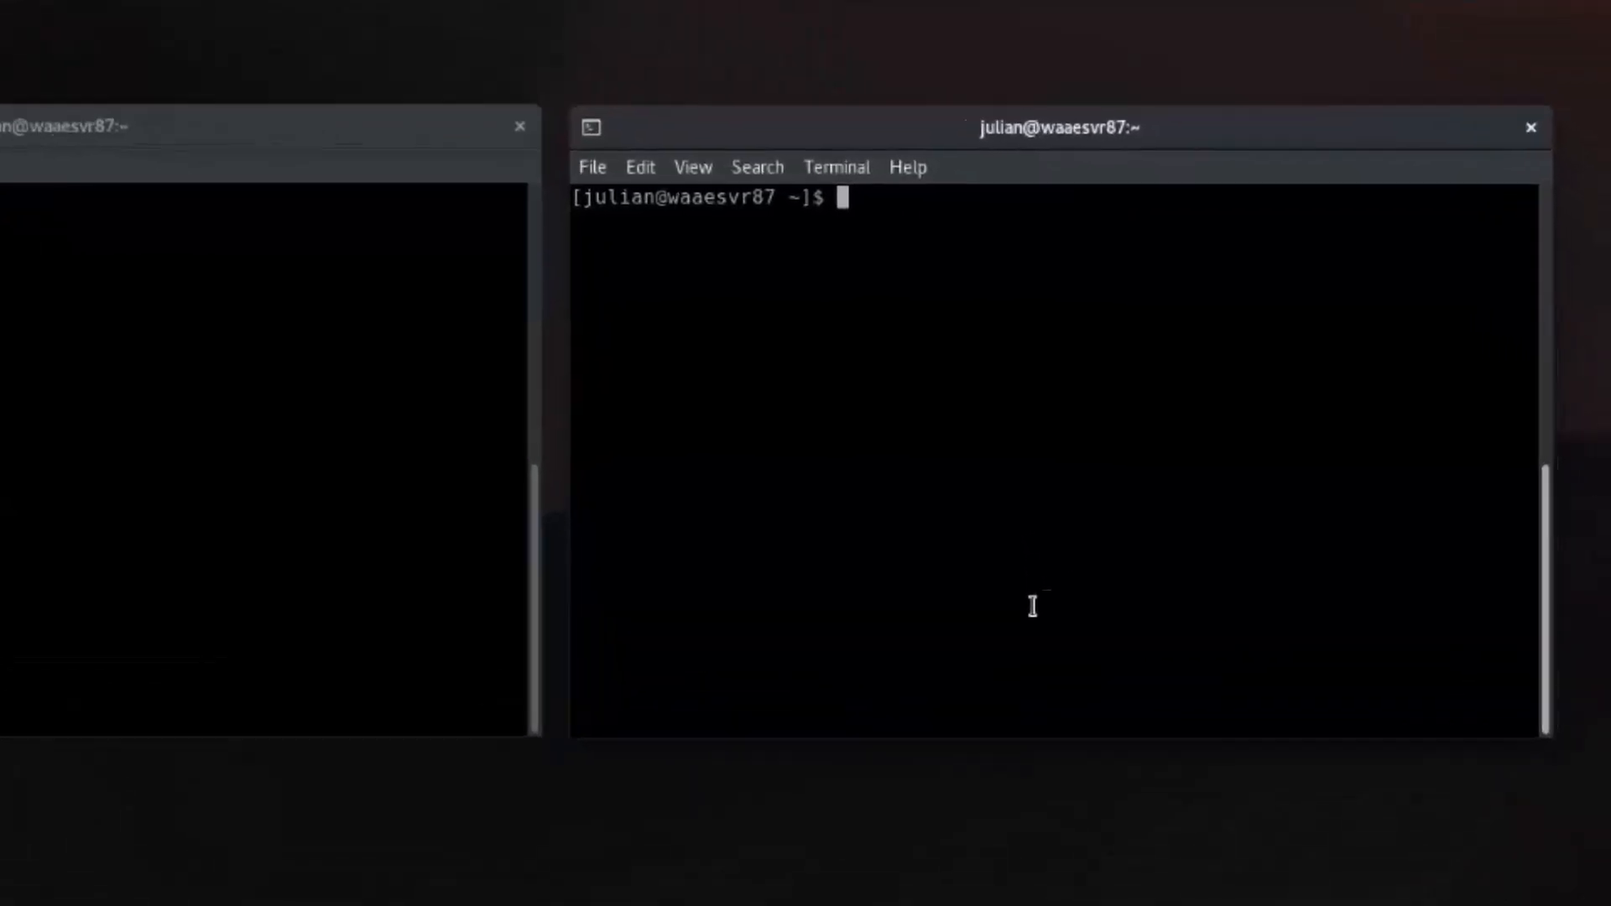
Step: Follow the AutoSys event log with autosyslog -e in one terminal
type("auto")
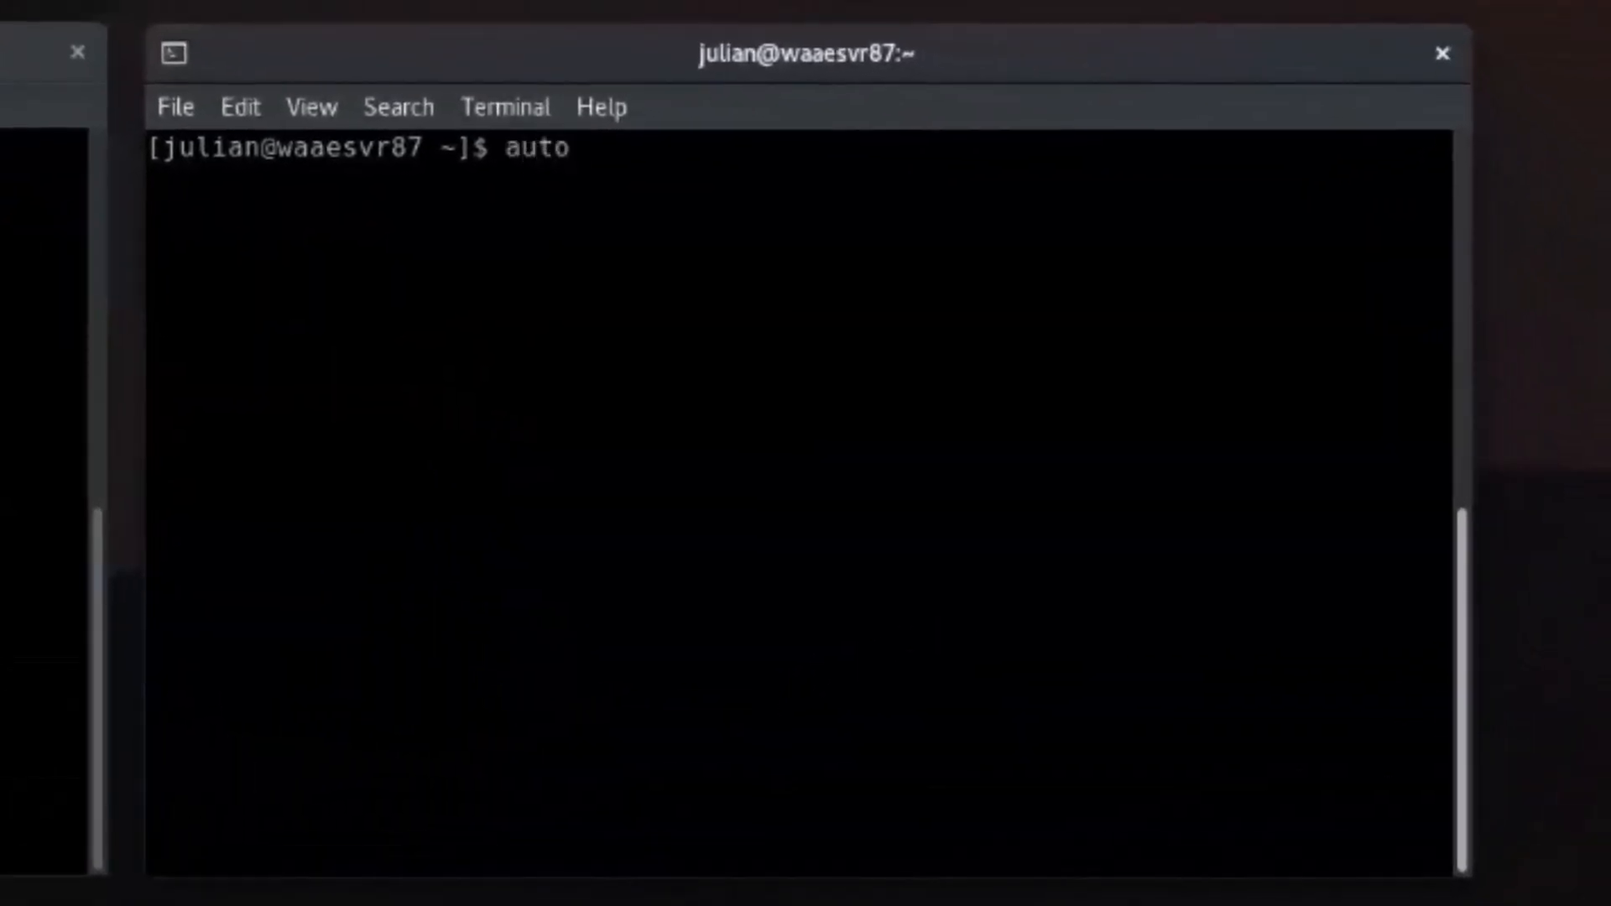
type("syslog -e")
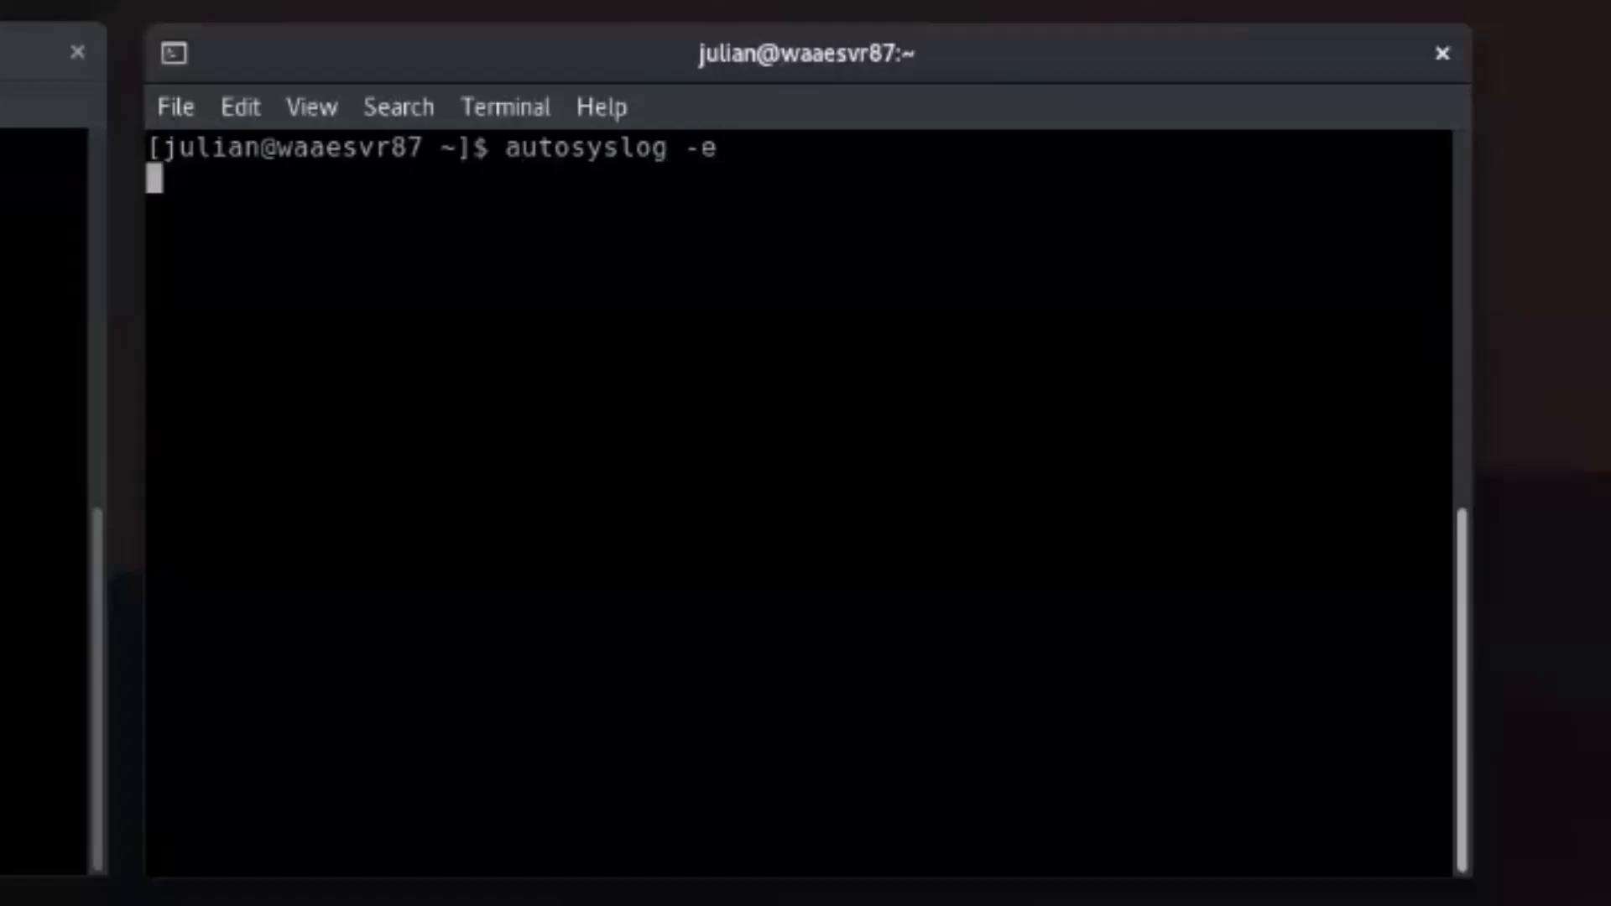
key("Return")
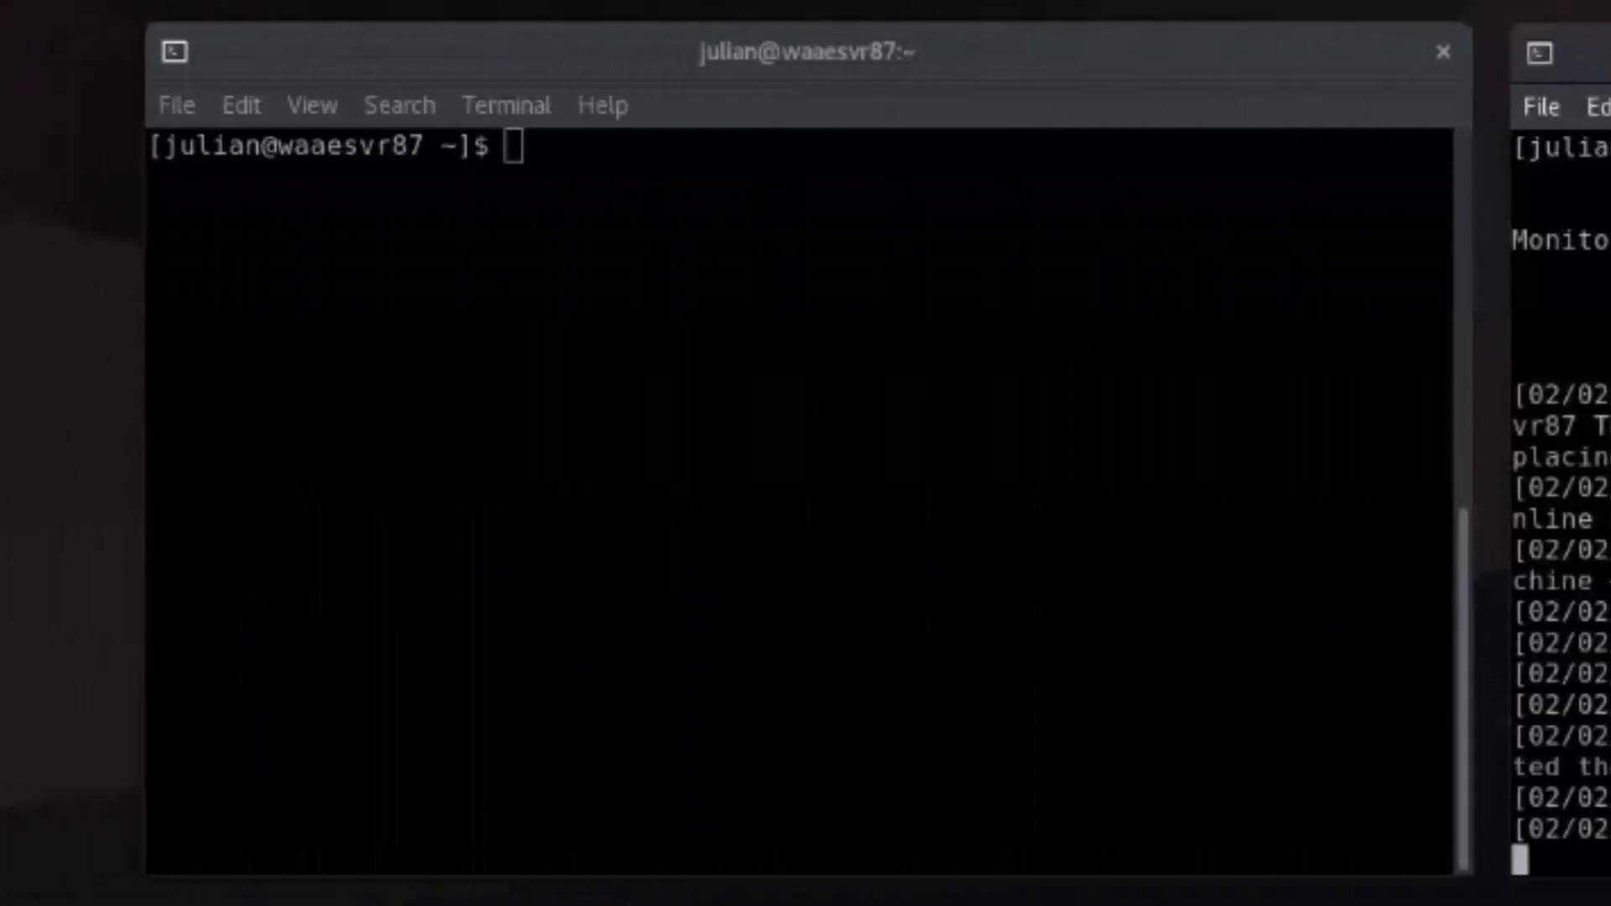
Step: Start TEST.ECHO.UNX.01.CD via sendevent -E STARTJOB and watch it reach SUCCESS
type("send")
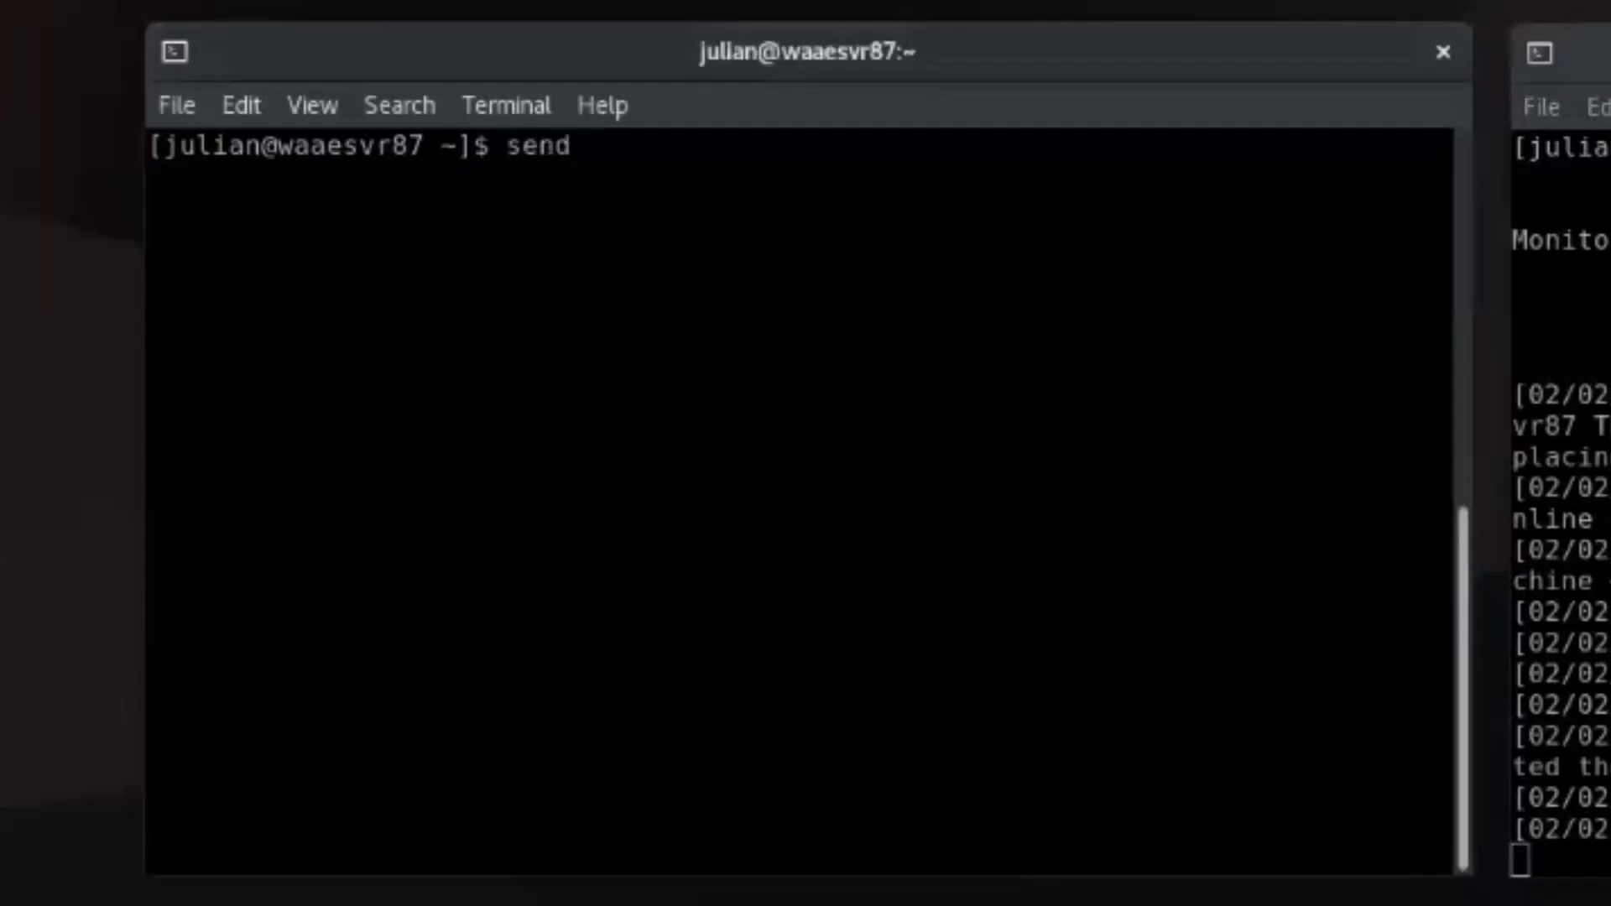
type("event -E STARTJOB -J")
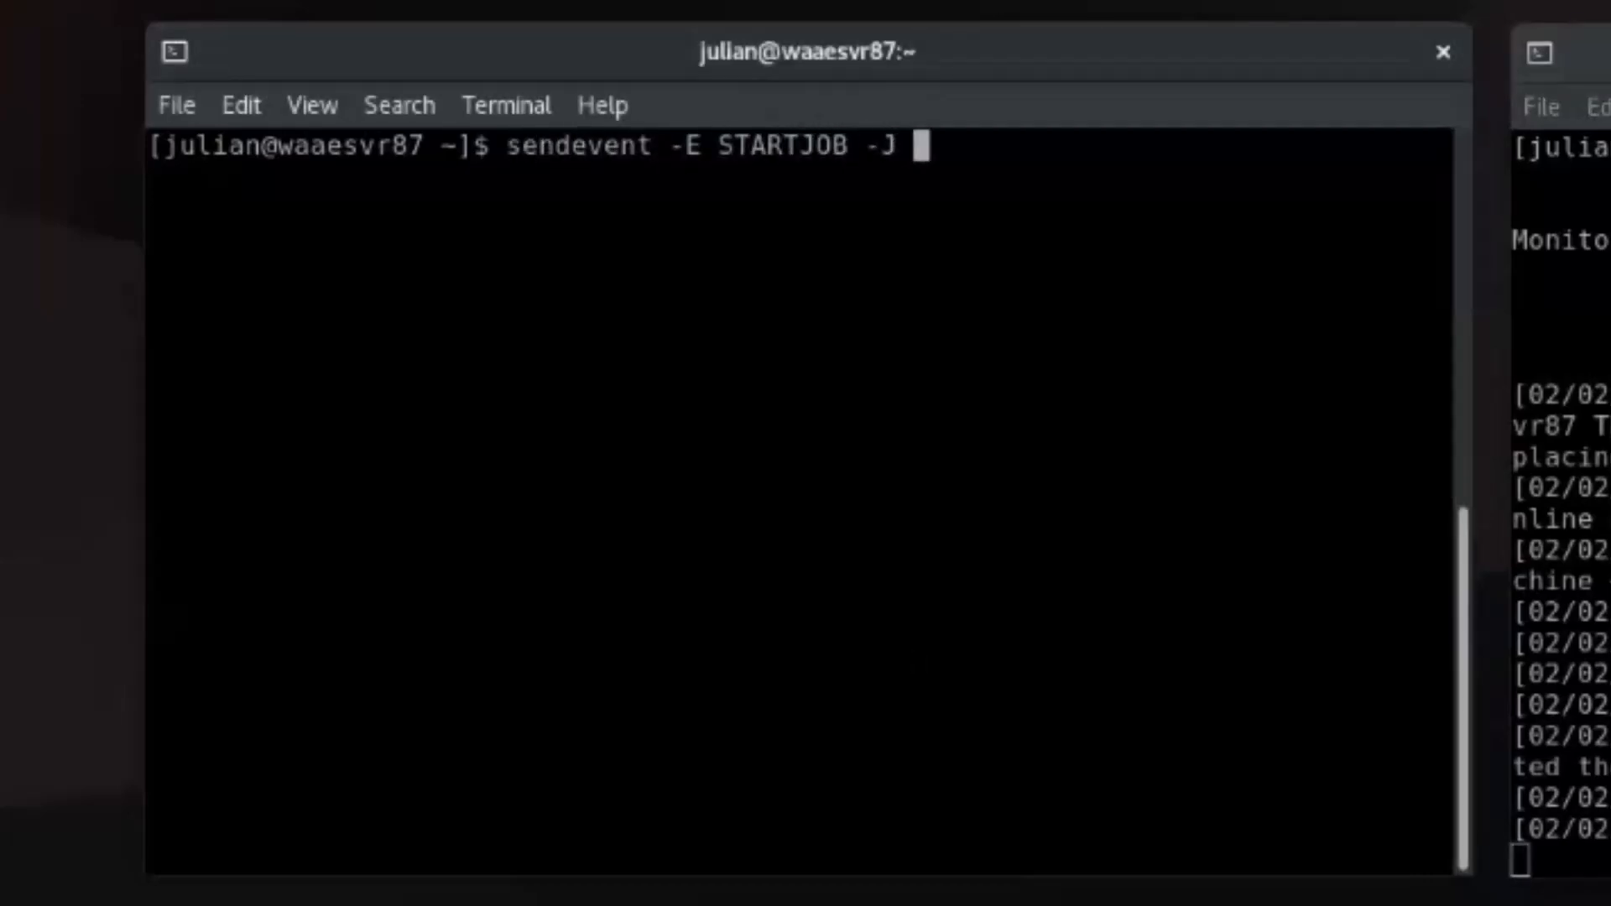
type("TEST.ECHO.UNX.01.CD")
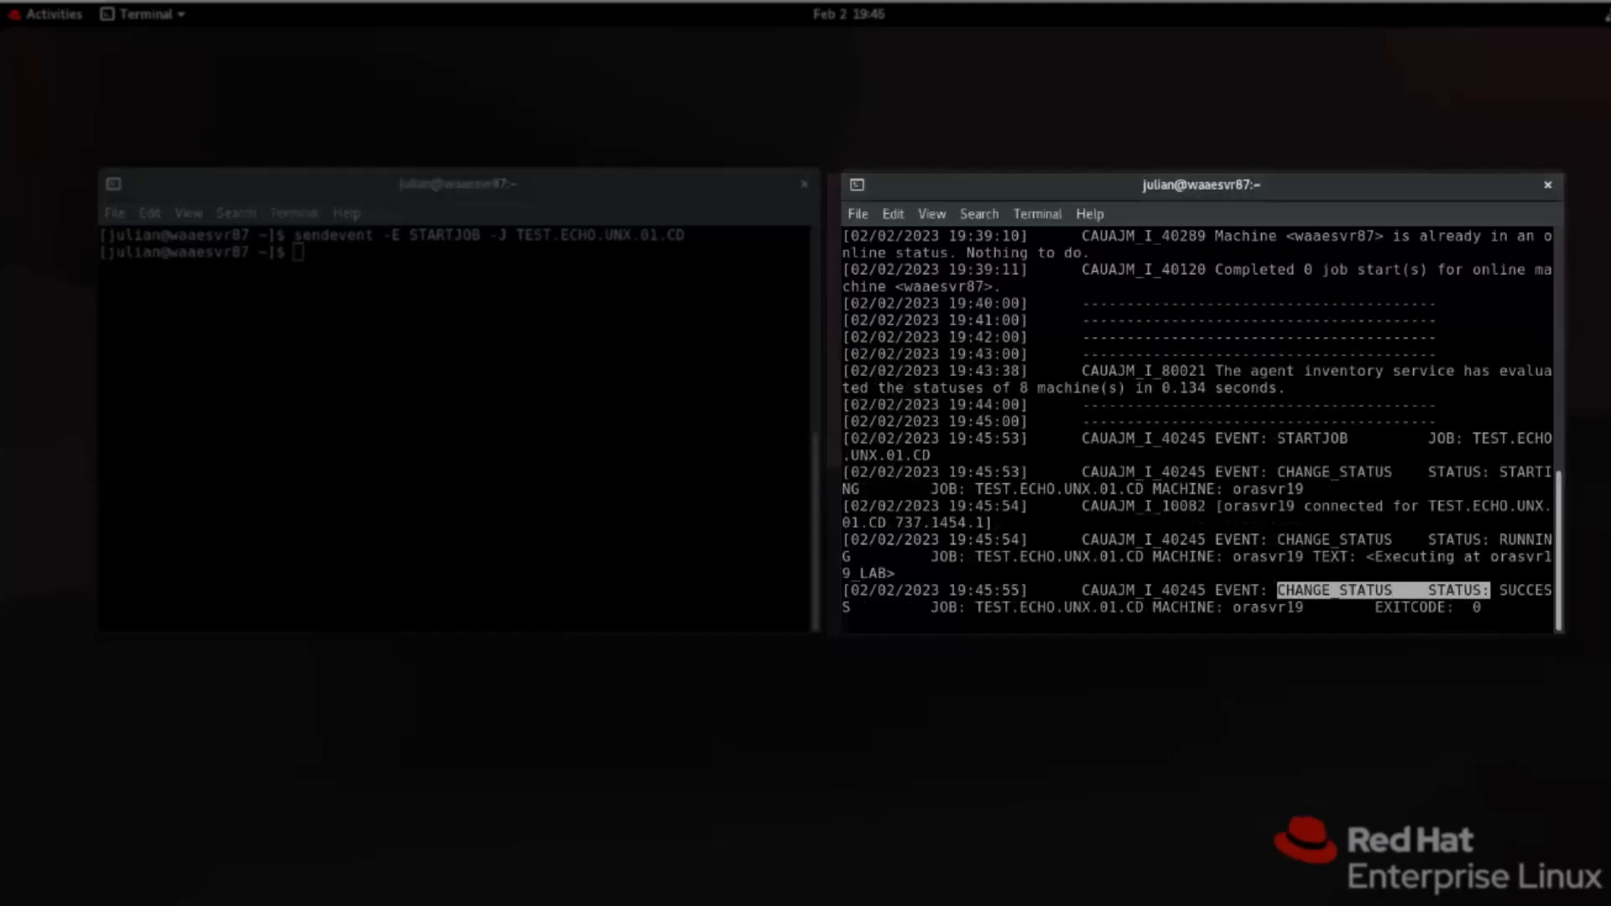
scroll("down", 3)
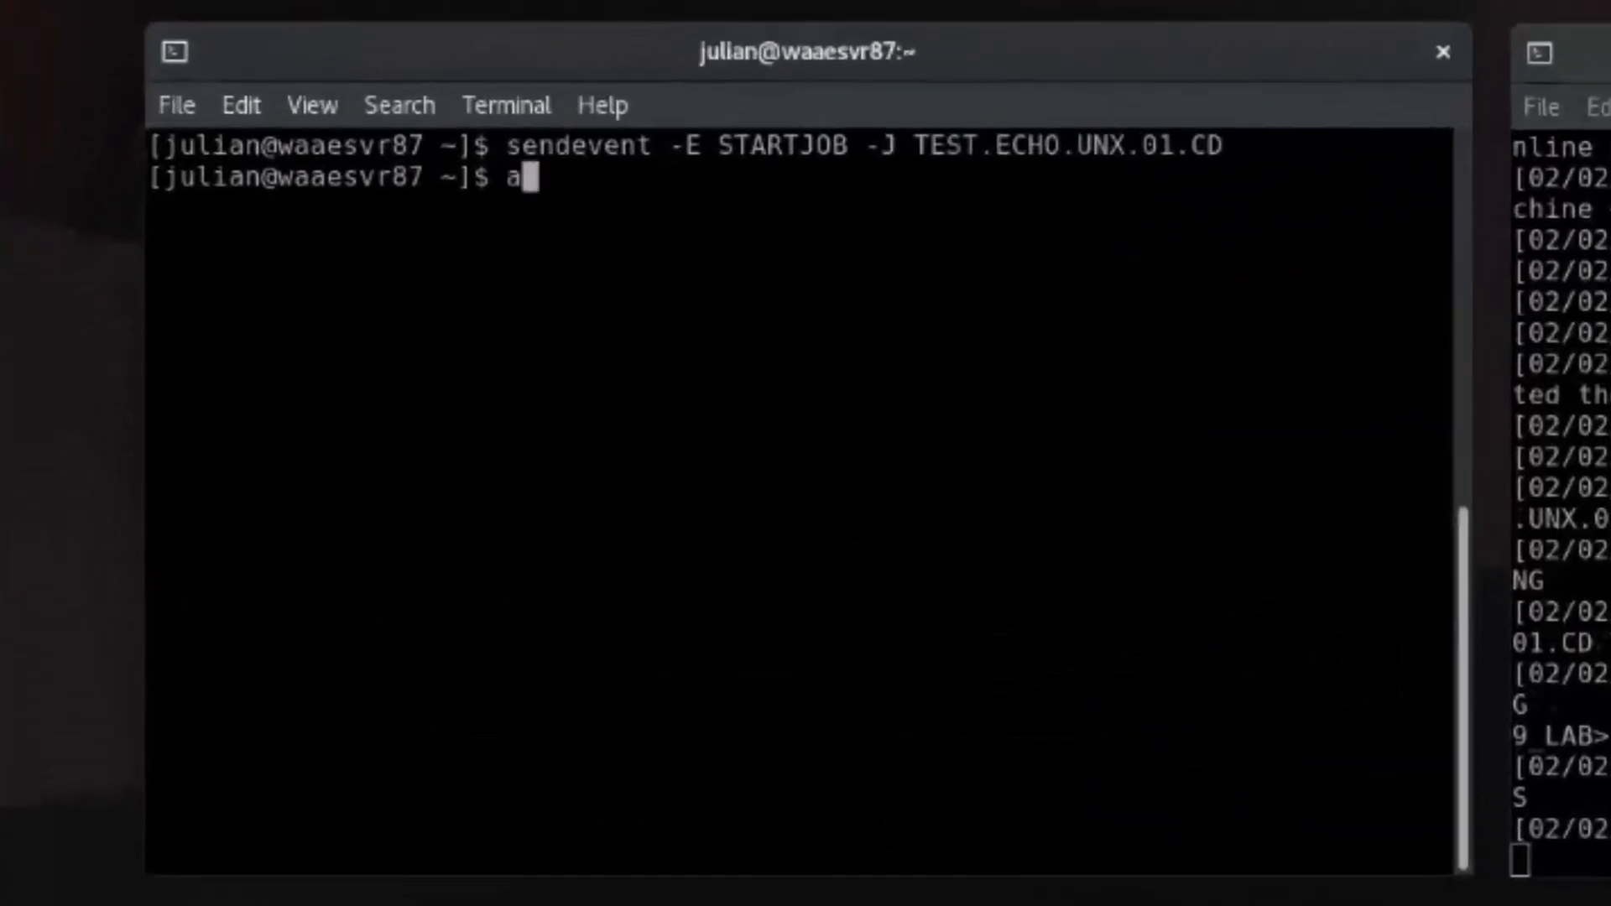
Step: Show the run report for TEST.ECHO.UNX.01.CD with autorep -J
type("utorep")
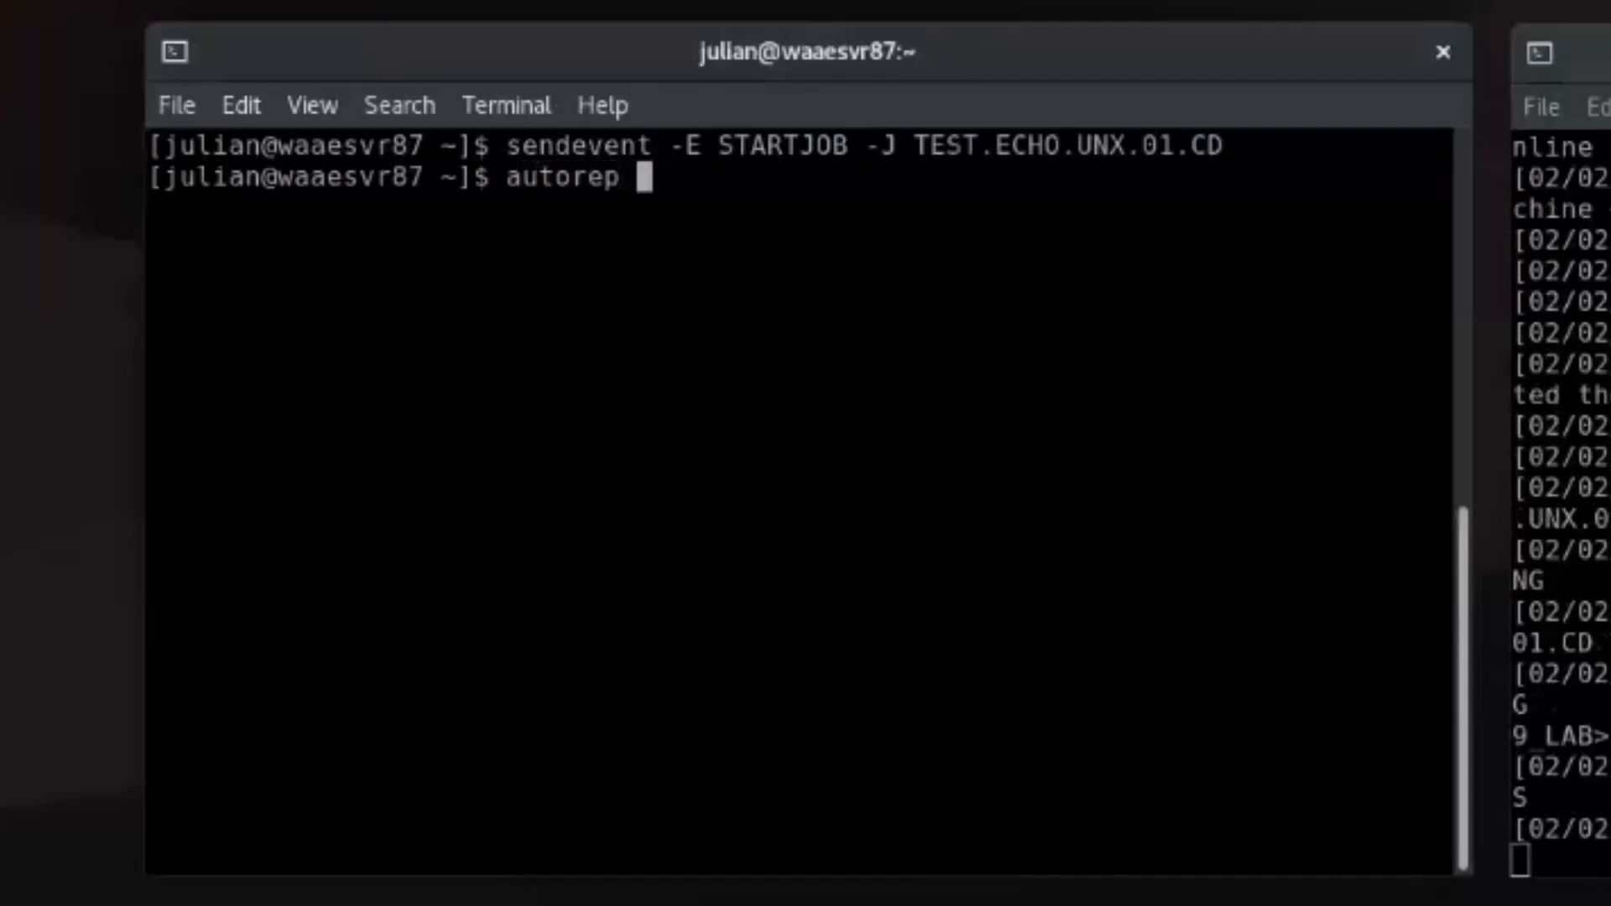
type("-J")
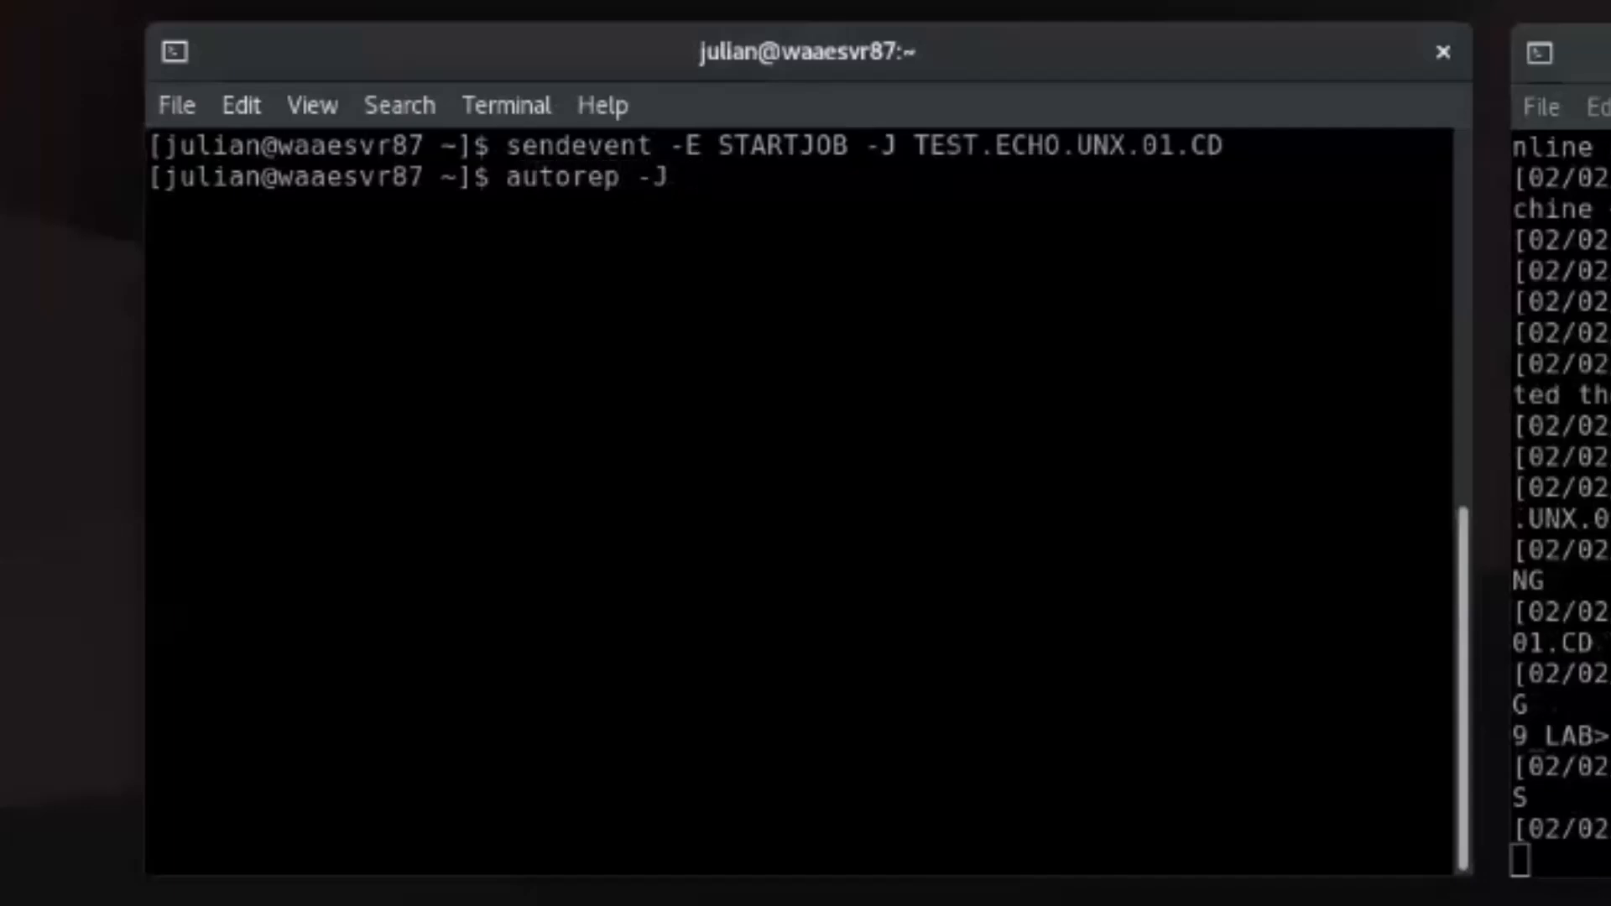
type("TEST.ECHO.UNX.01.CD")
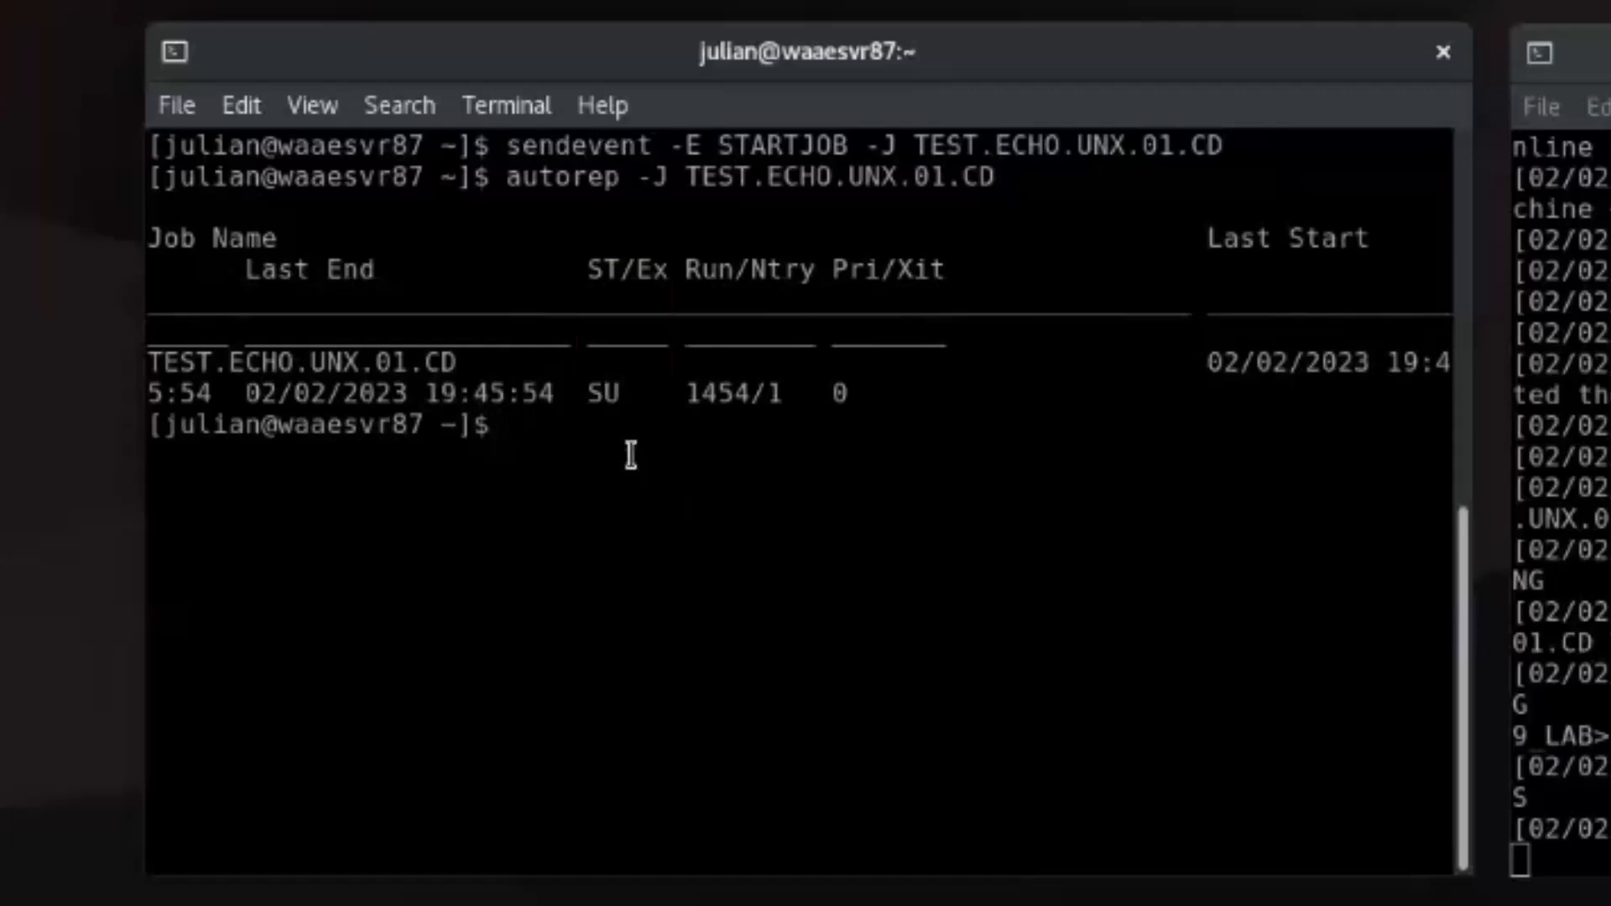
Step: Request the job log with autosyslog -J TEST.ECHO.UNX.01.CD -T
type("auto")
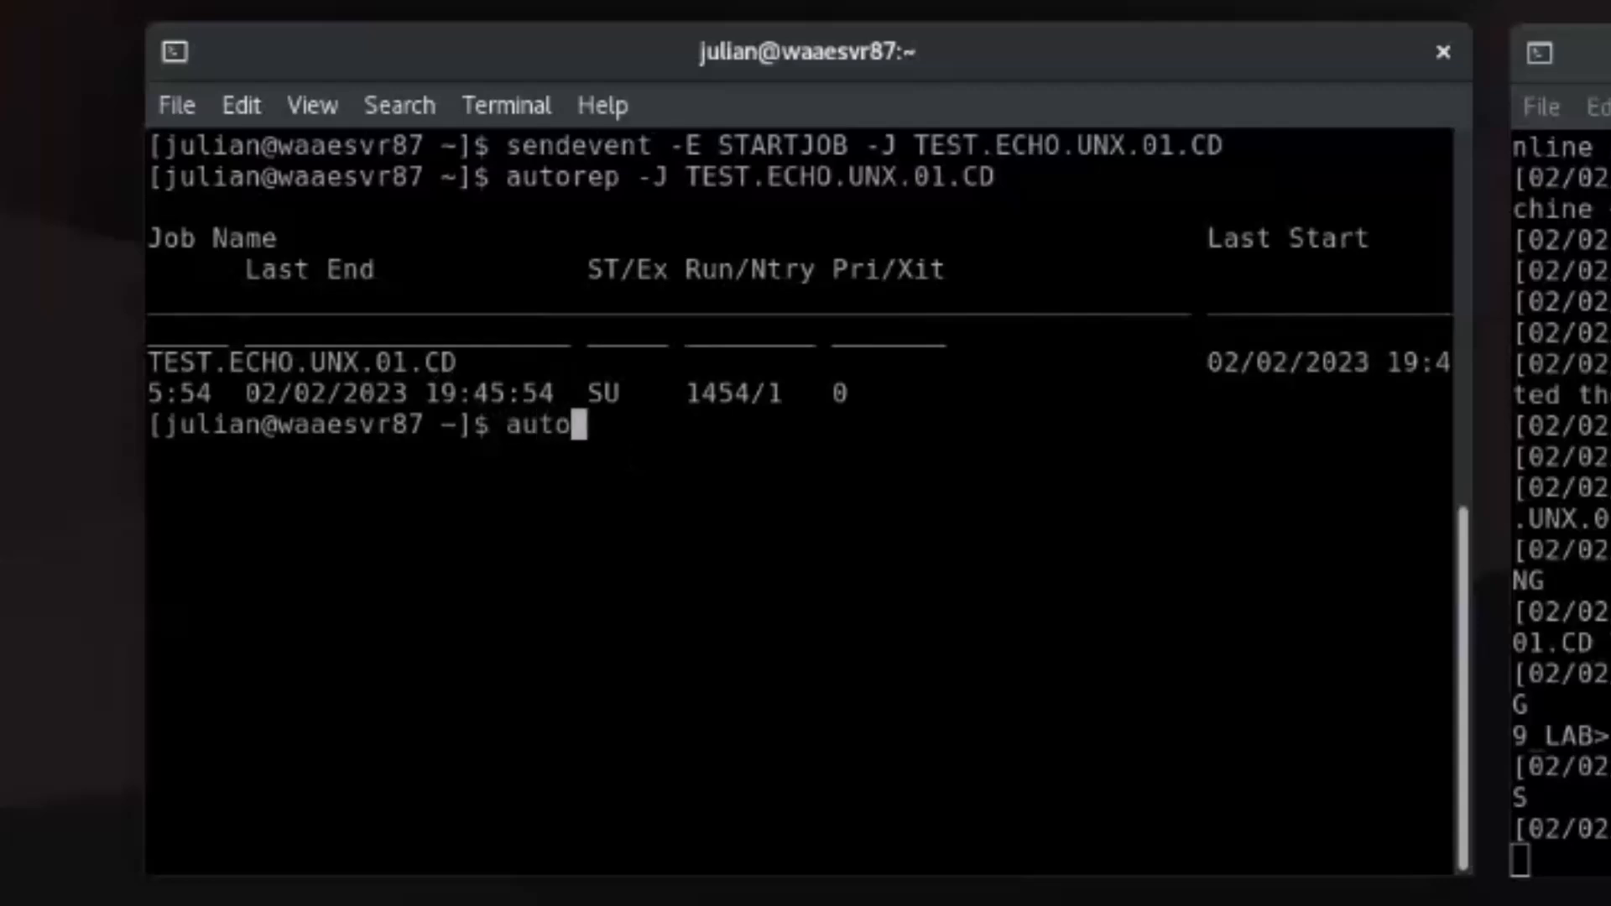
type("syslog -")
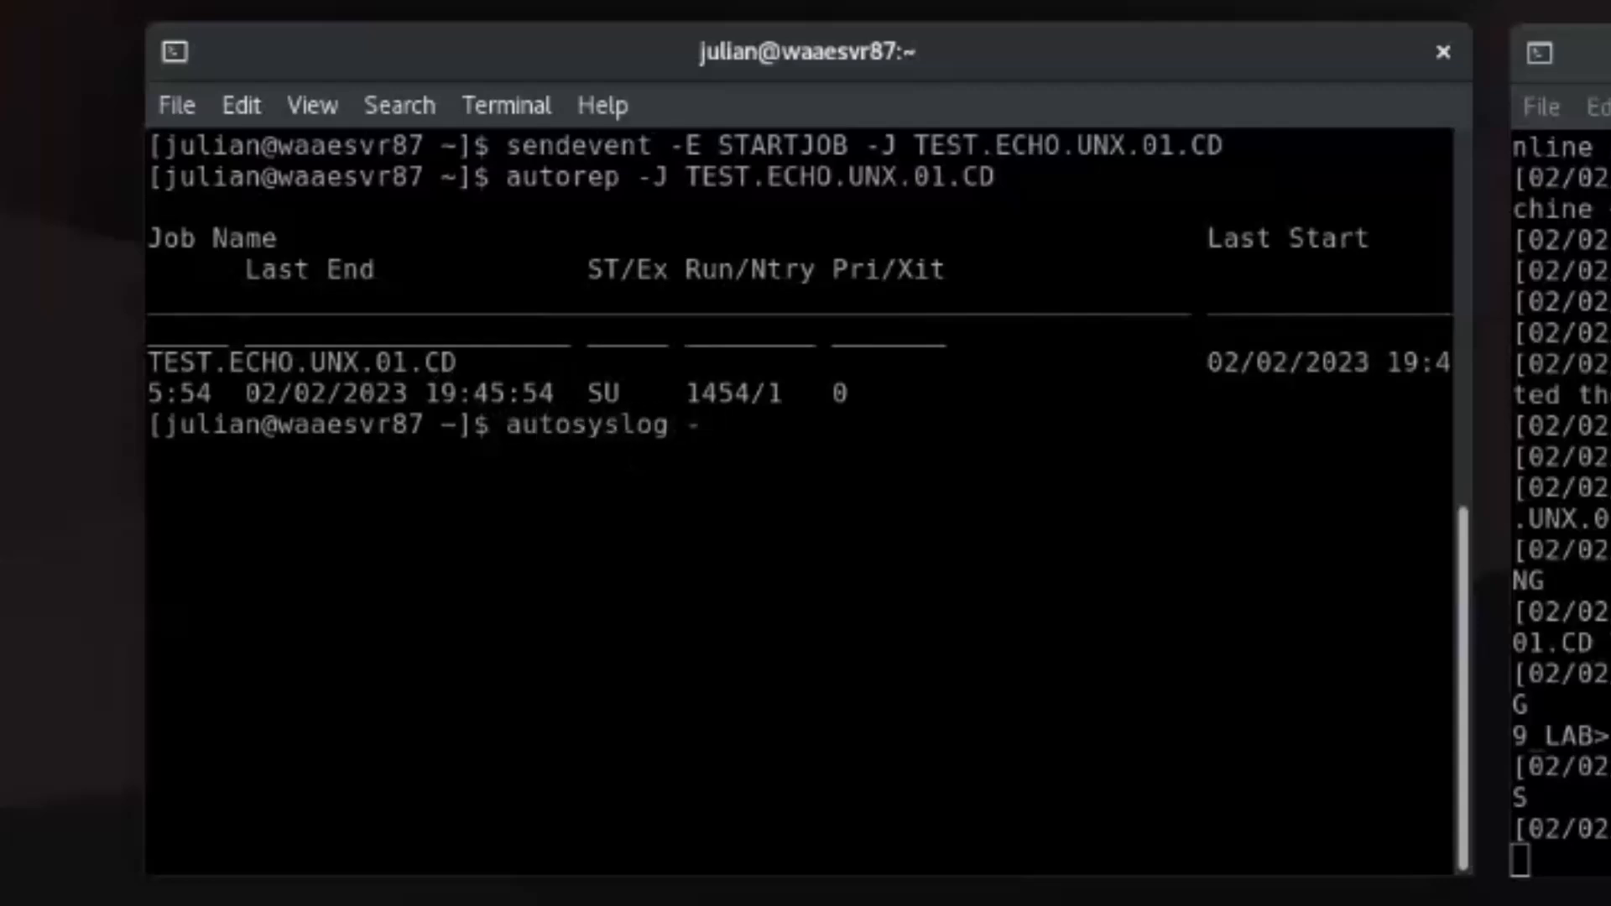
type("-J TEST.ECHO.UNX.01.CD -T")
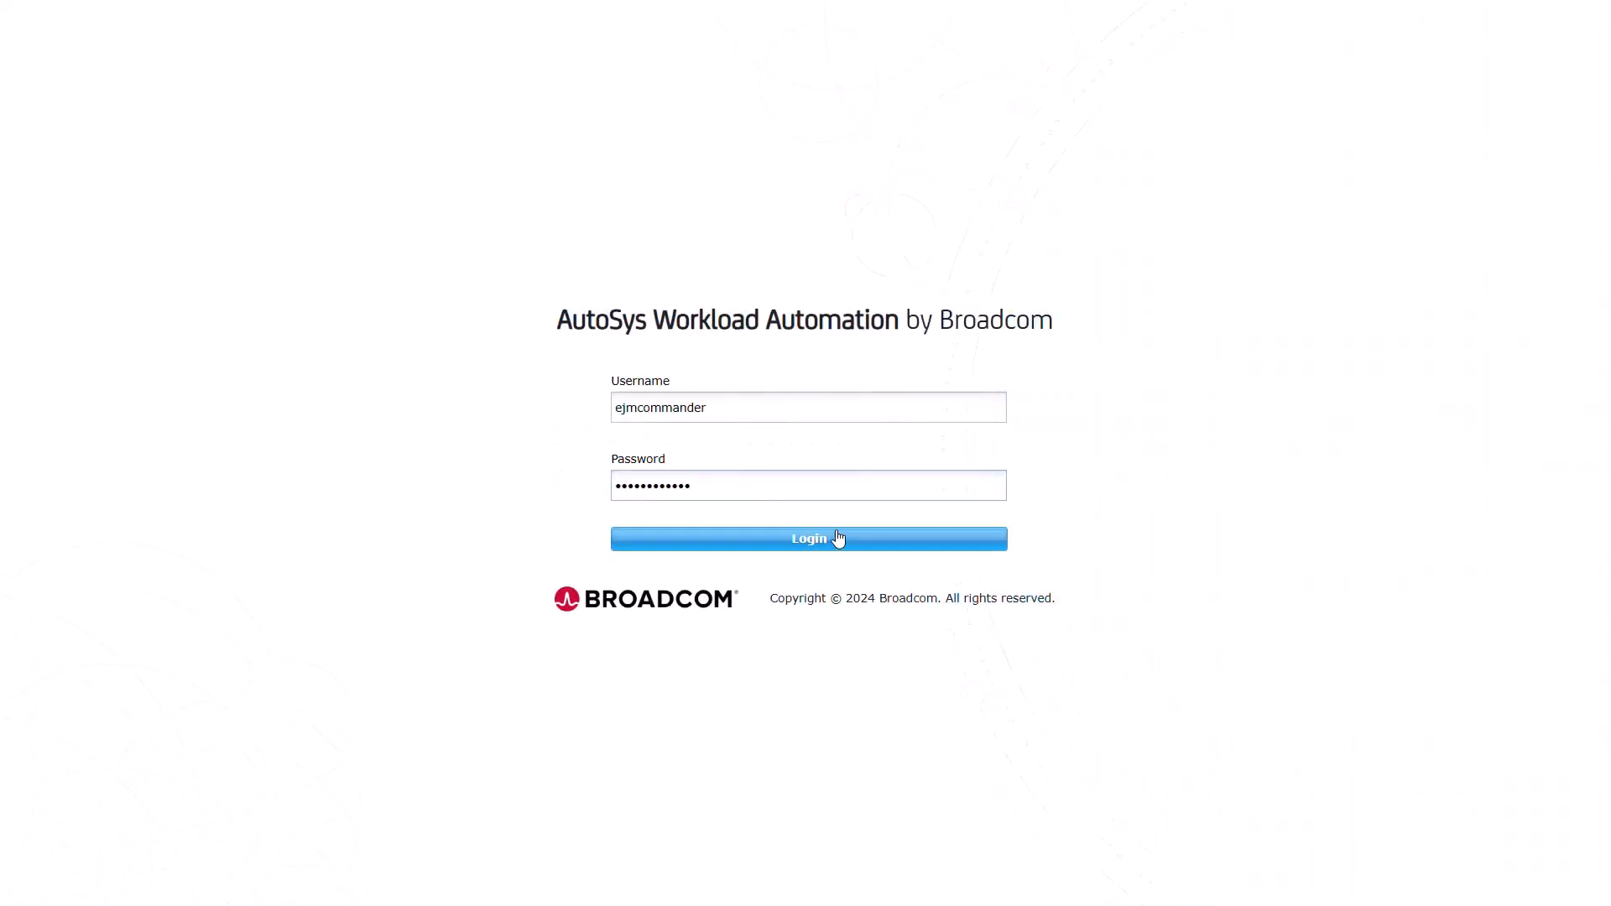
Step: Sign in to the AutoSys WebUI and go to the Quick Edit page
left_click(807, 538)
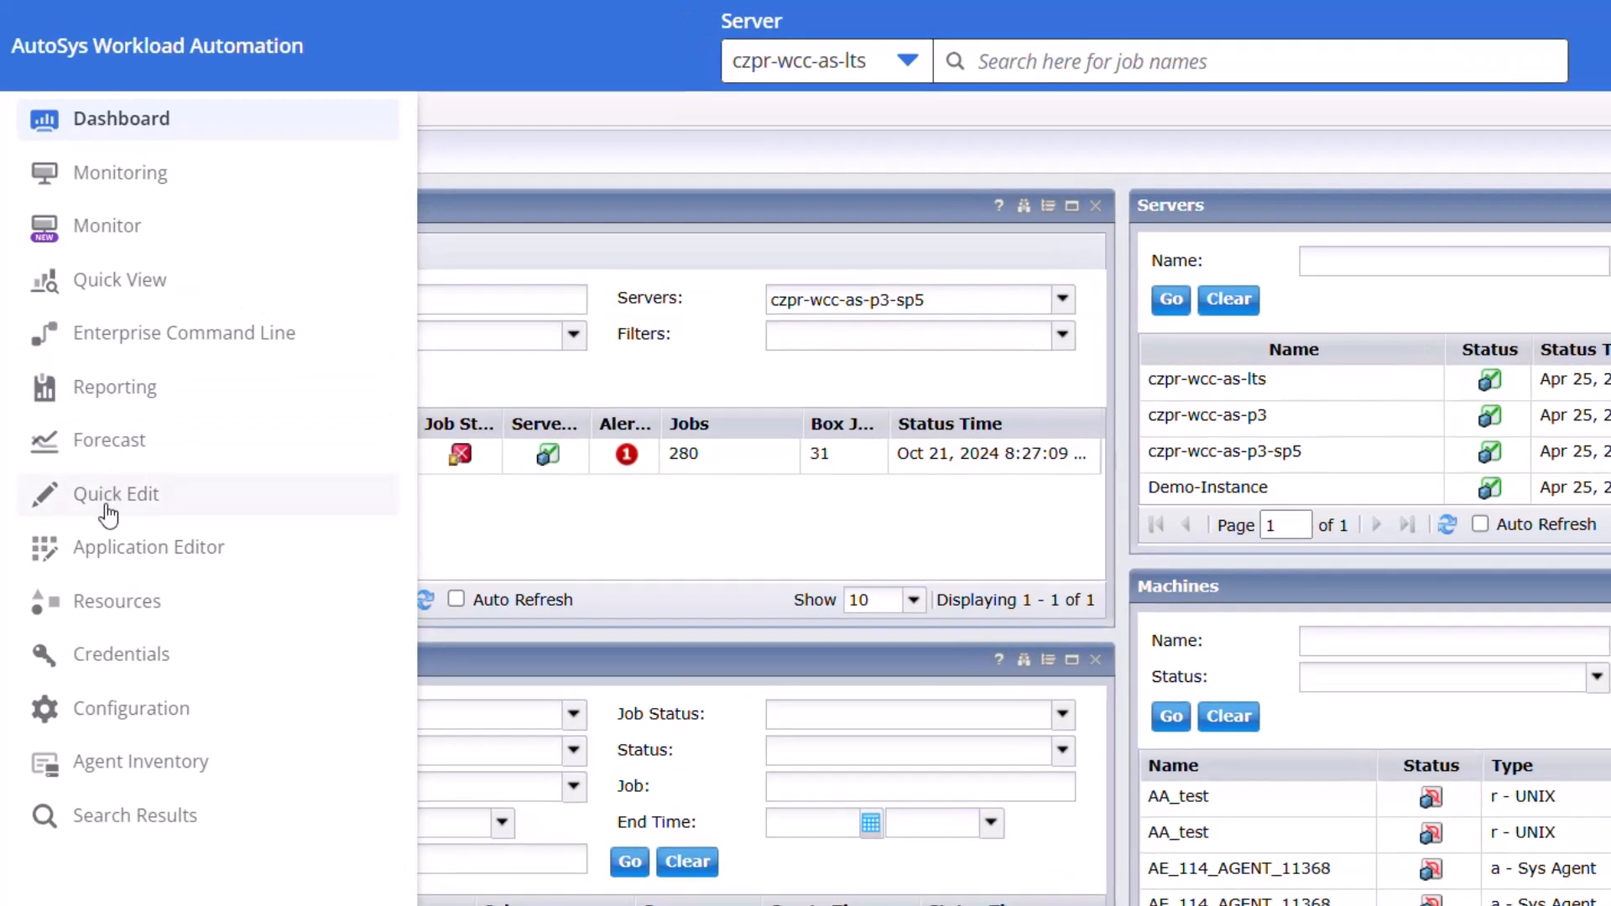
left_click(116, 494)
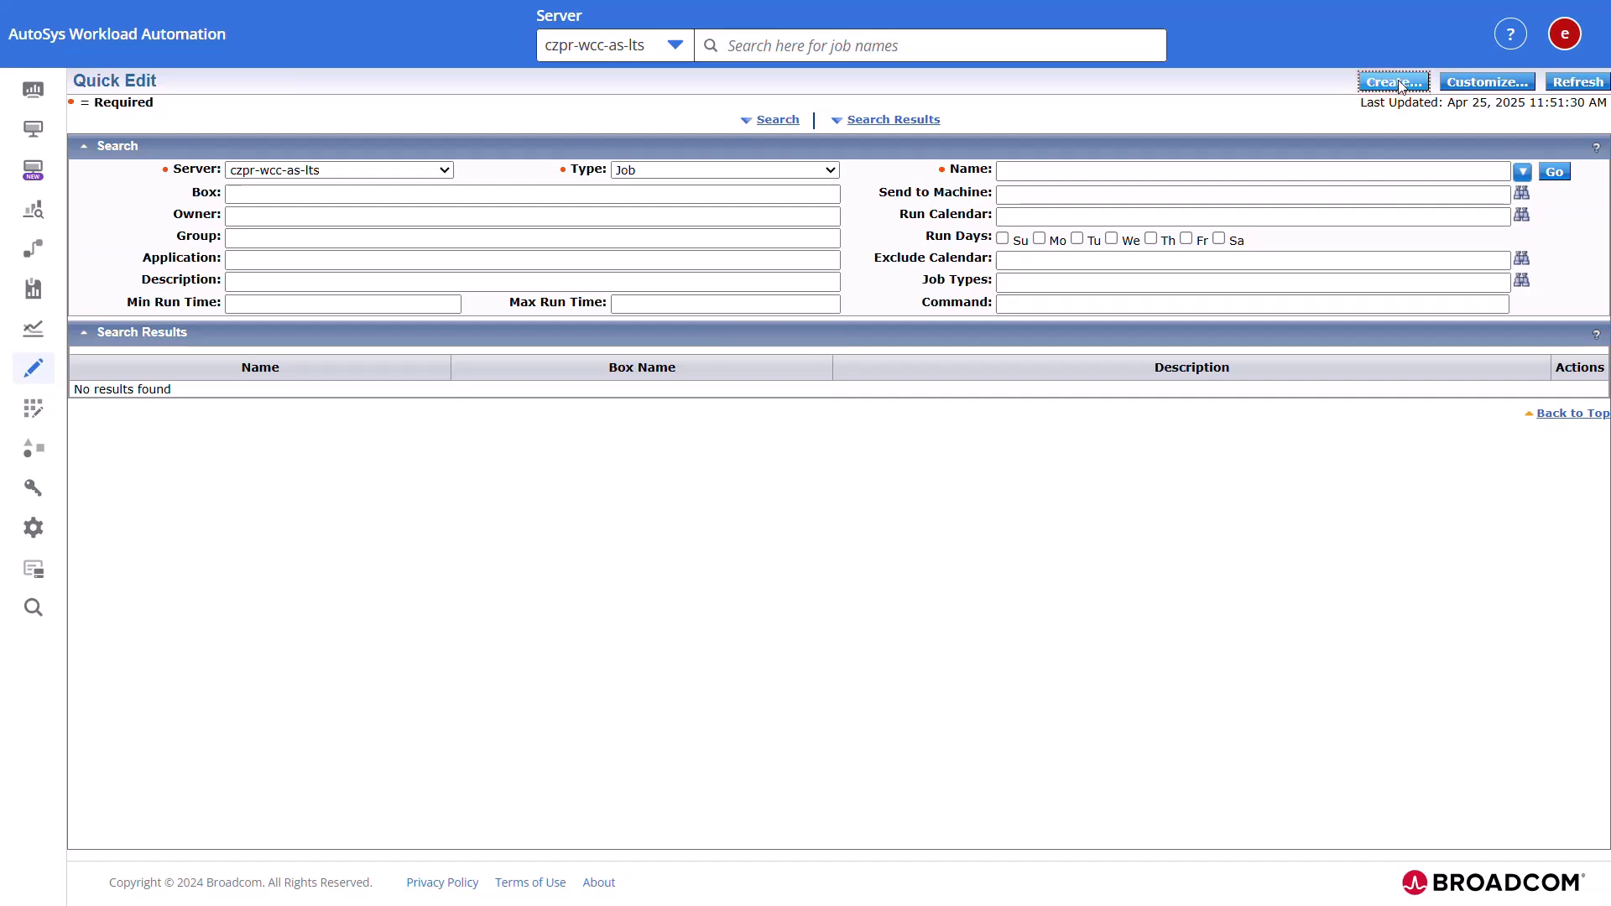
Step: Create a new File Watcher job on server Demo-Instance
left_click(1391, 83)
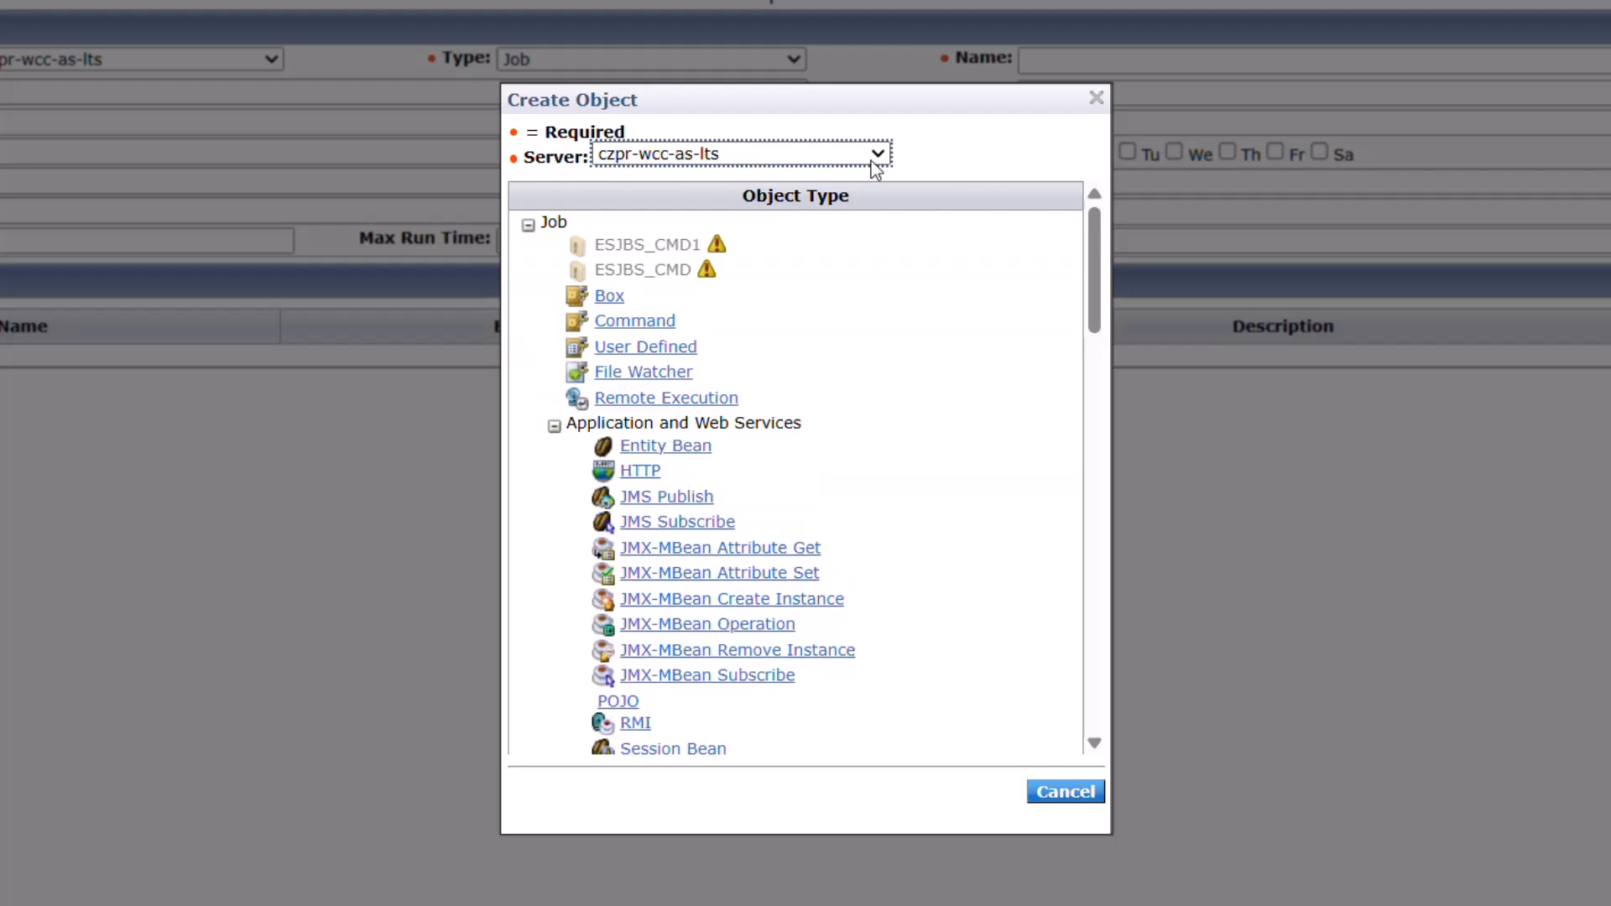
left_click(876, 152)
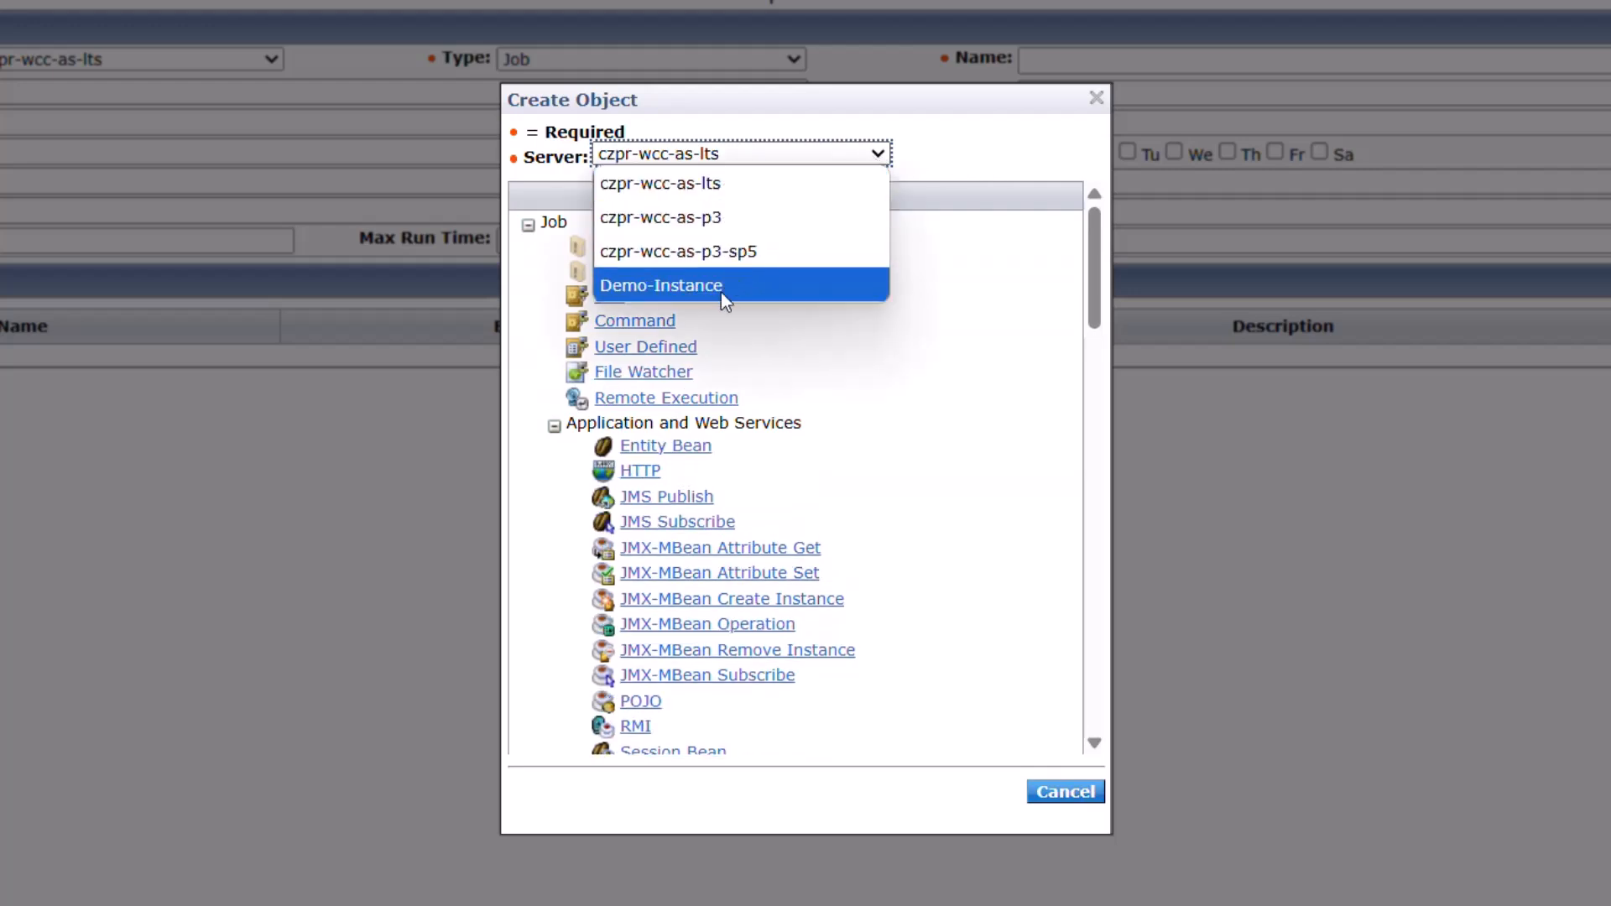
left_click(659, 285)
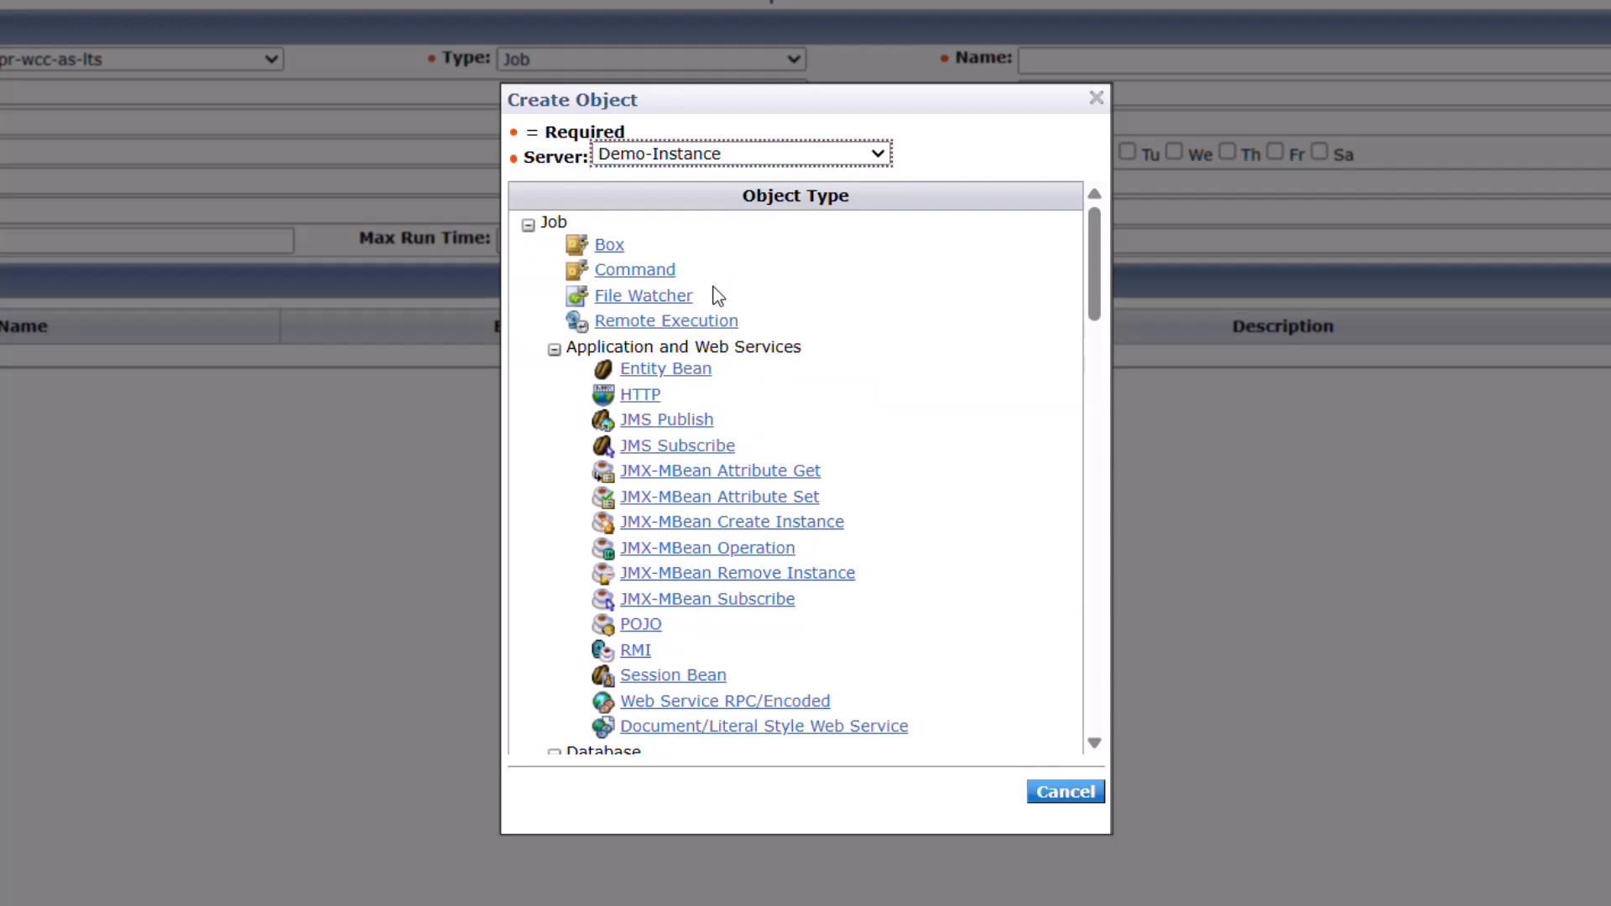
left_click(642, 295)
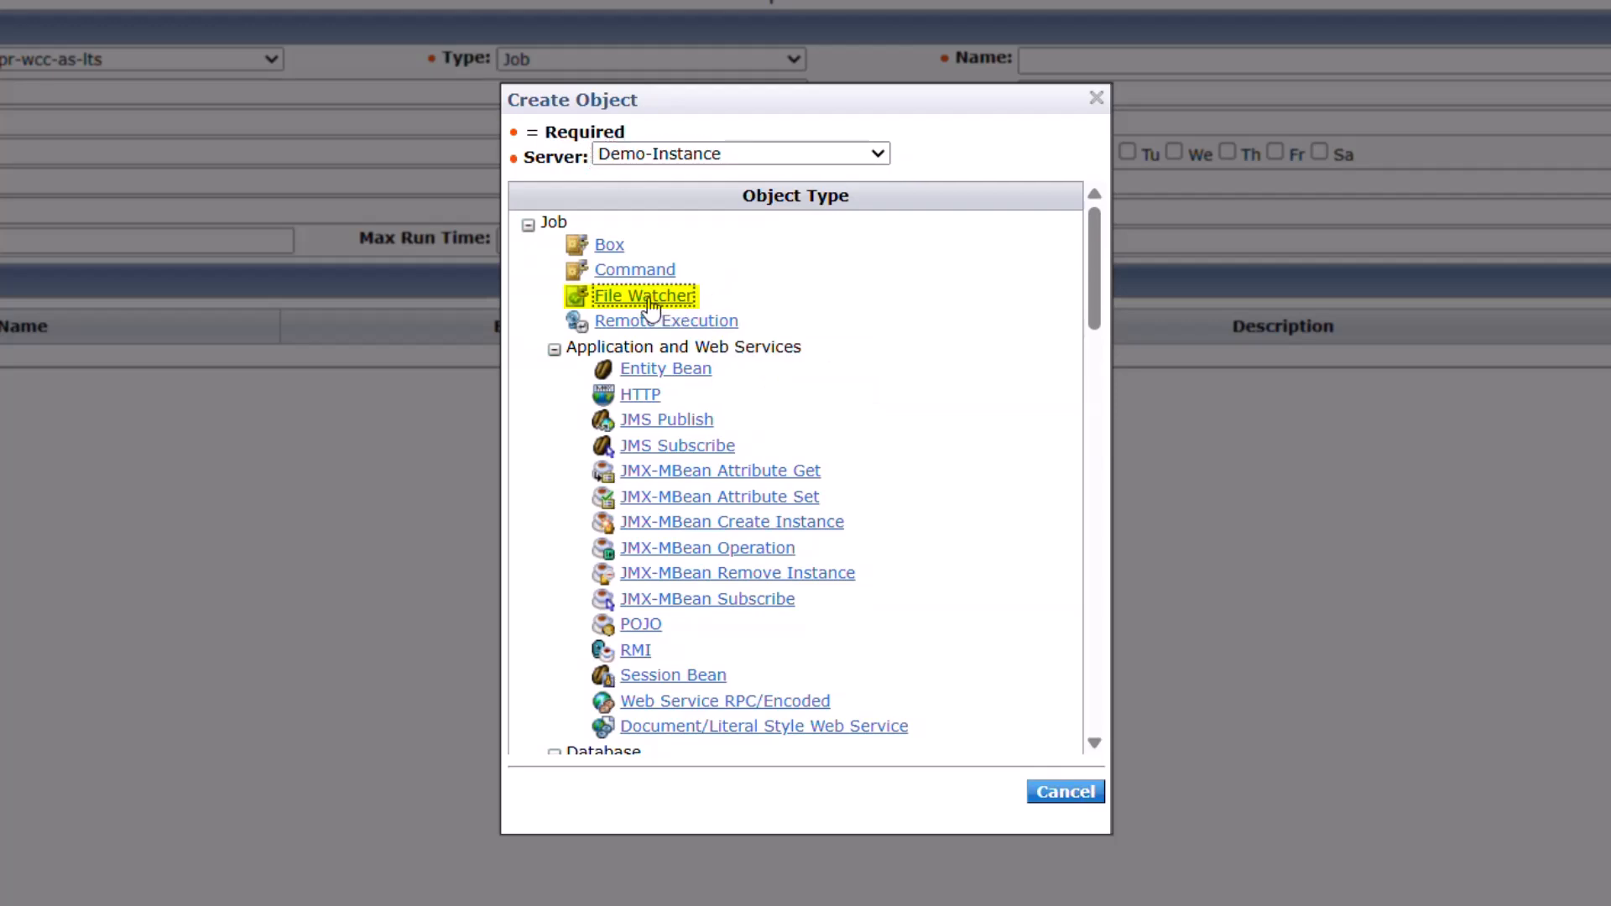
left_click(643, 296)
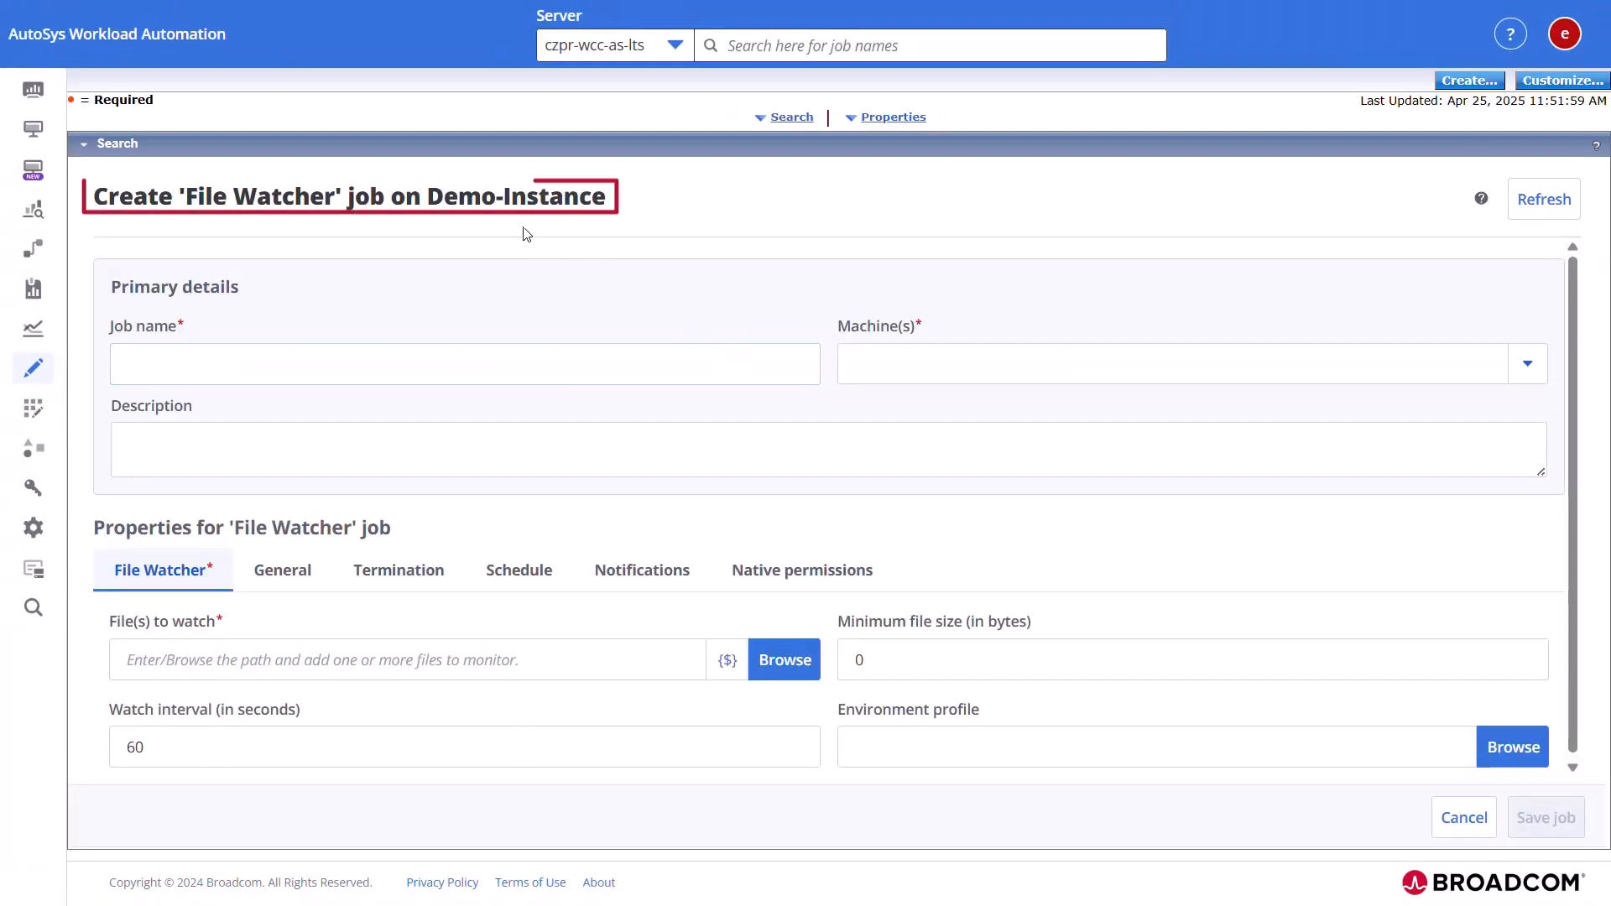
mouse_move(544, 222)
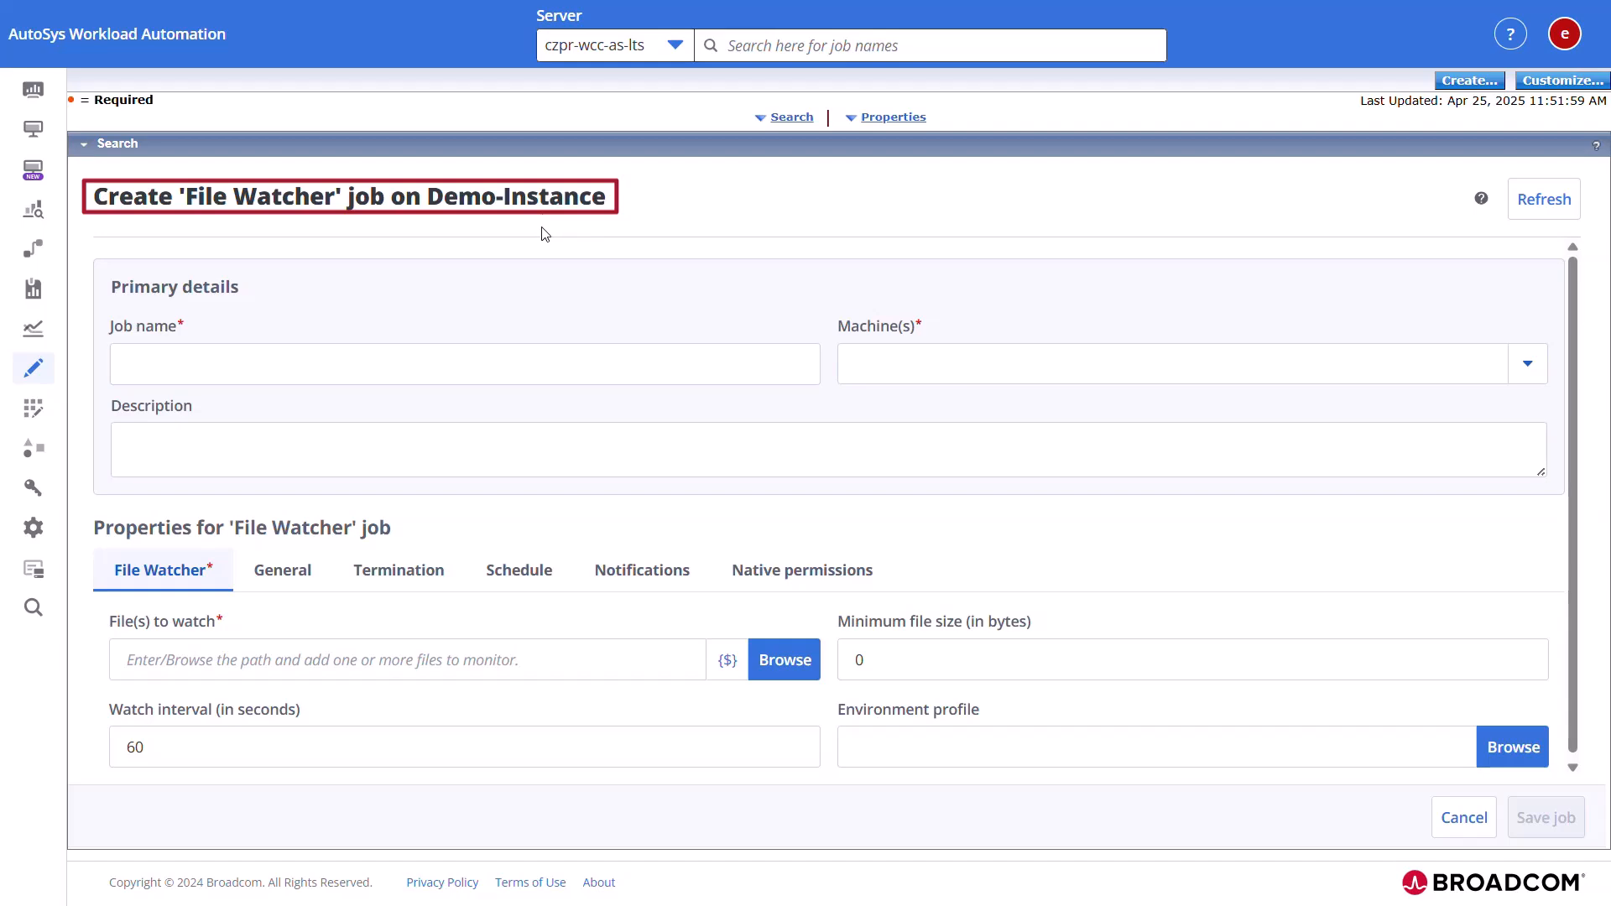
Step: Name it LOAN_DOC_FWJ on Demo-Machine, watching loan-documents.txt, owner root@localhost, and save
left_click(465, 364)
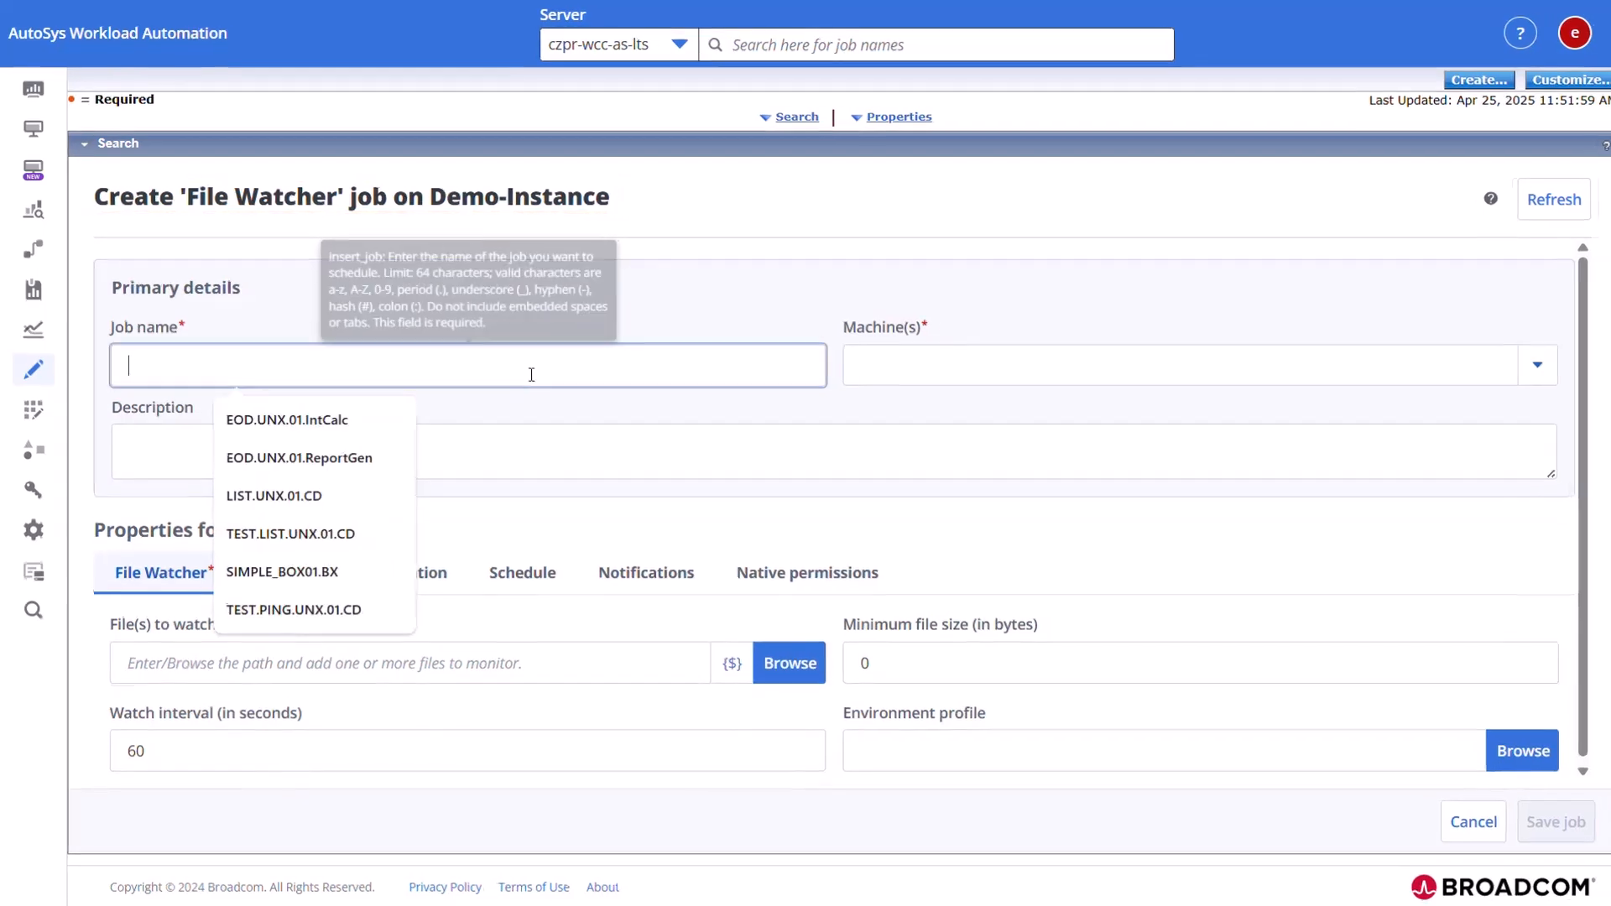
type("LOAN_DO")
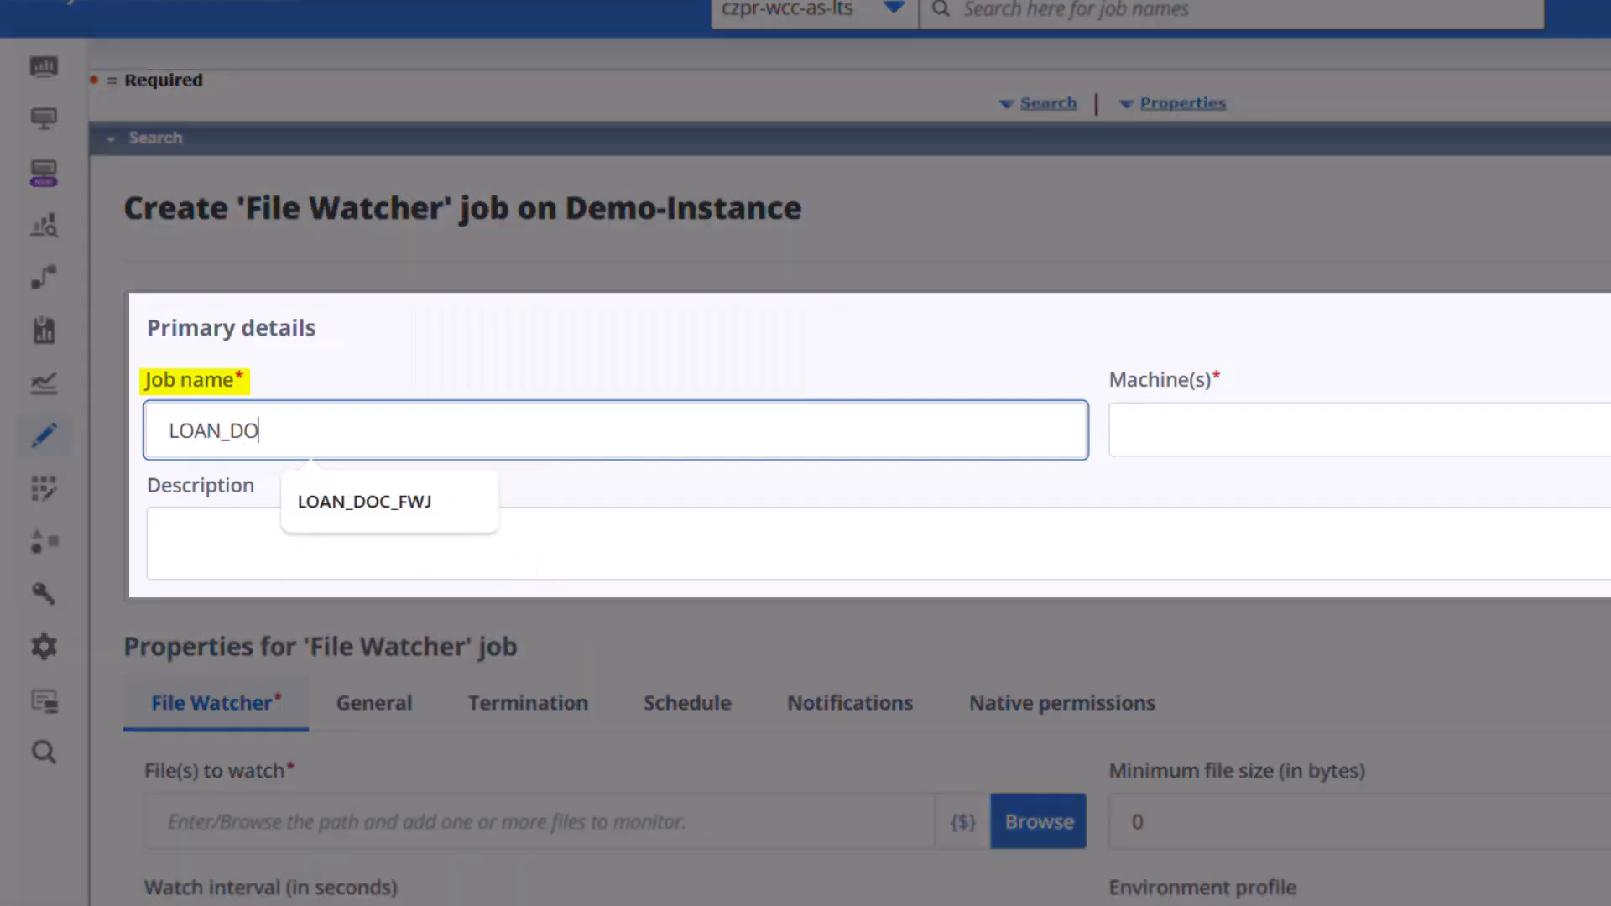
type("D")
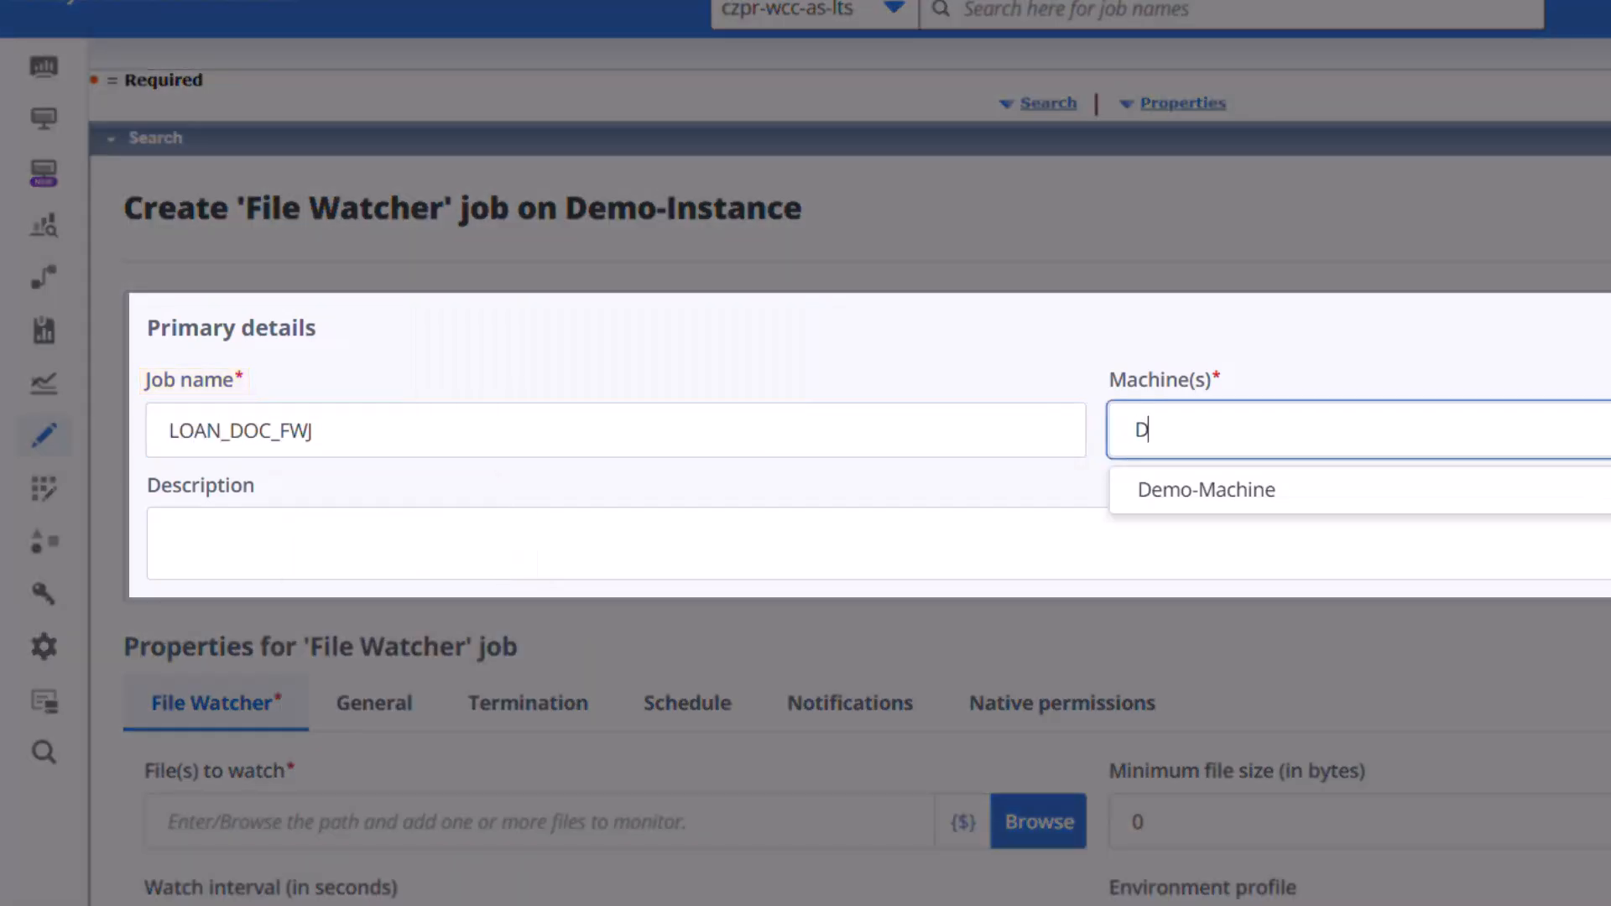
left_click(1205, 490)
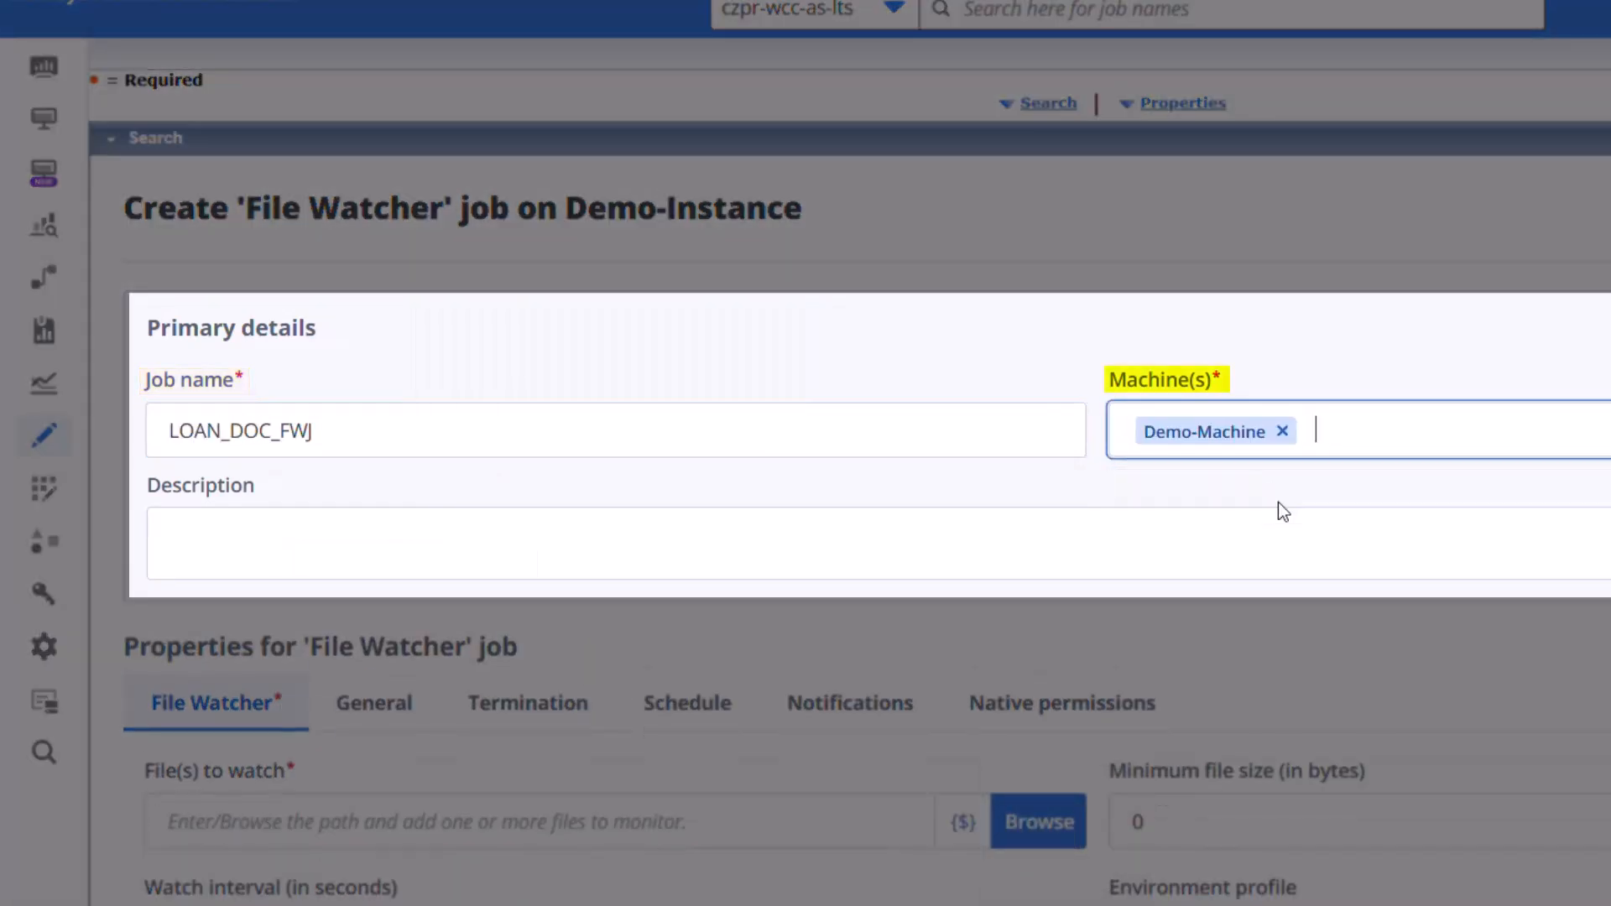
type("Monitor the loan files")
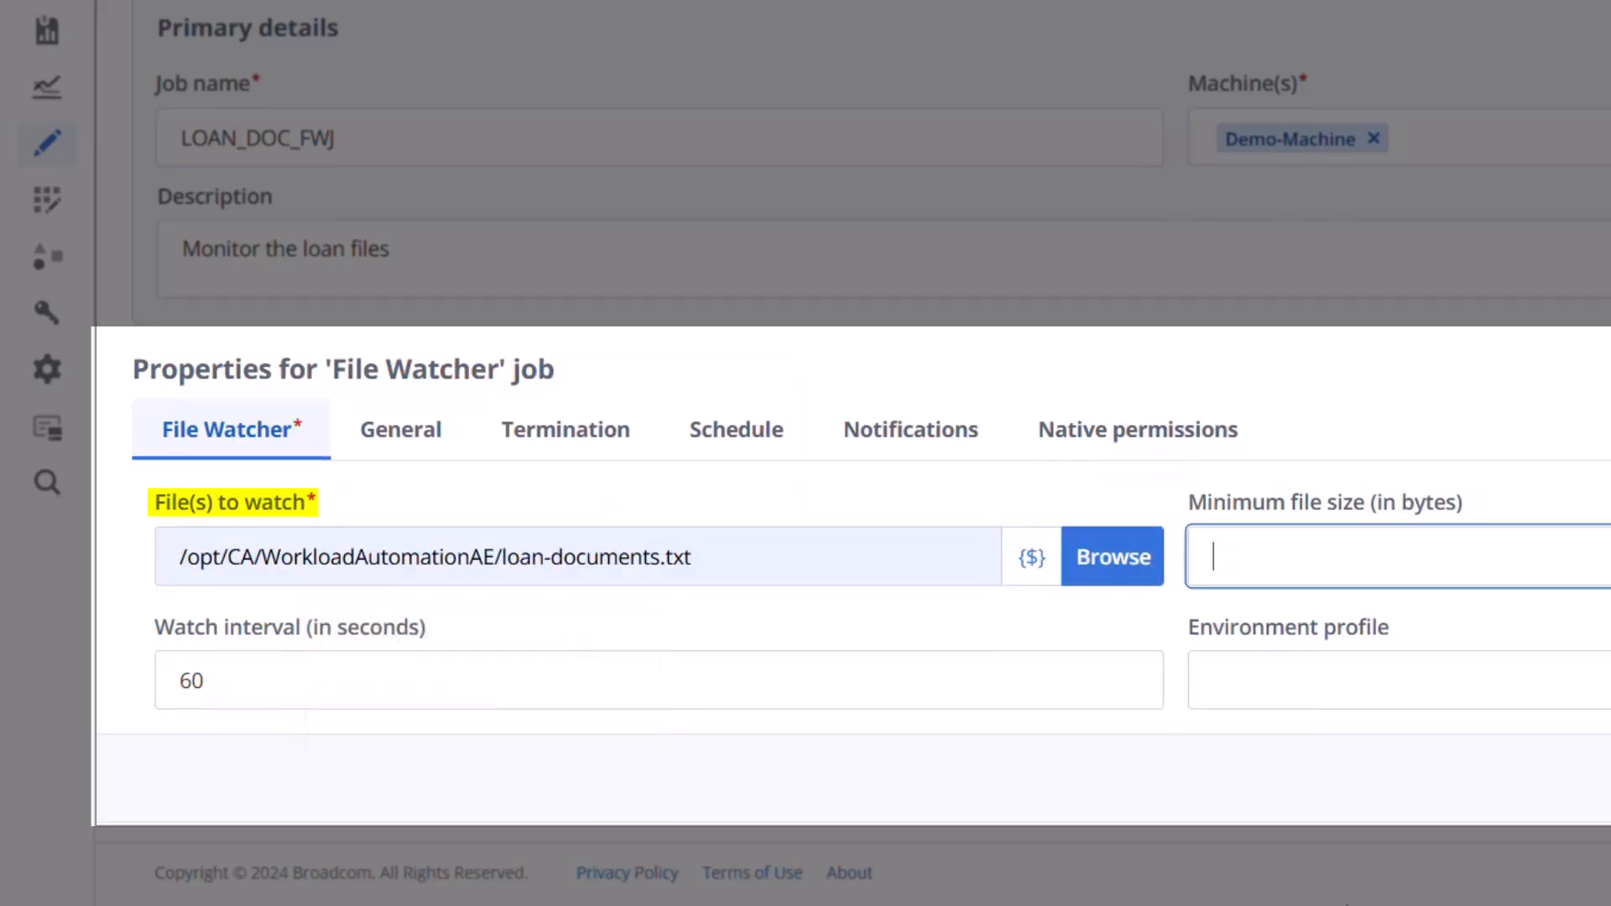
type("100")
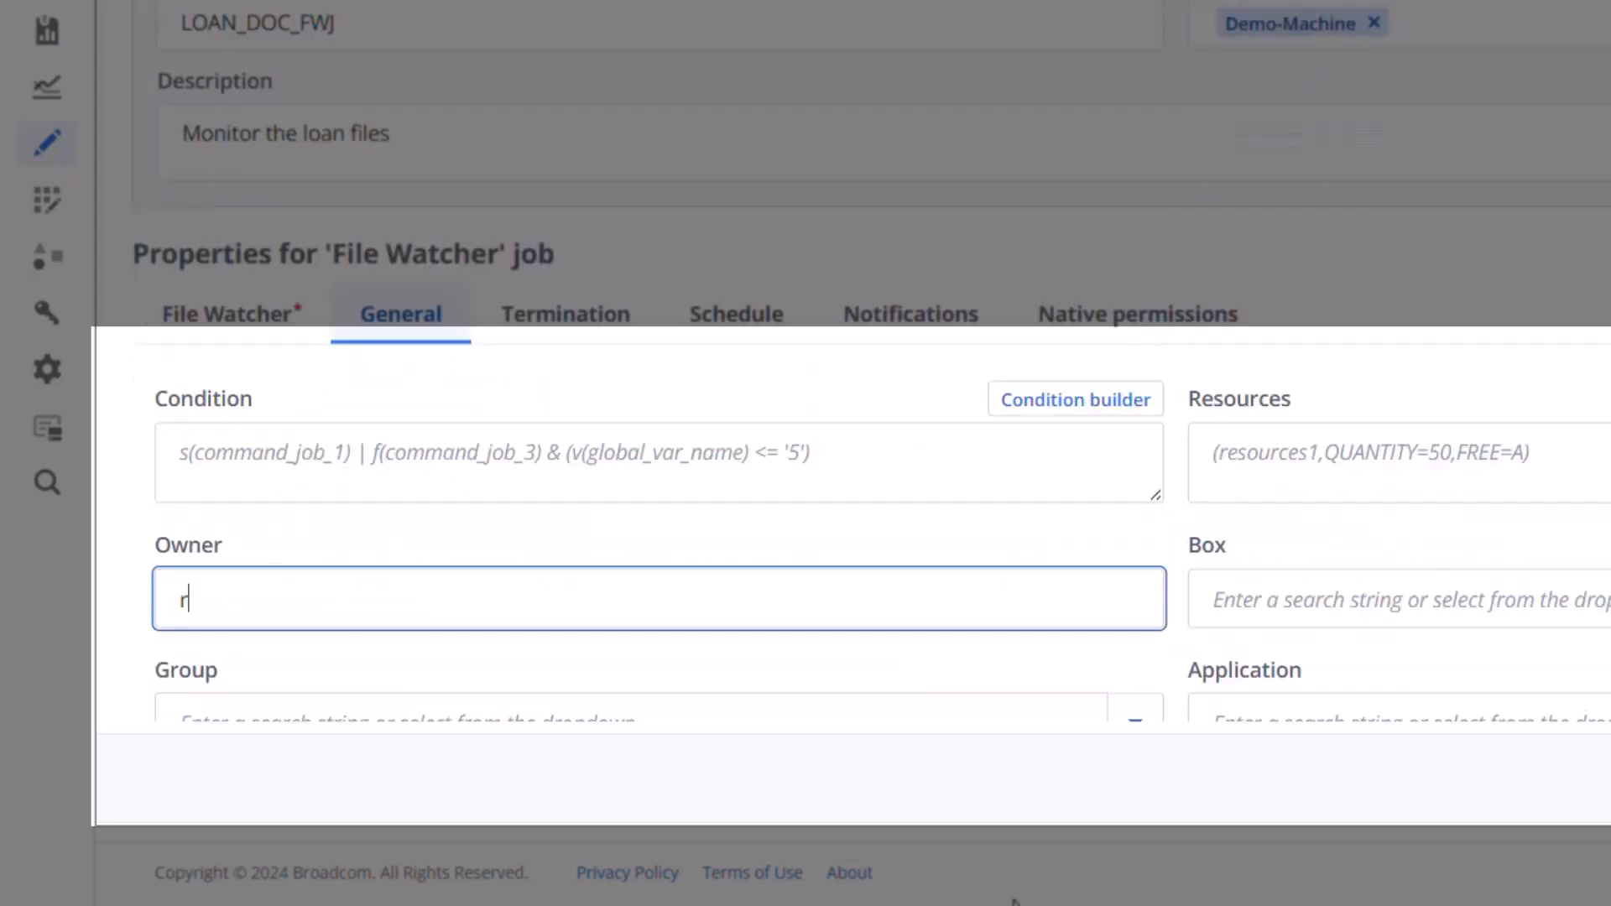
type("oot@localhost")
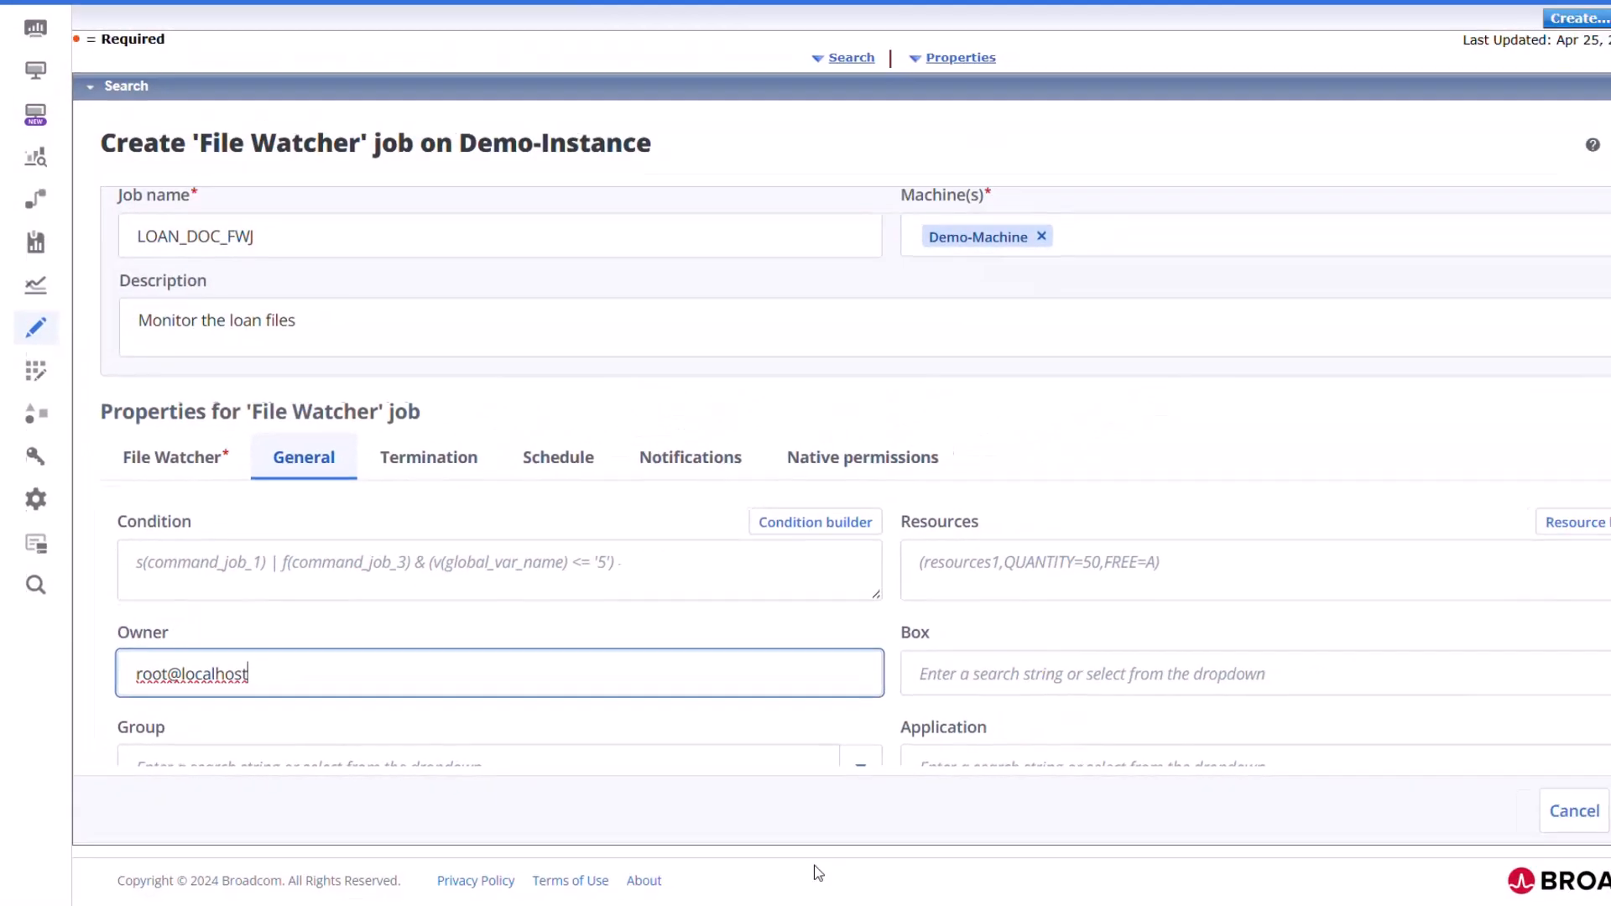
left_click(1546, 817)
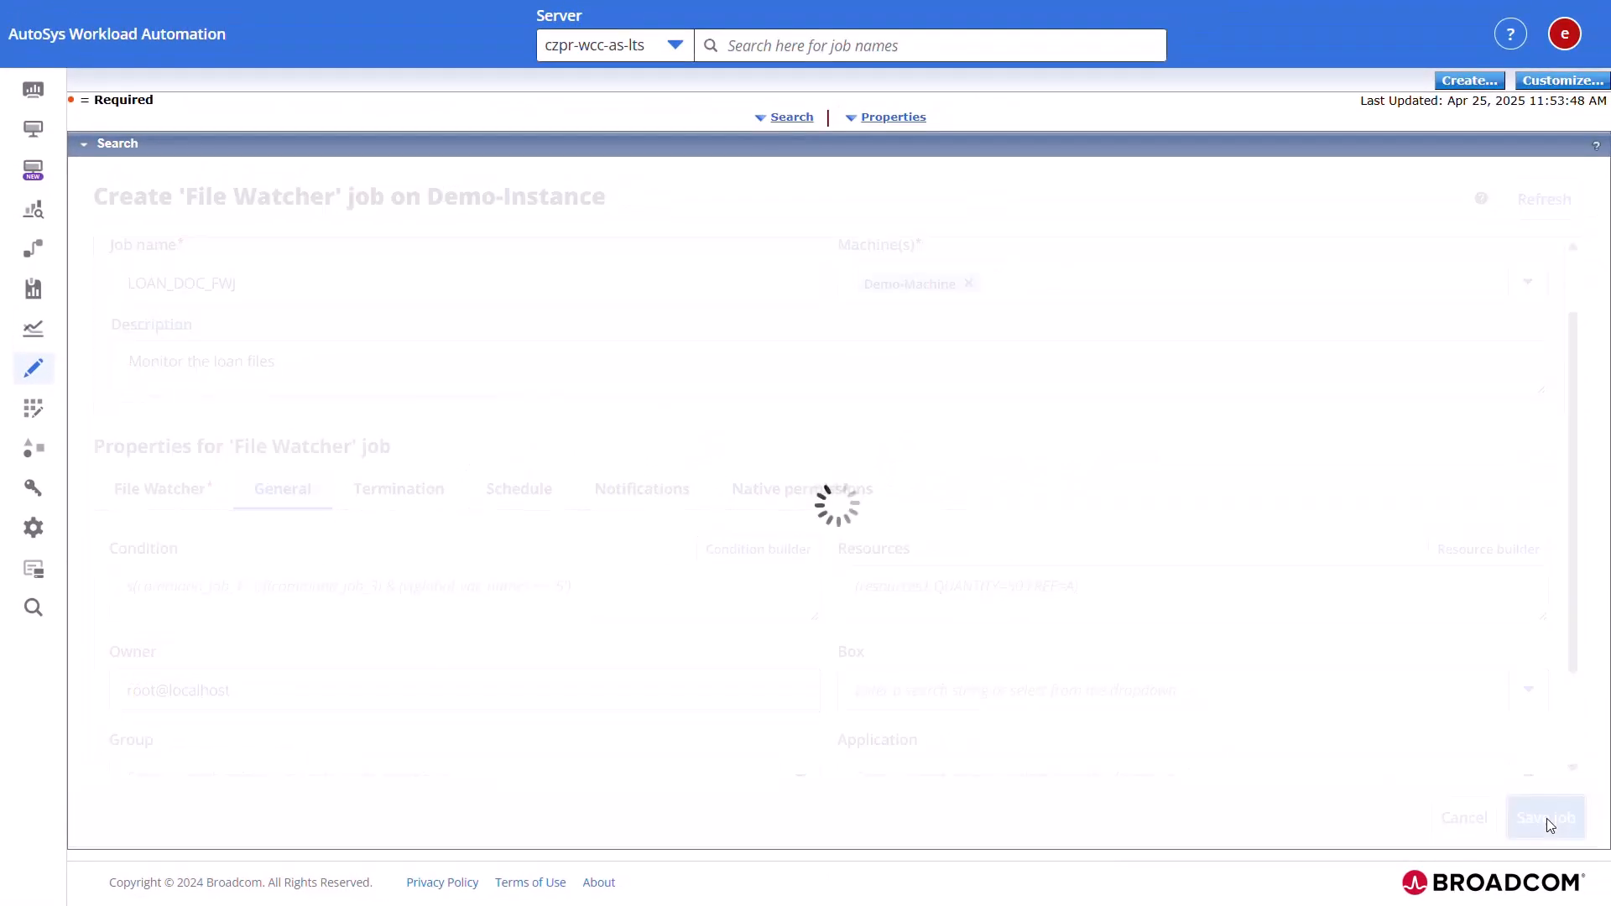
Step: After saving, switch to Quick View of job status
left_click(1544, 818)
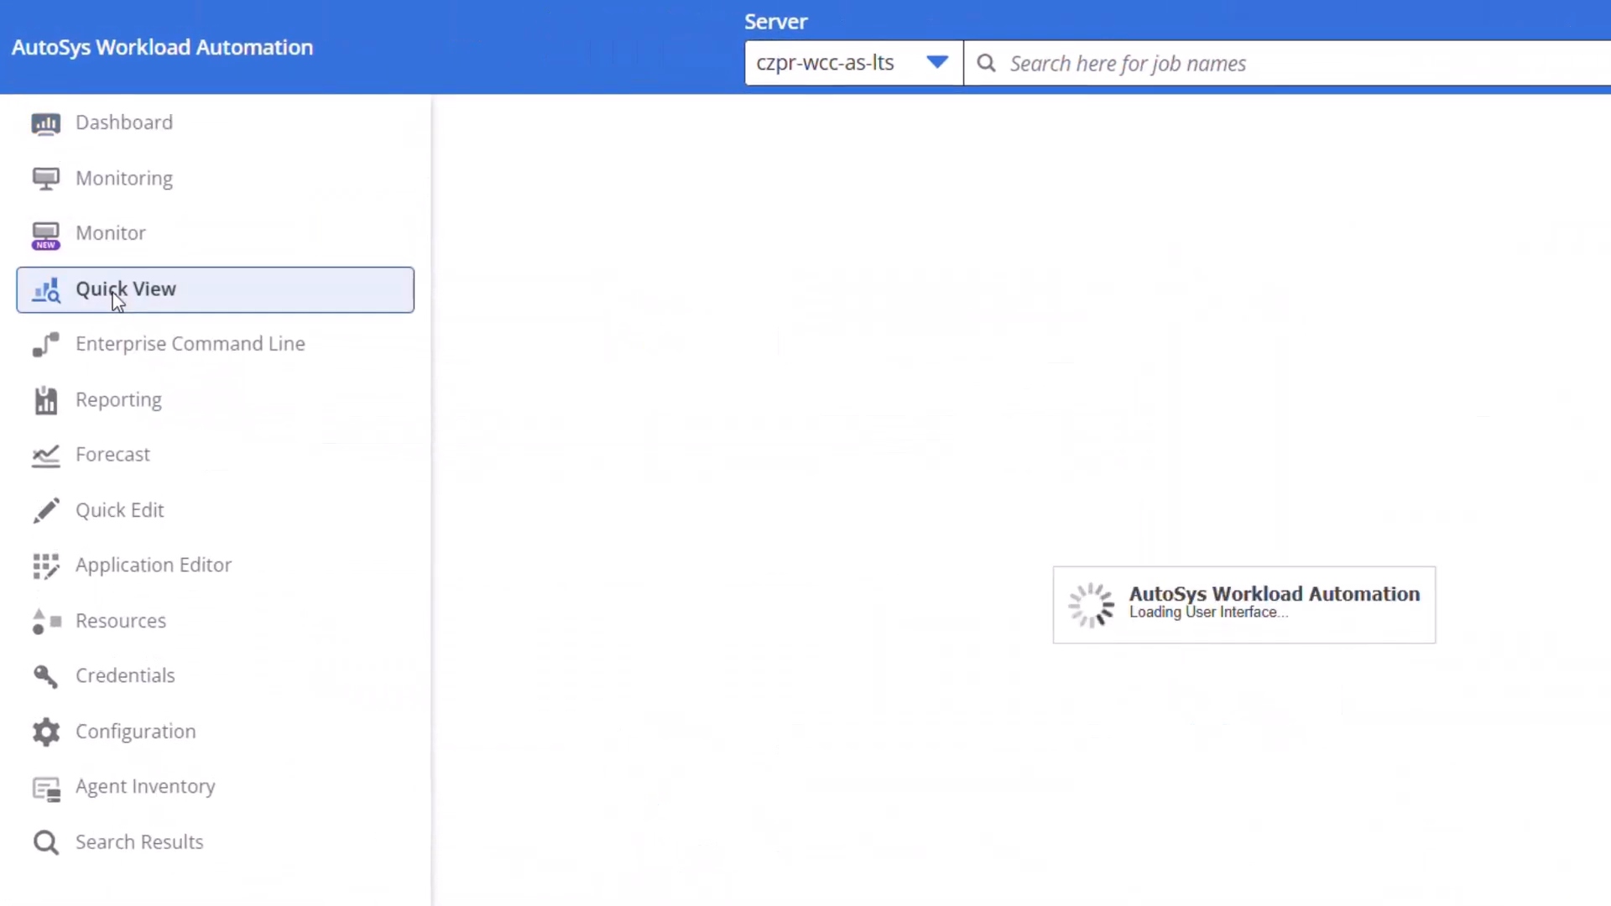
Step: Search Quick View for LOAN_DOC_FWJ and show its job details
left_click(793, 154)
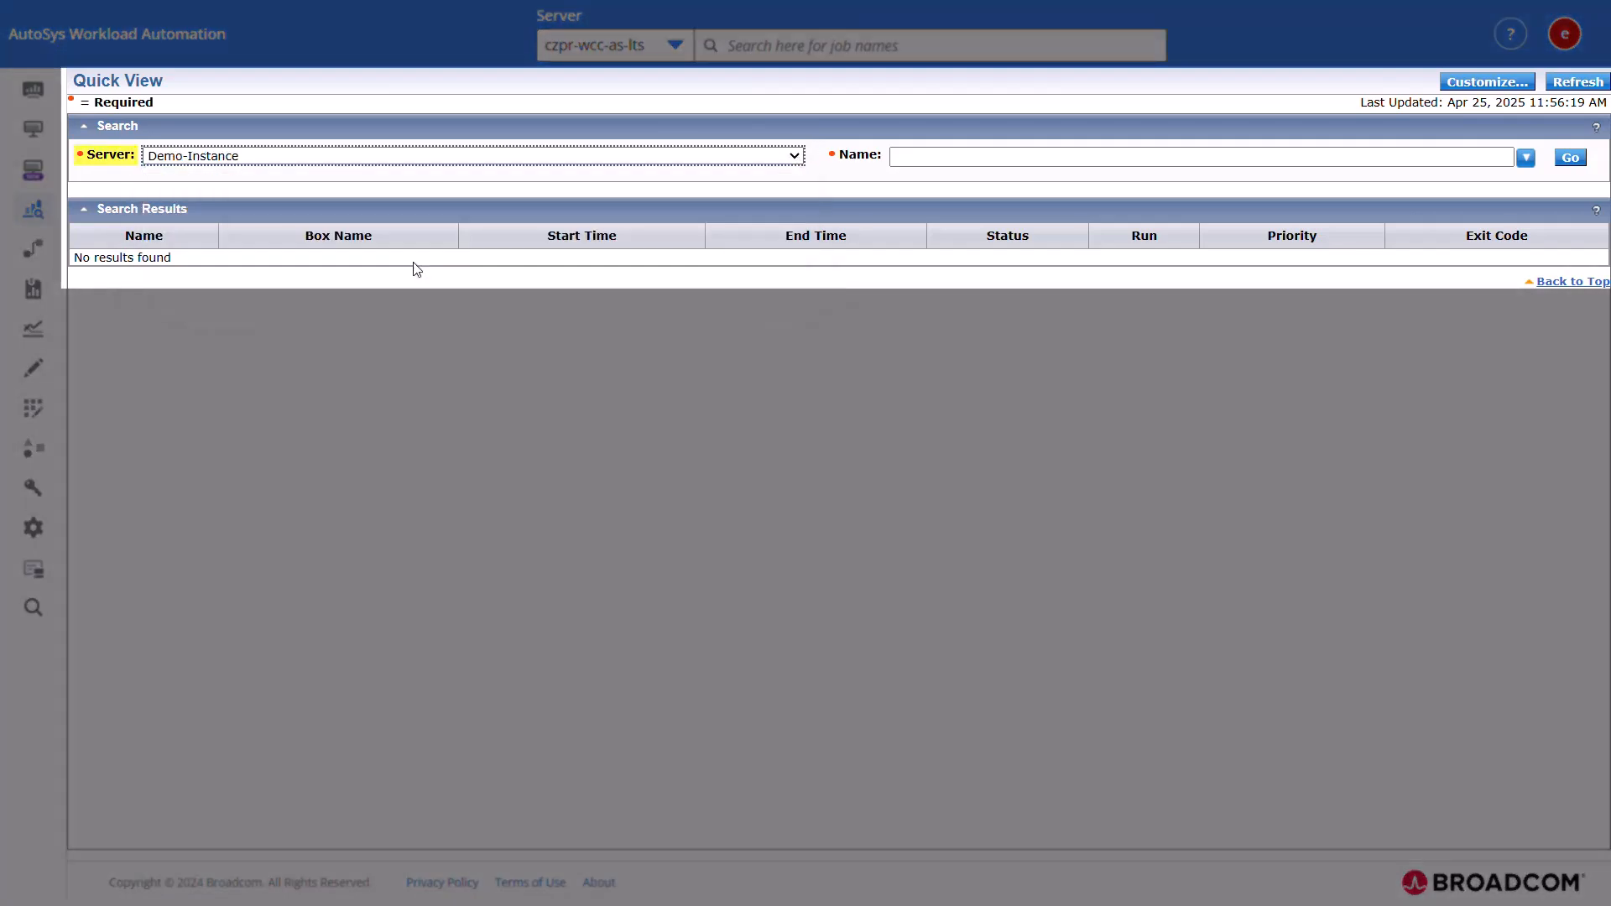
left_click(1198, 156)
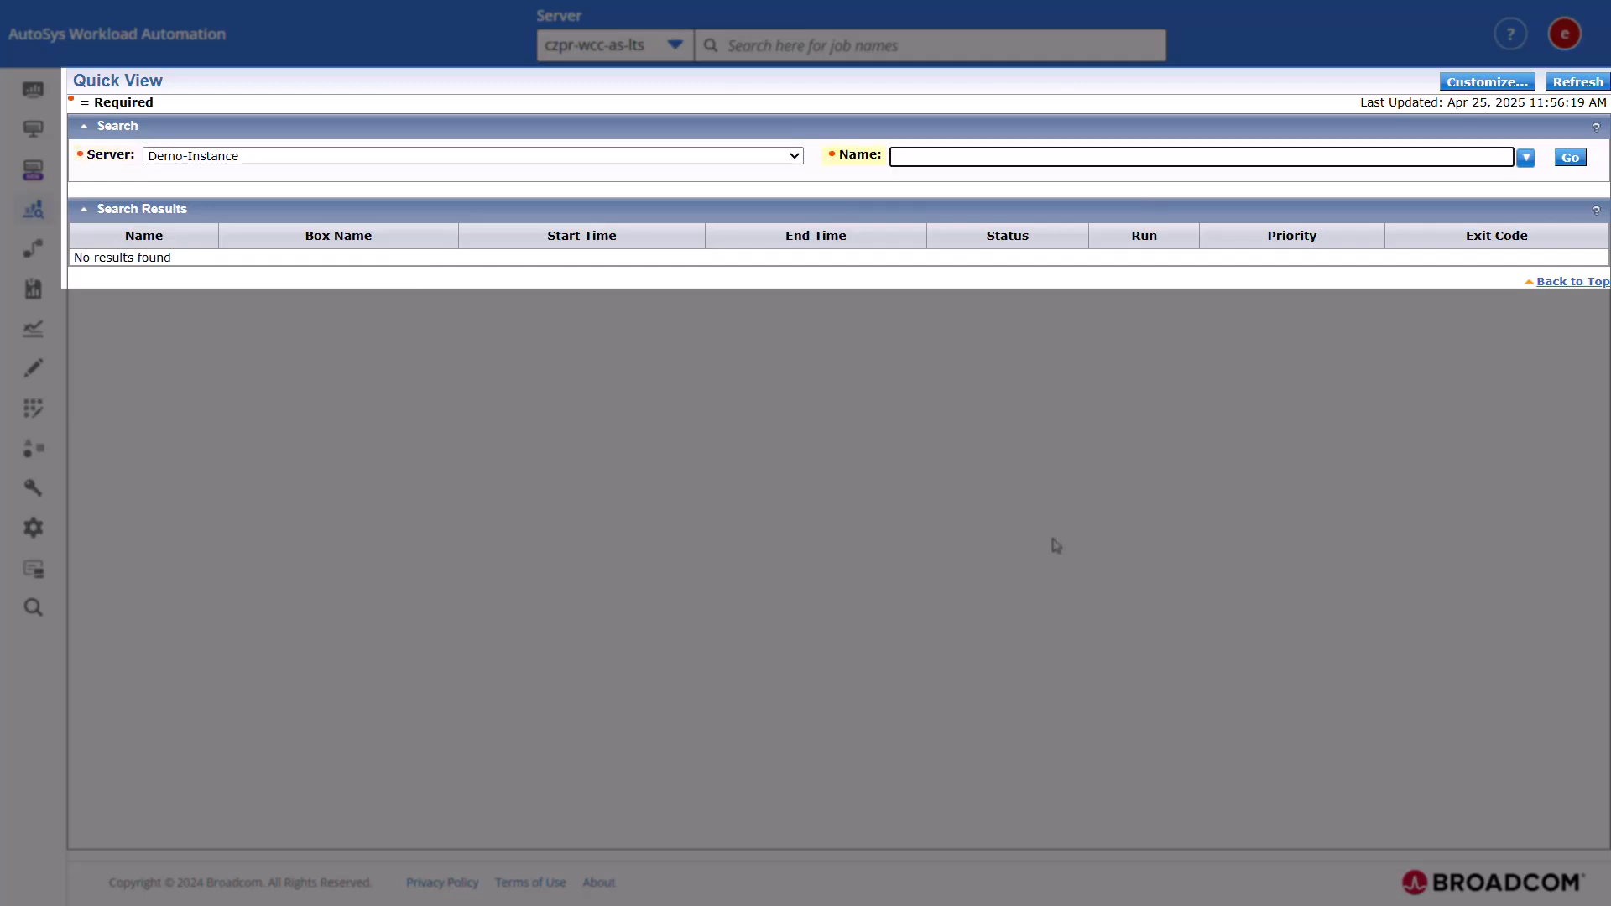
type("LOAN_DOC_FWJ")
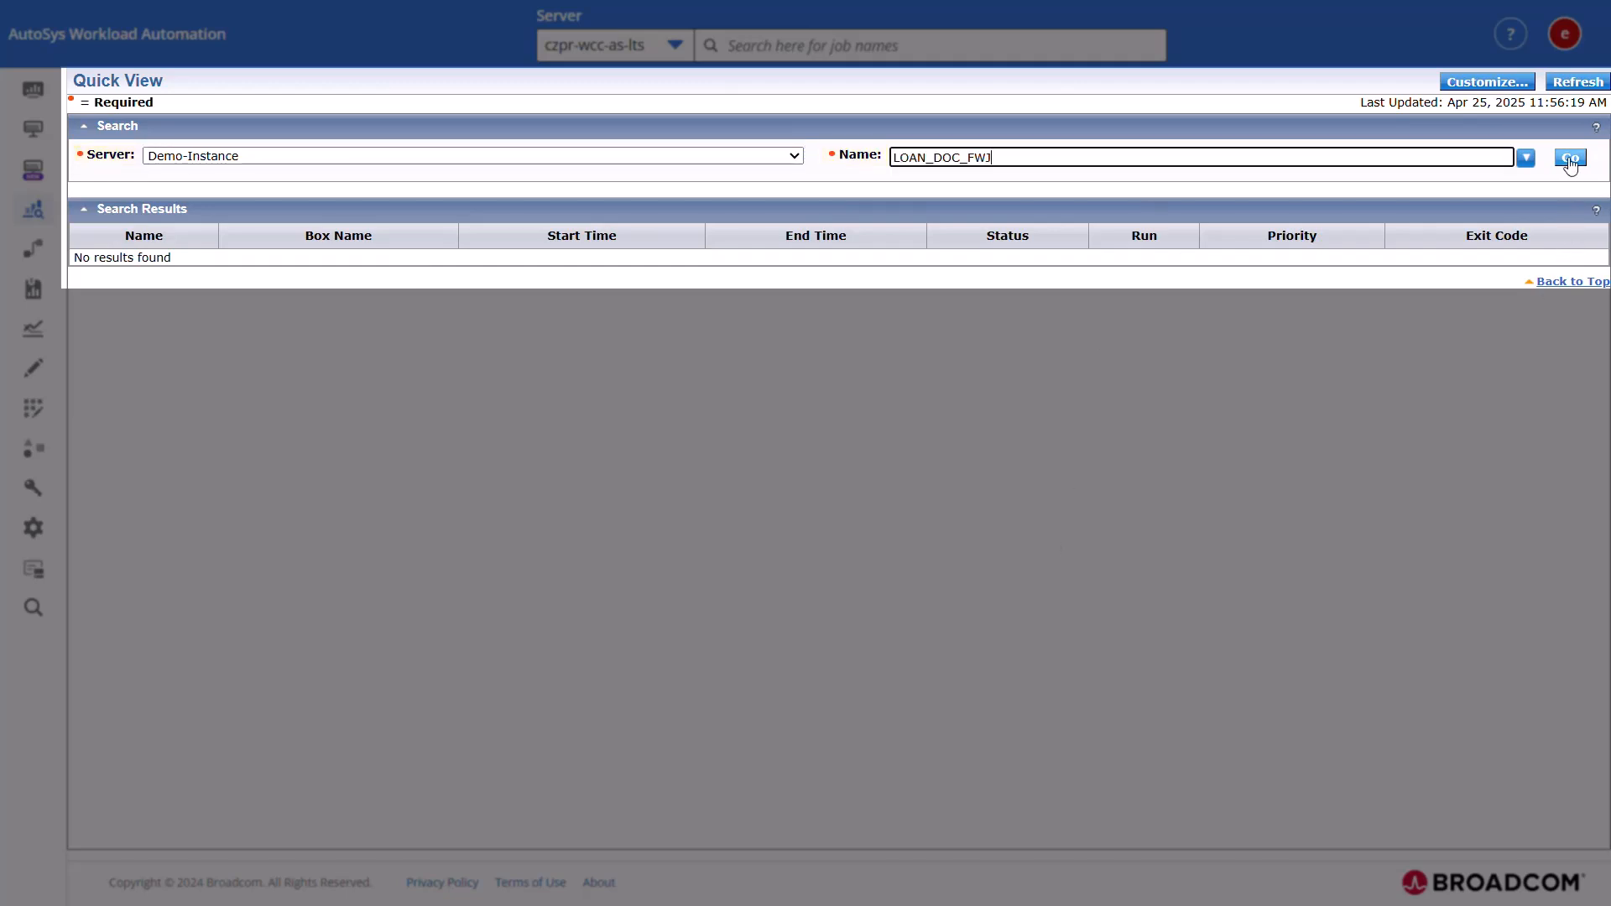
left_click(1567, 160)
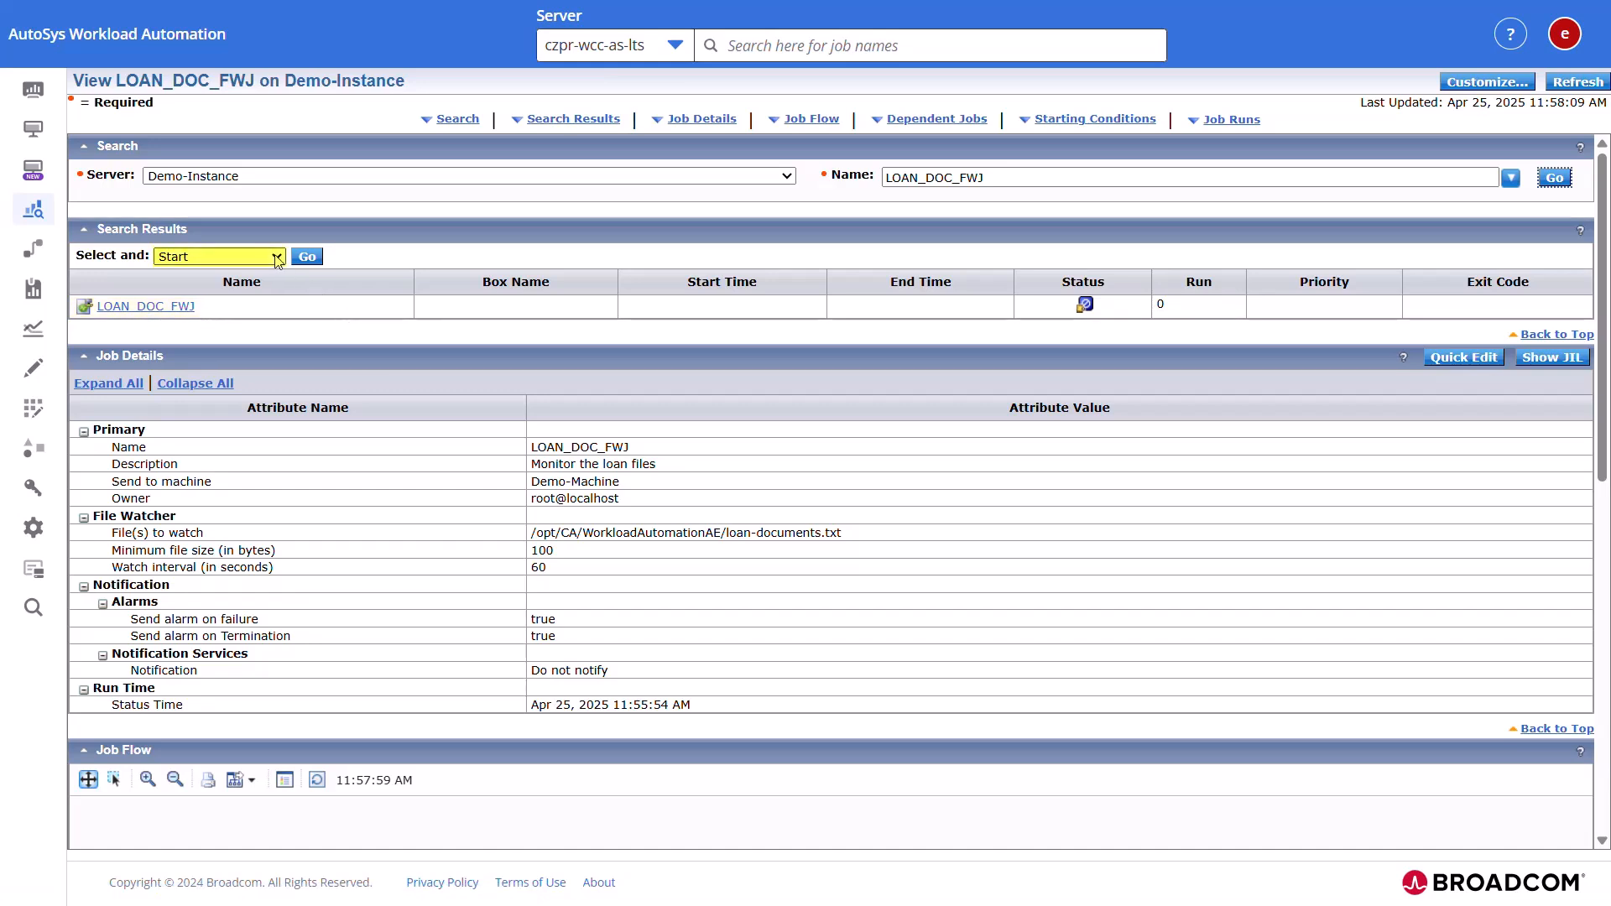
Step: Send a Start event to LOAN_DOC_FWJ and confirm it
left_click(305, 255)
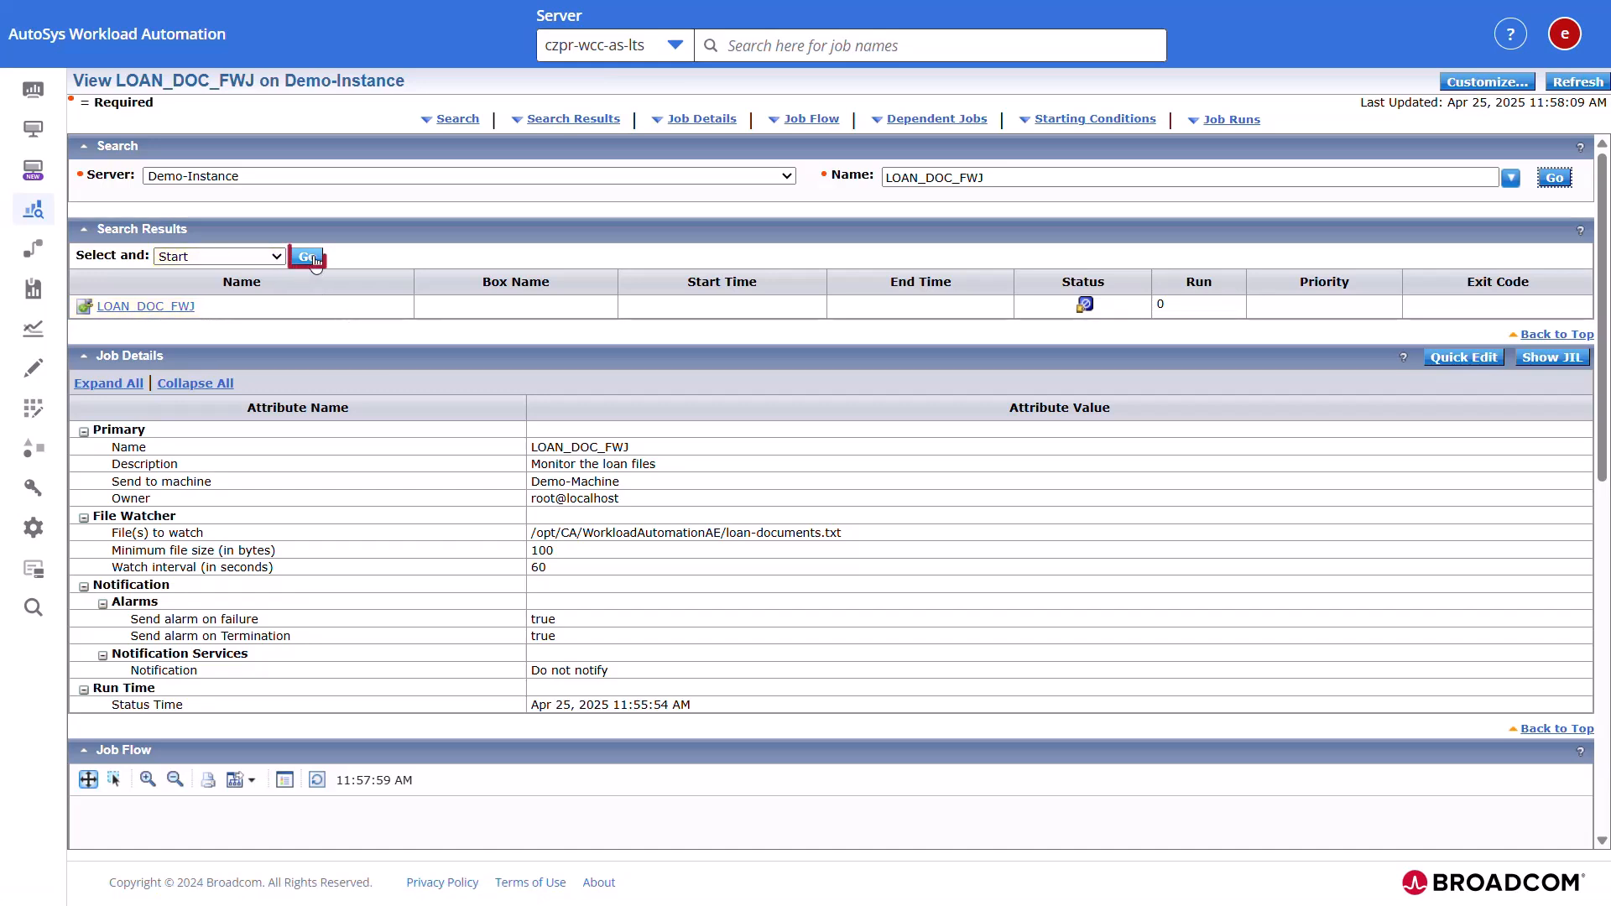
left_click(306, 255)
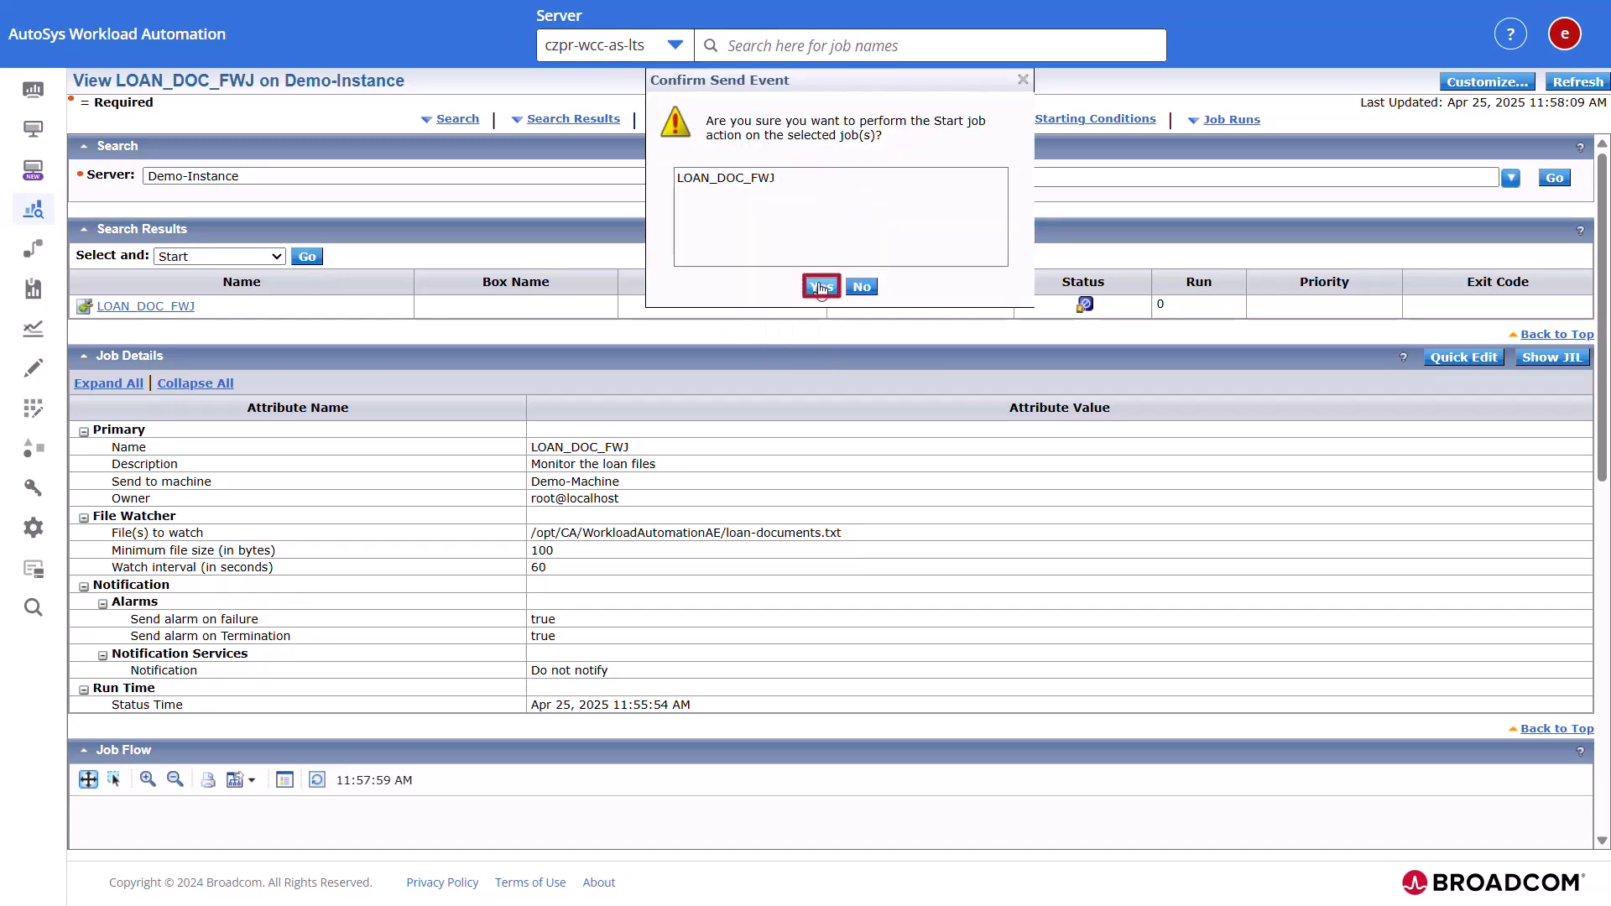
left_click(820, 285)
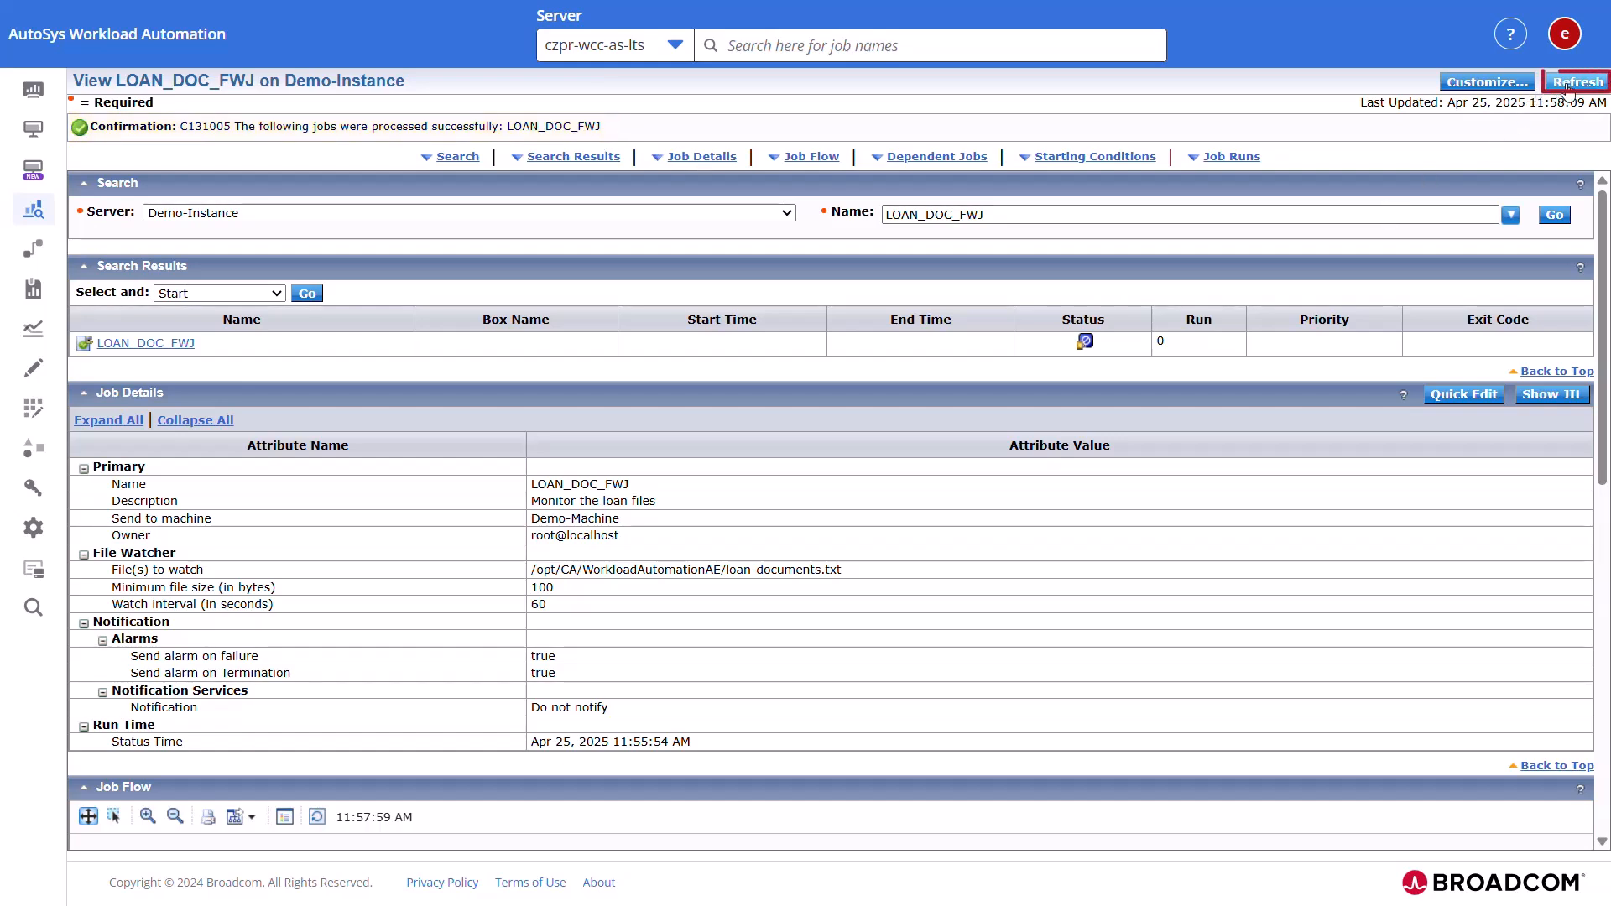
Step: Refresh until LOAN_DOC_FWJ shows Success with exit code 0
left_click(1575, 81)
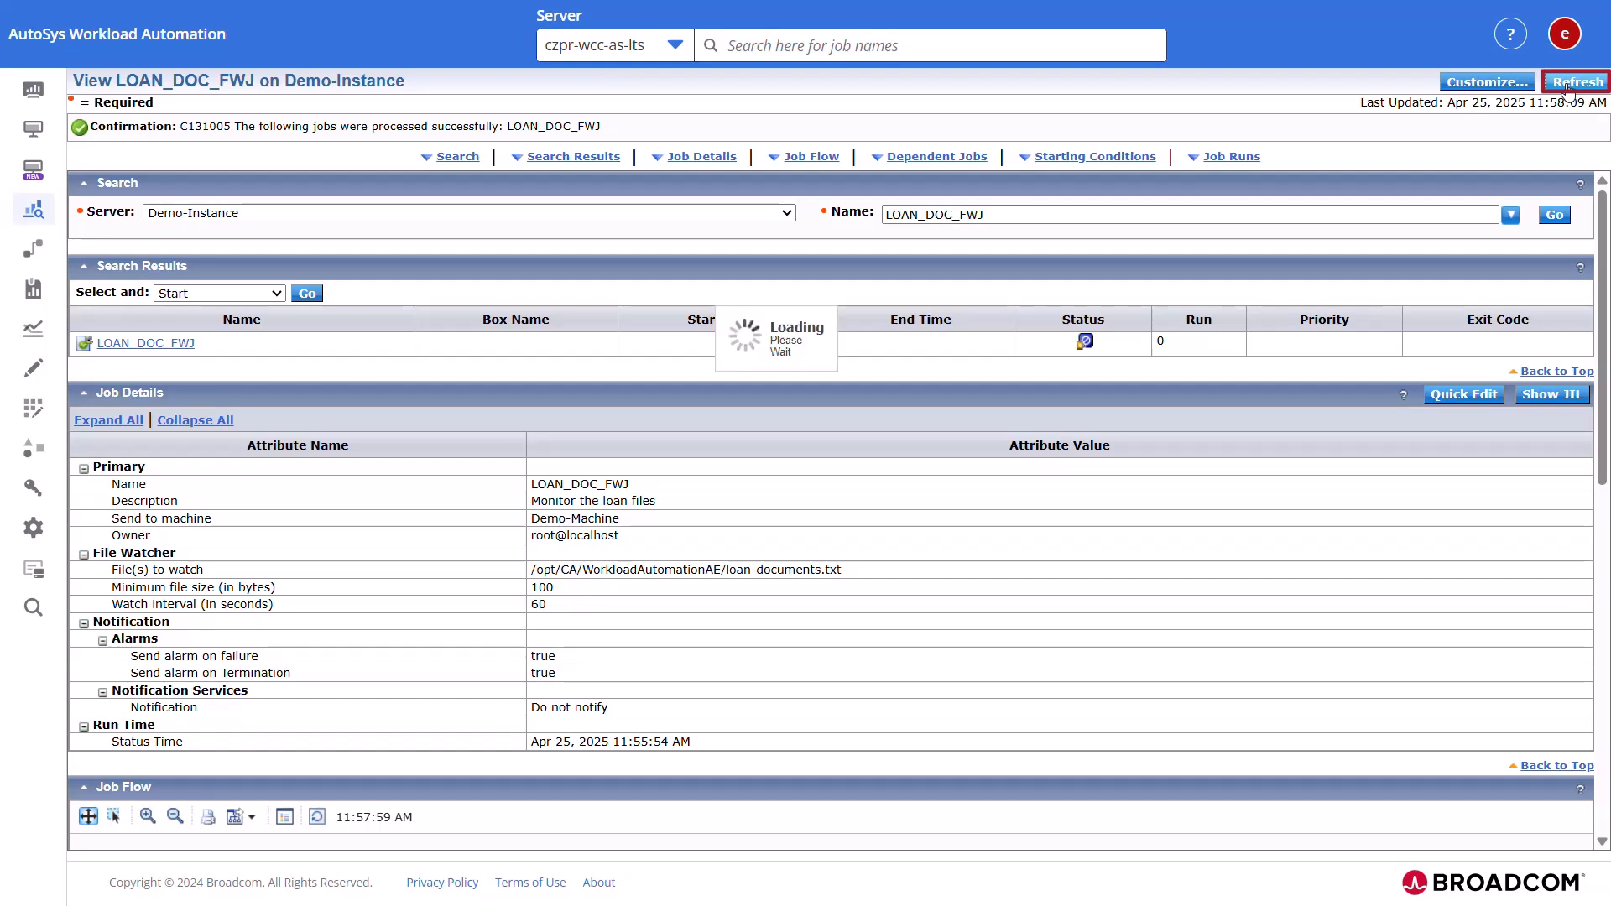
left_click(1576, 81)
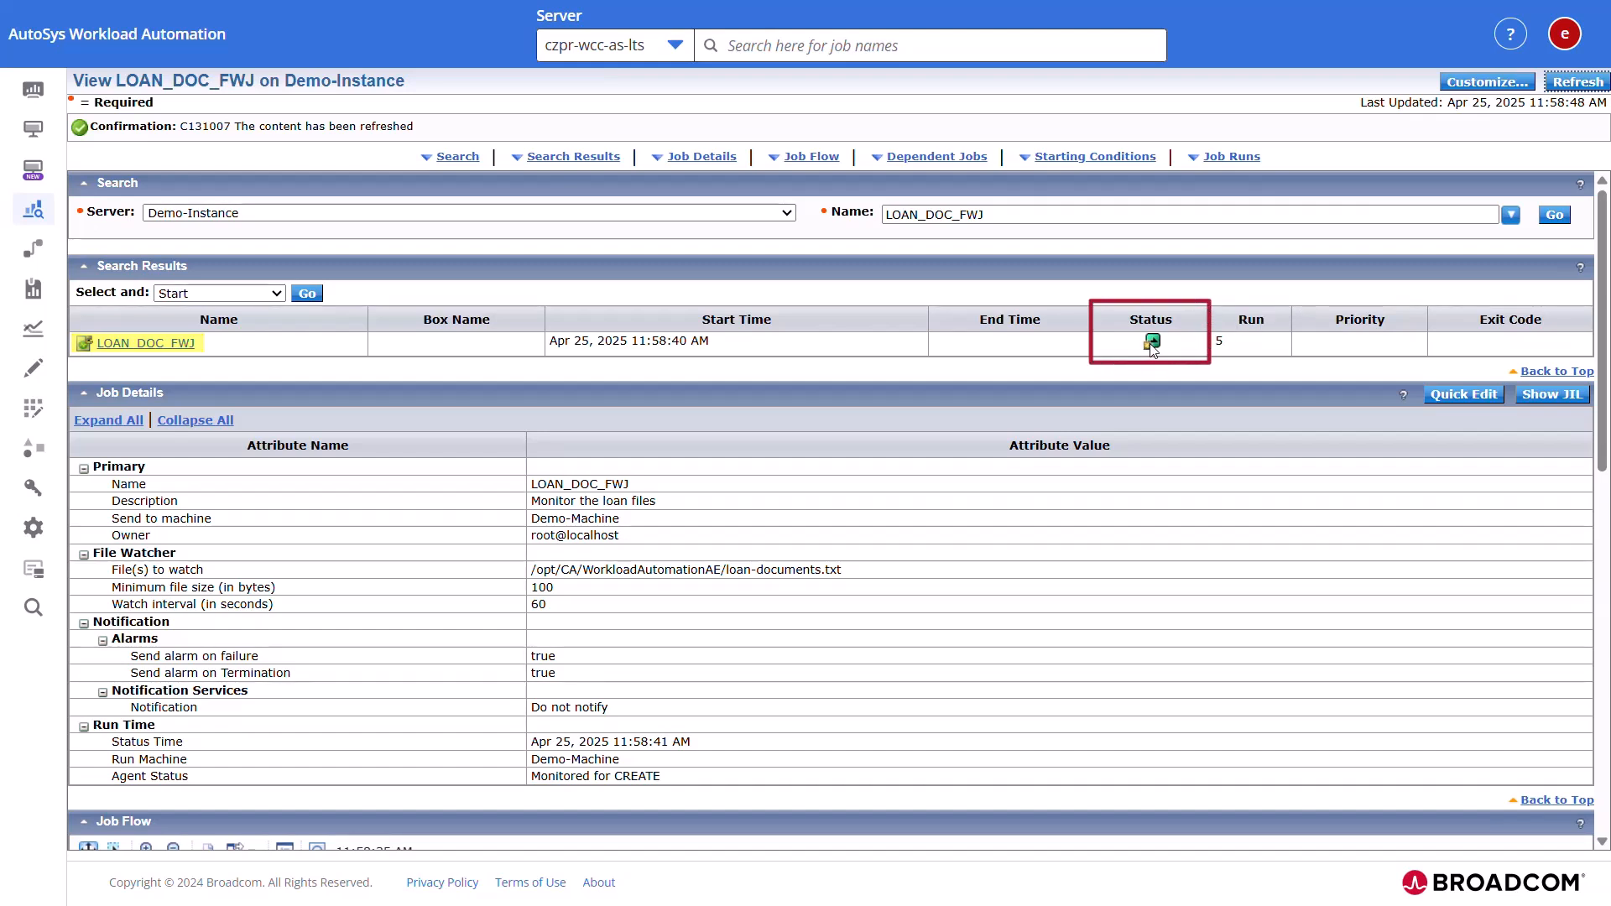
mouse_move(1152, 343)
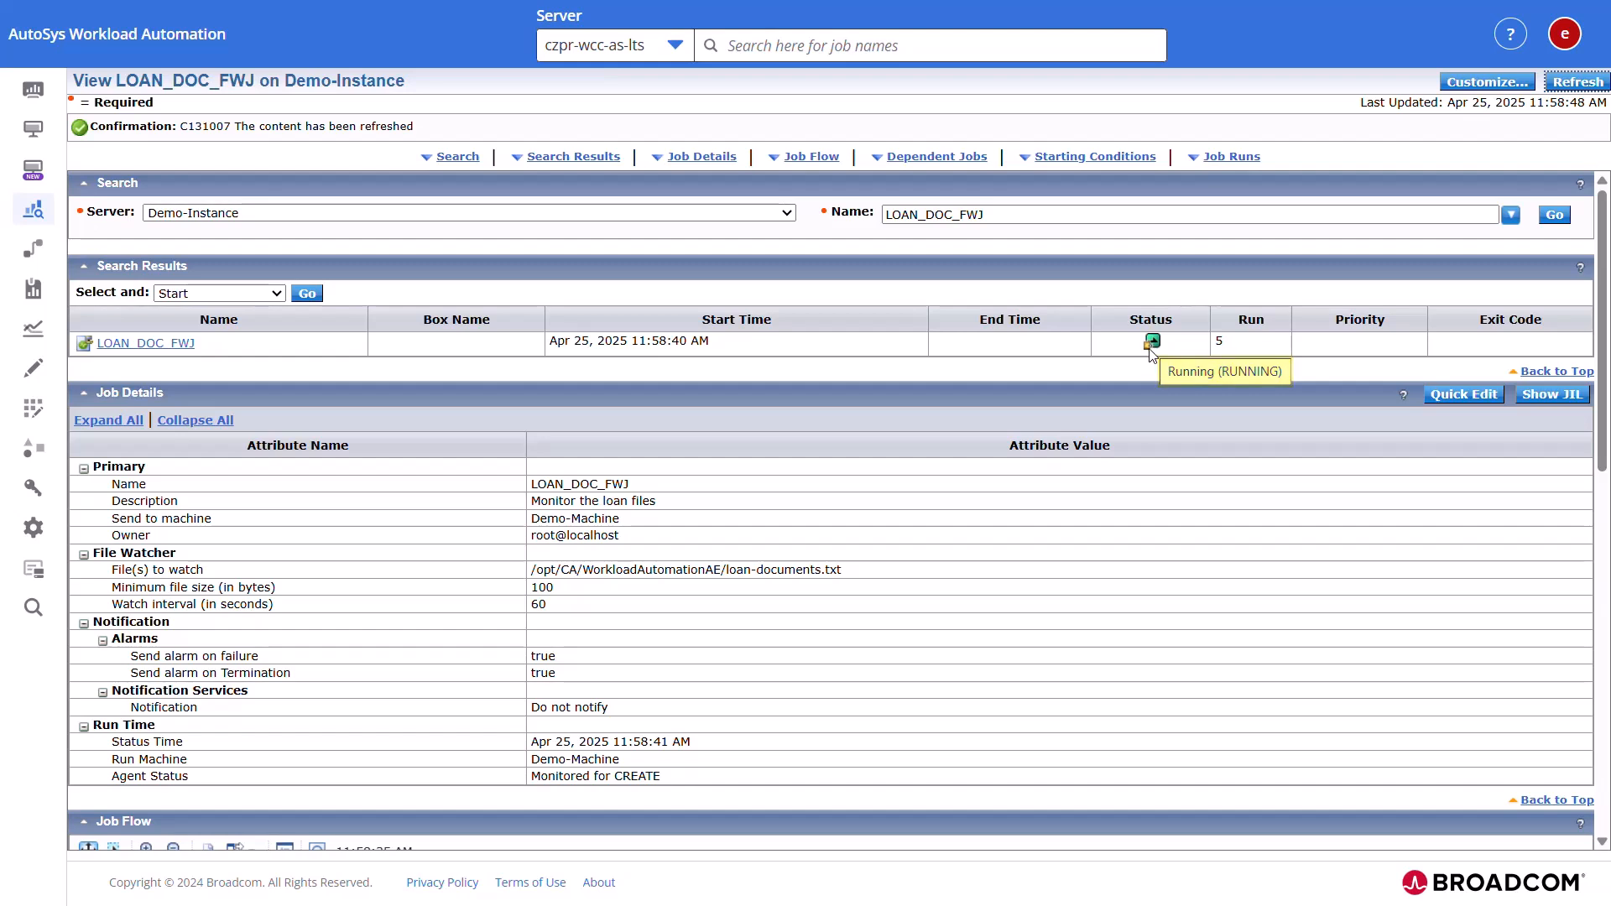
mouse_move(695, 787)
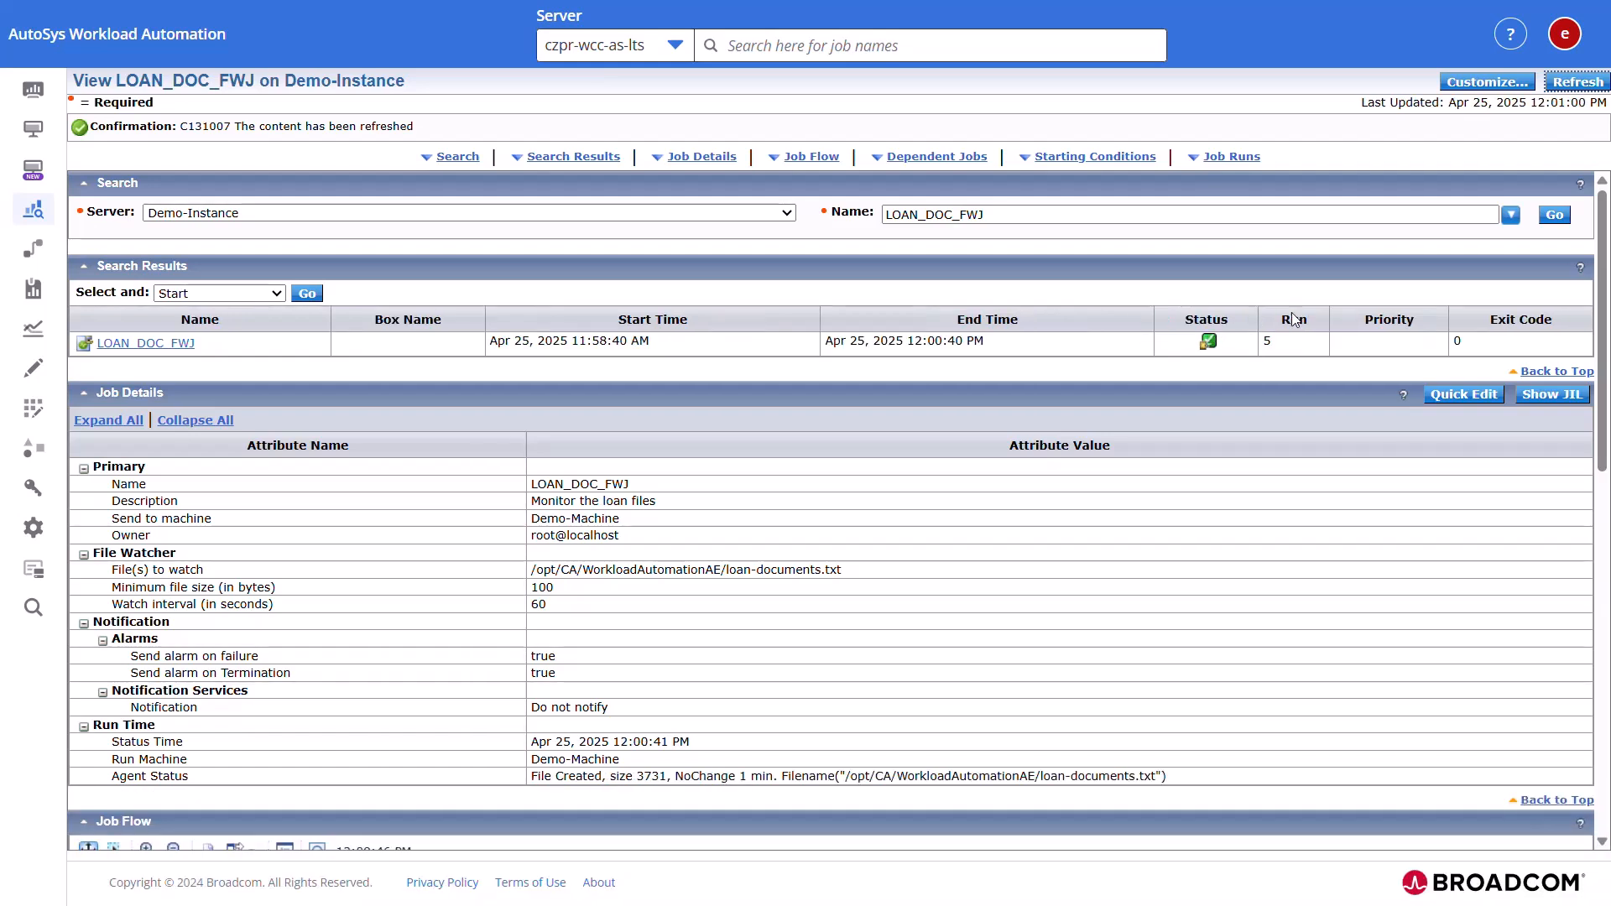
mouse_move(1208, 340)
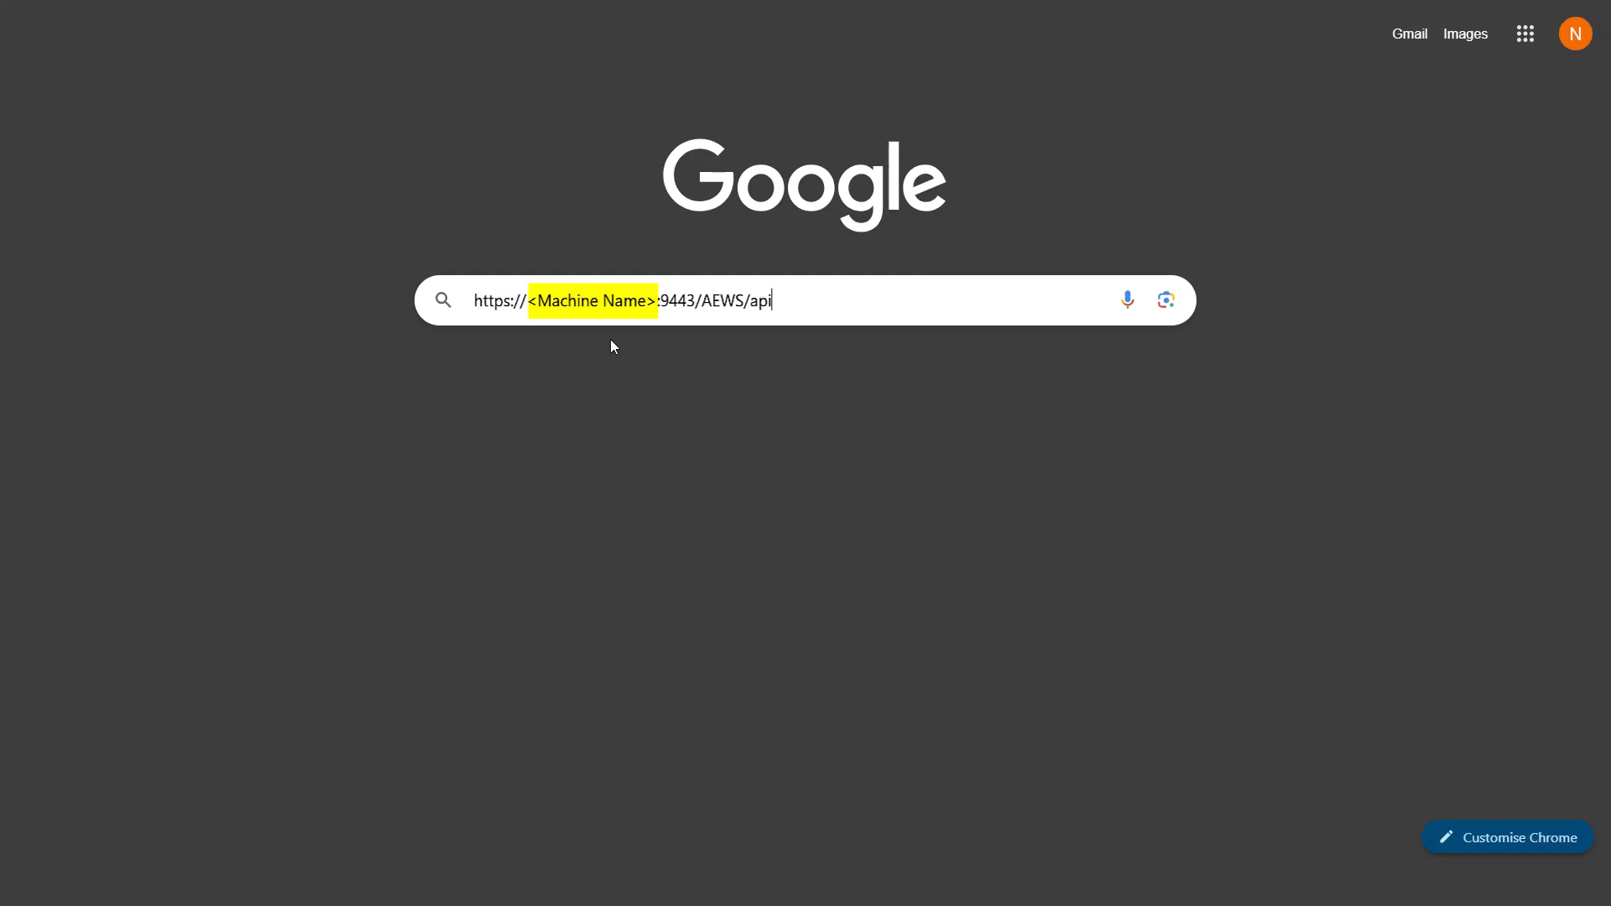
Step: Load the AEWS/api Swagger page and make POST /jil editable with the test123 JIL body
key("Enter")
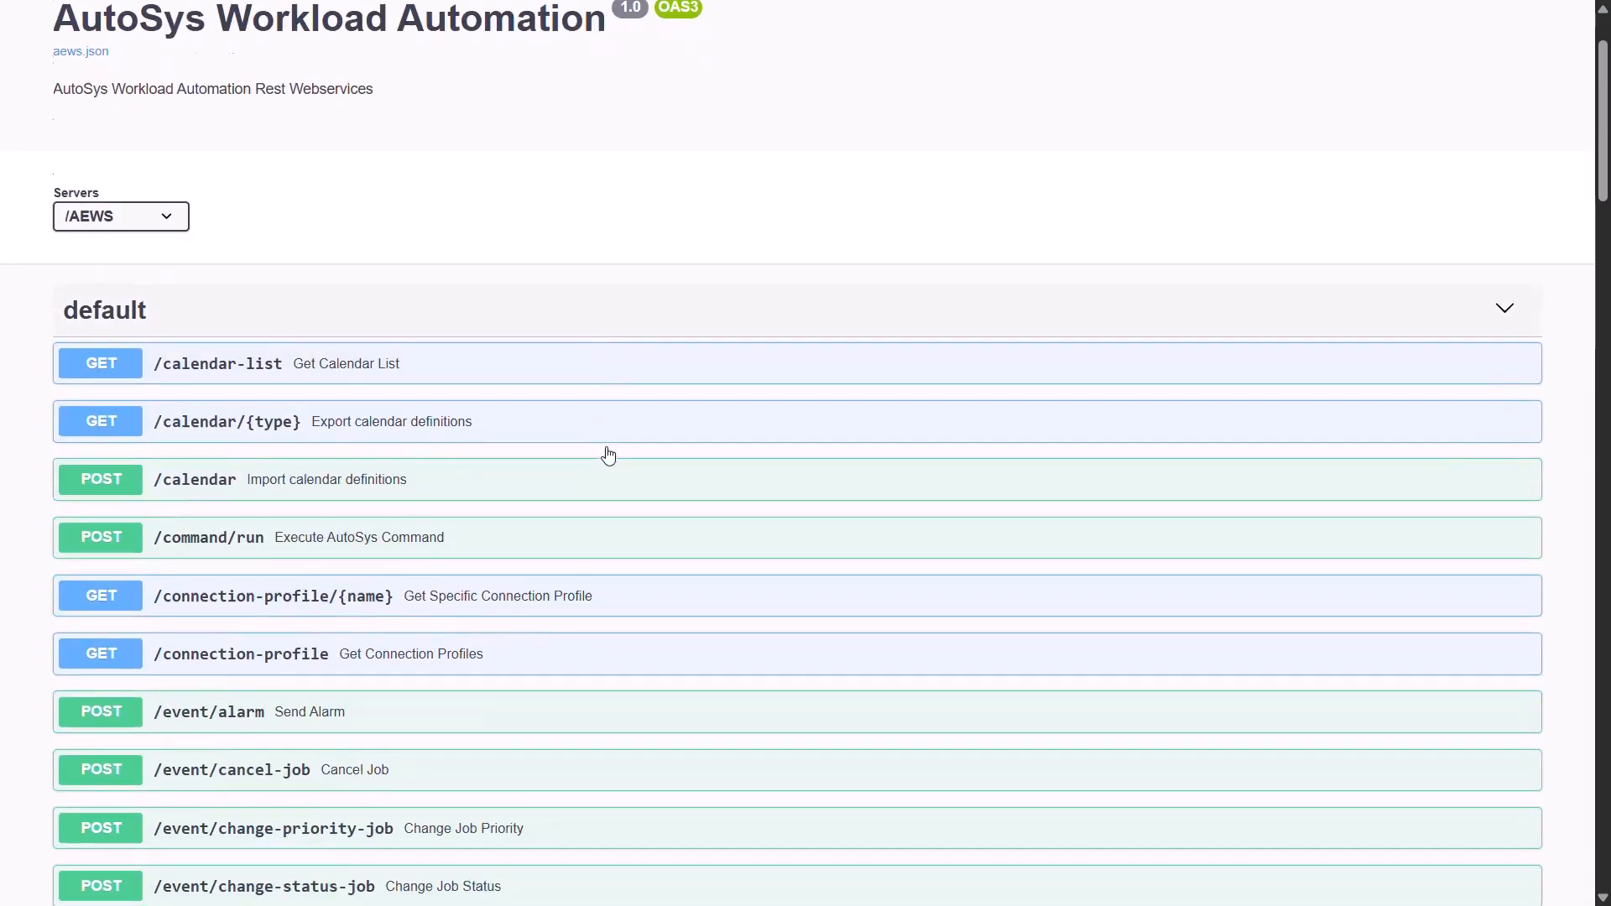
scroll("down", 3)
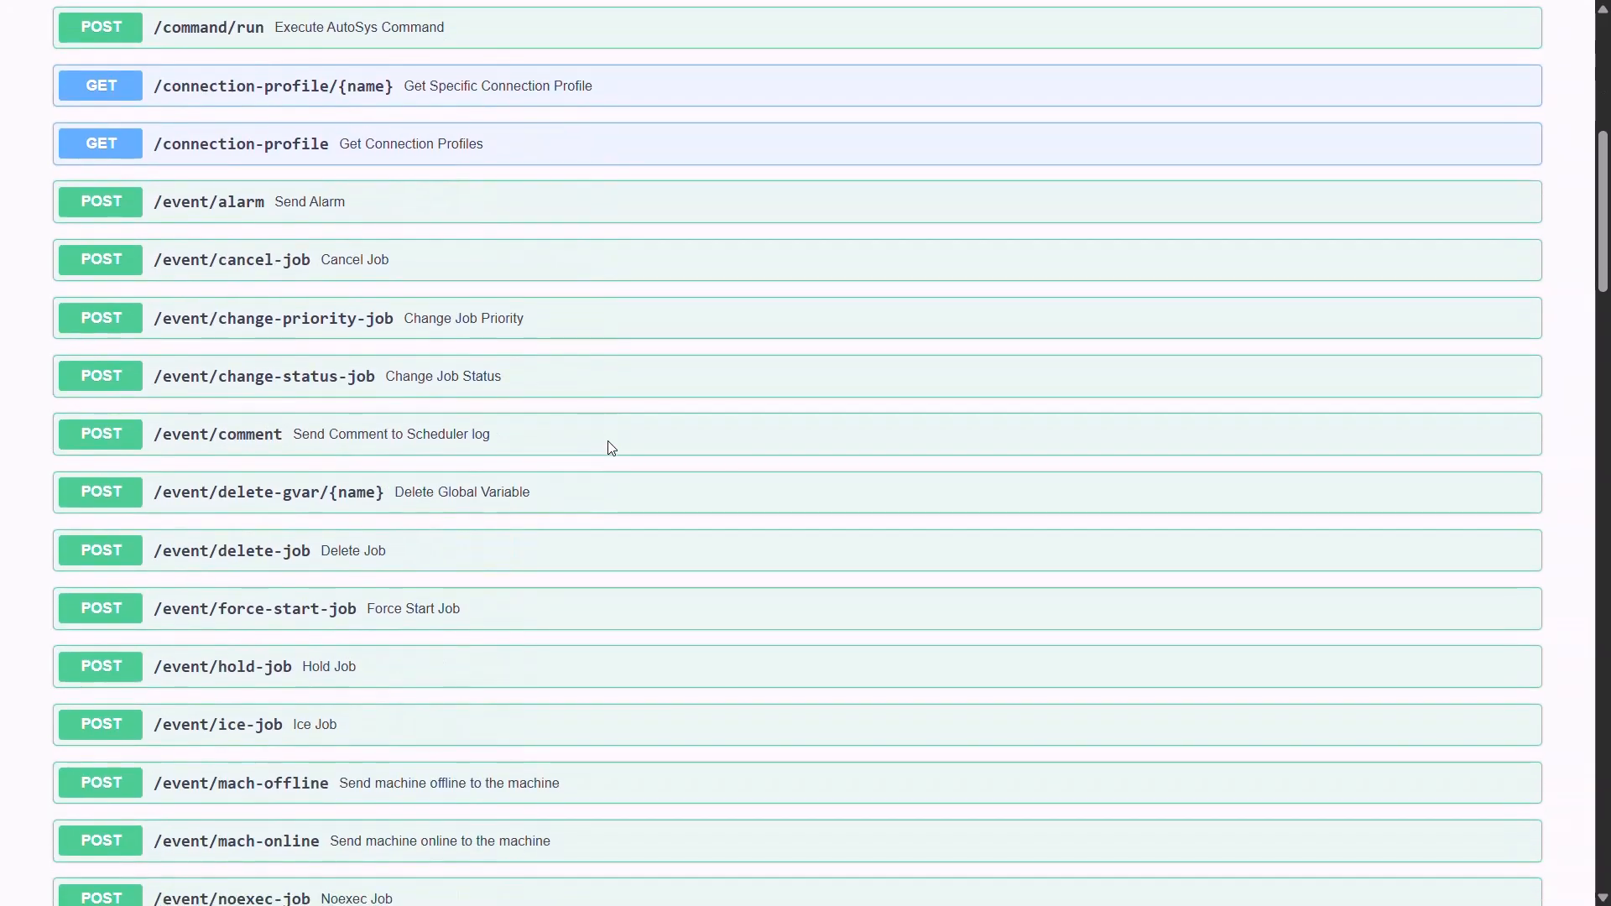
scroll("down", 3)
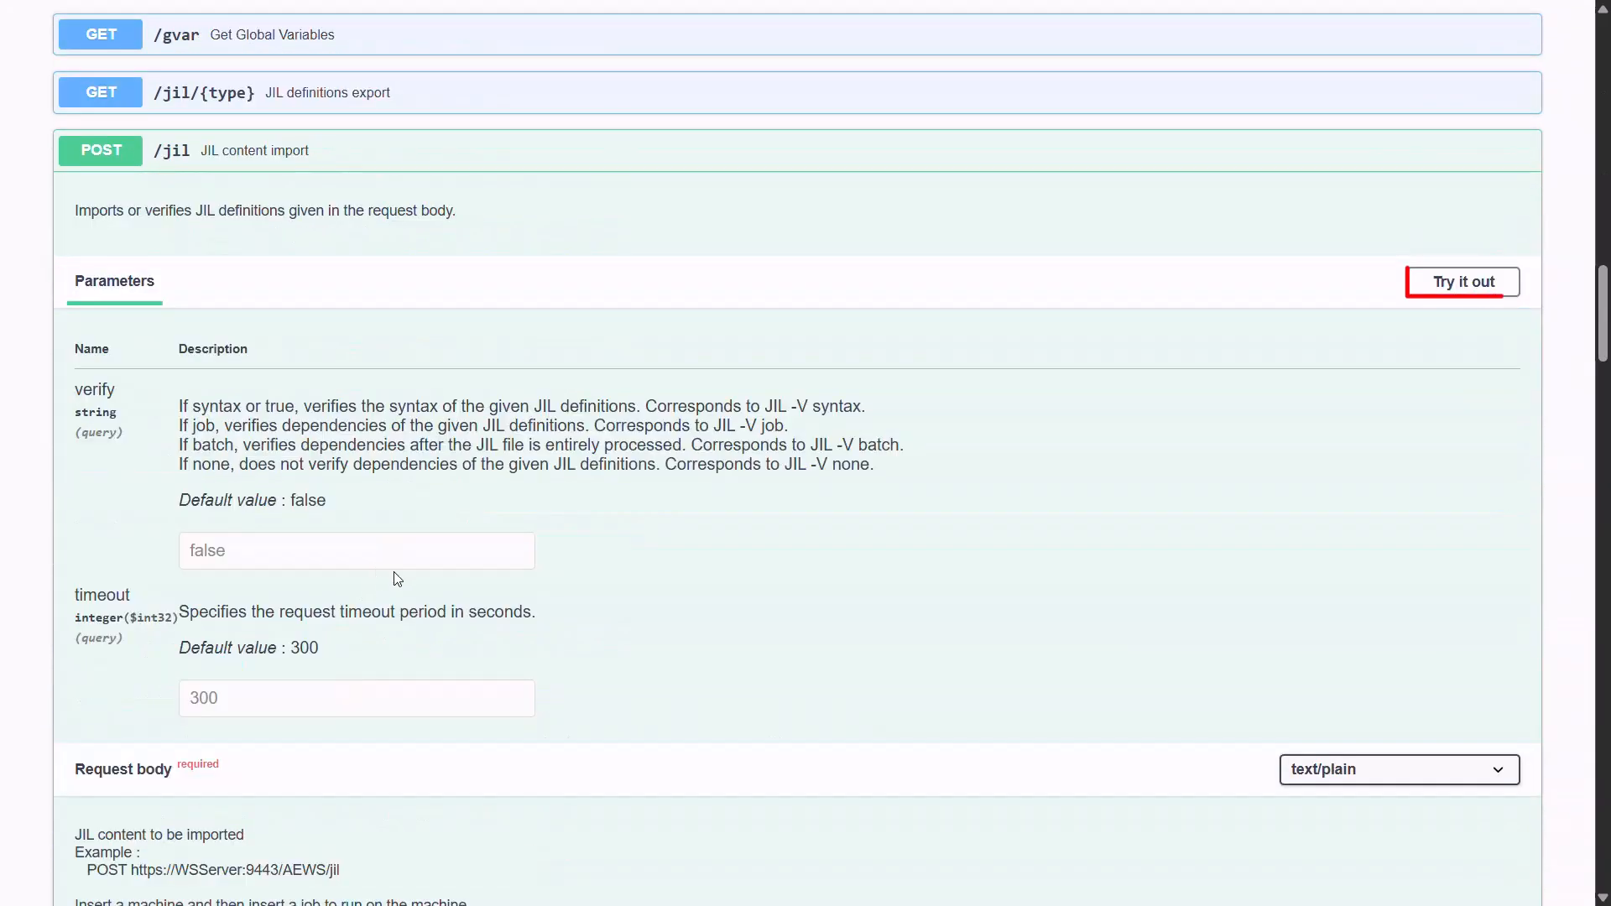
left_click(1462, 282)
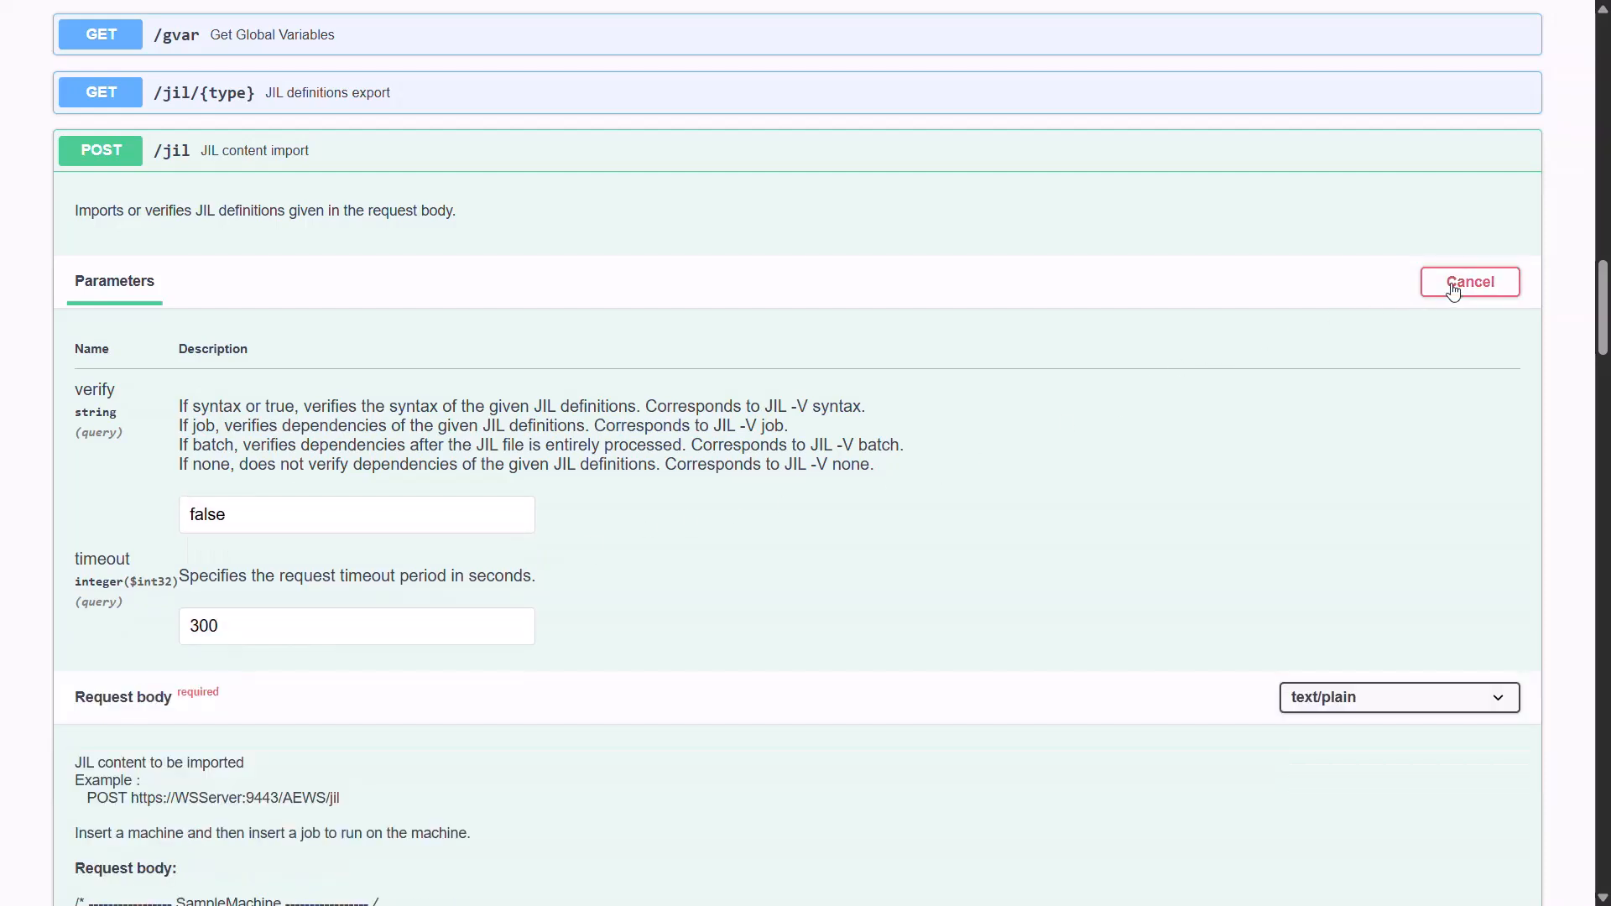
scroll("down", 3)
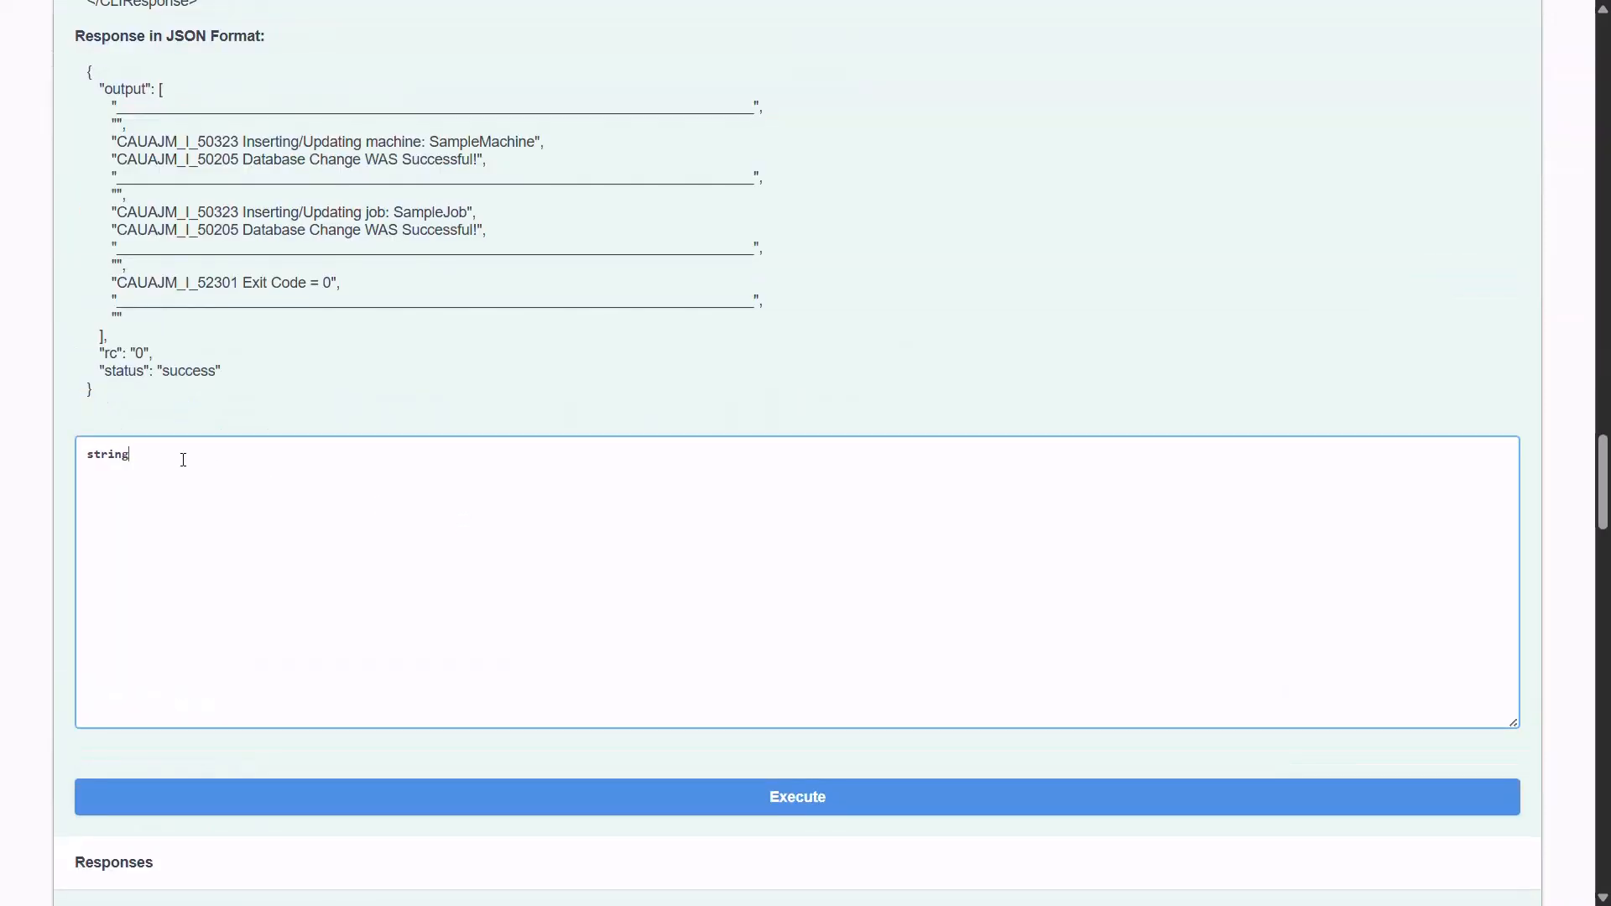
left_click(795, 795)
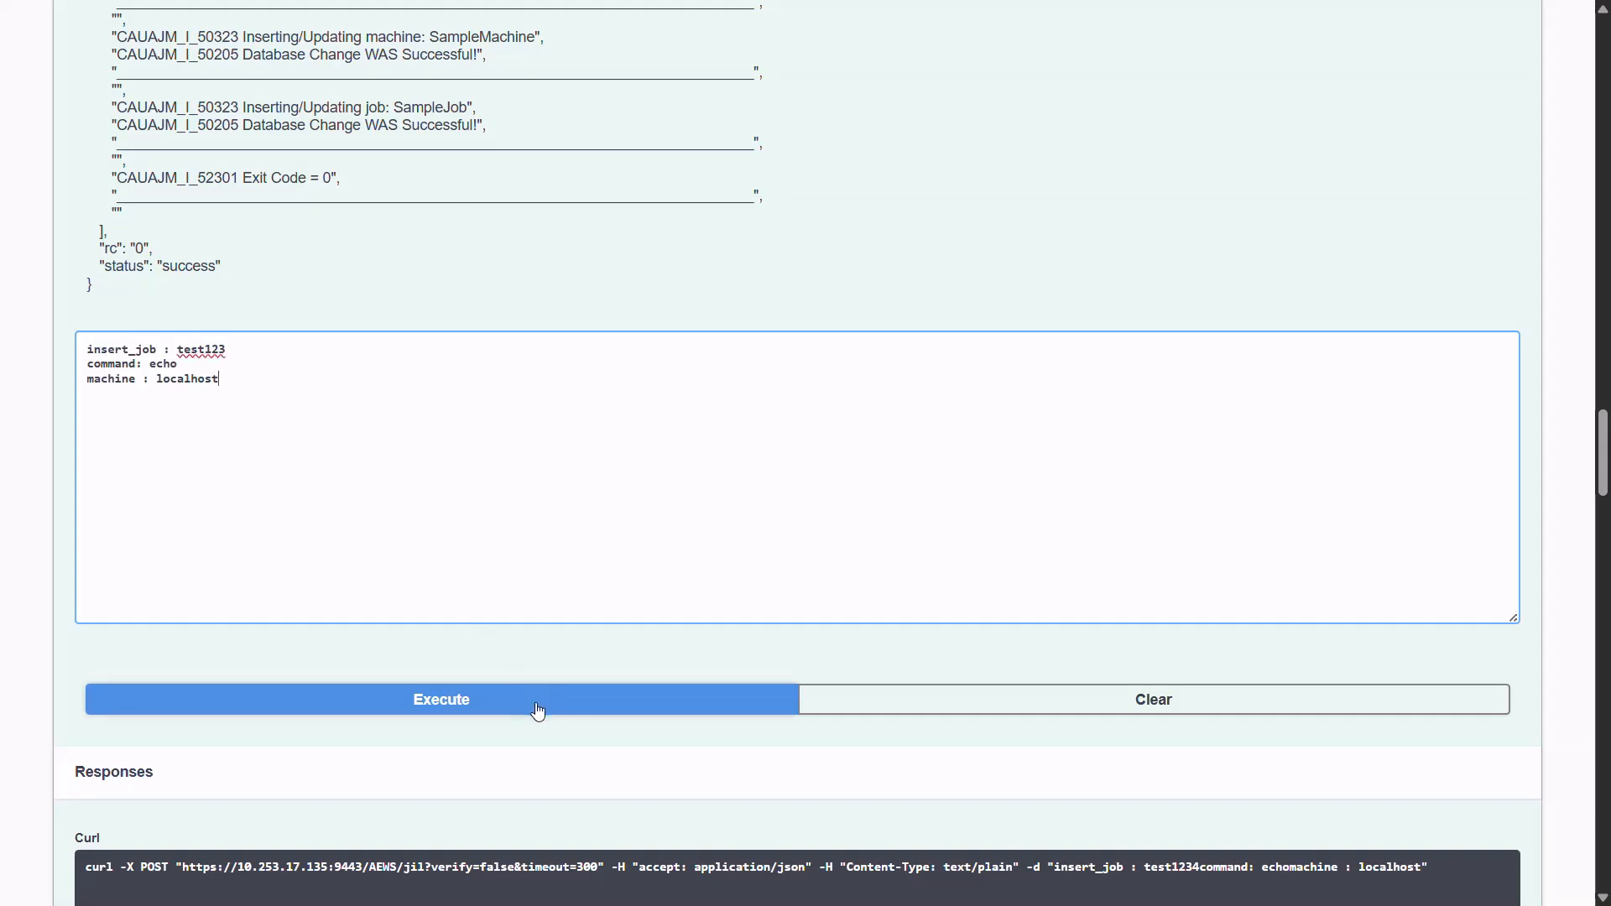
Step: Execute the JIL import and confirm the 200 response for job test123
left_click(440, 698)
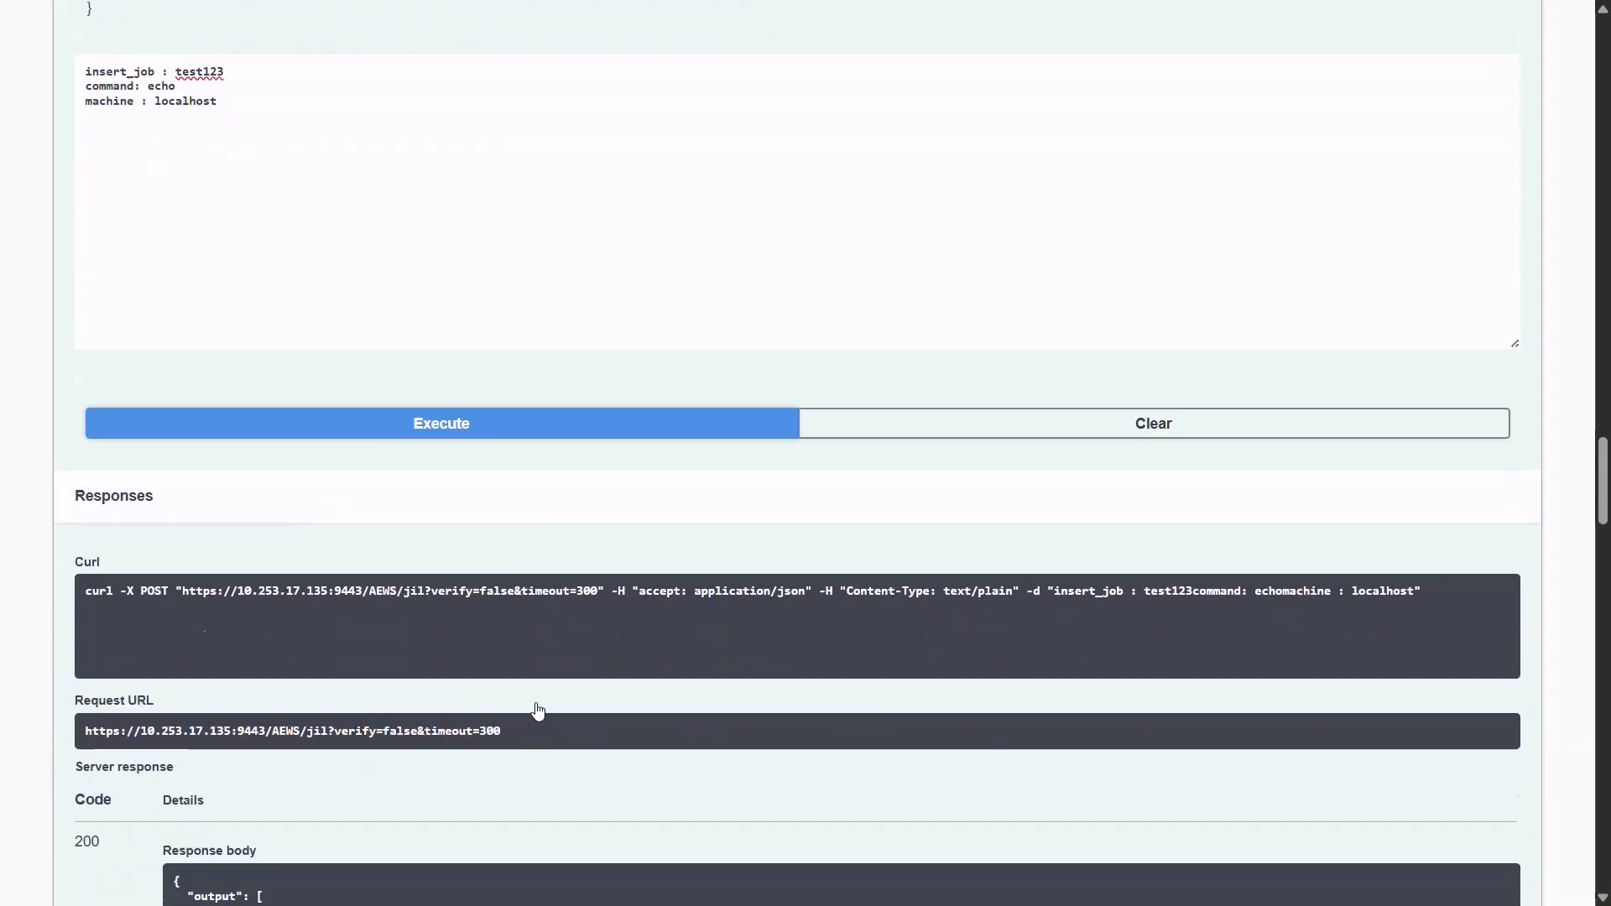
scroll("down", 3)
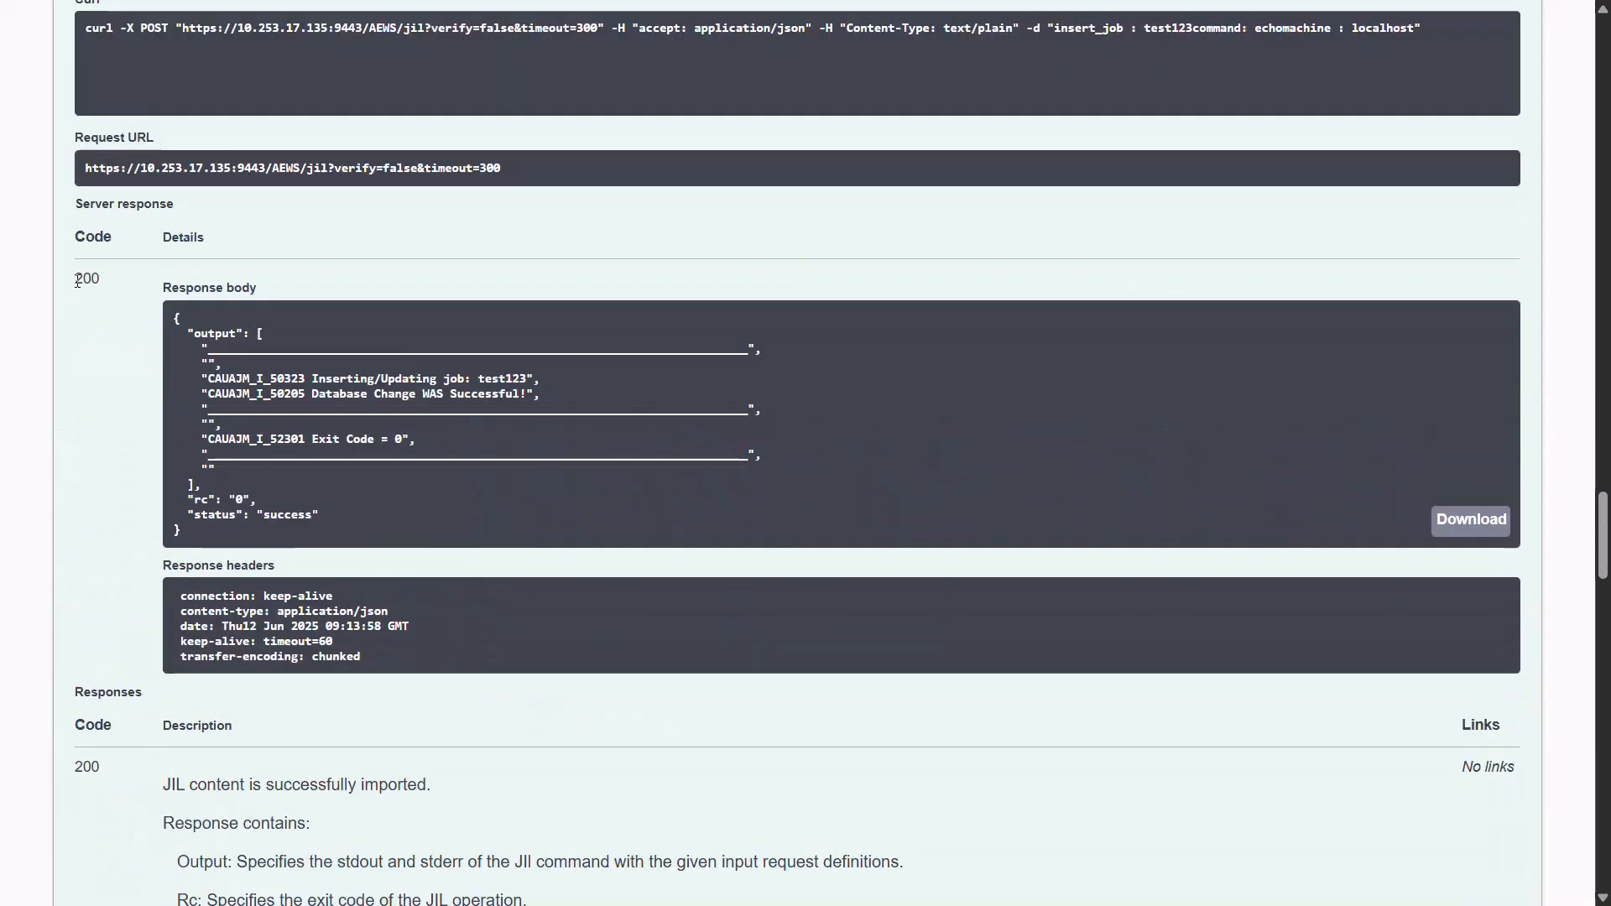
double_click(85, 279)
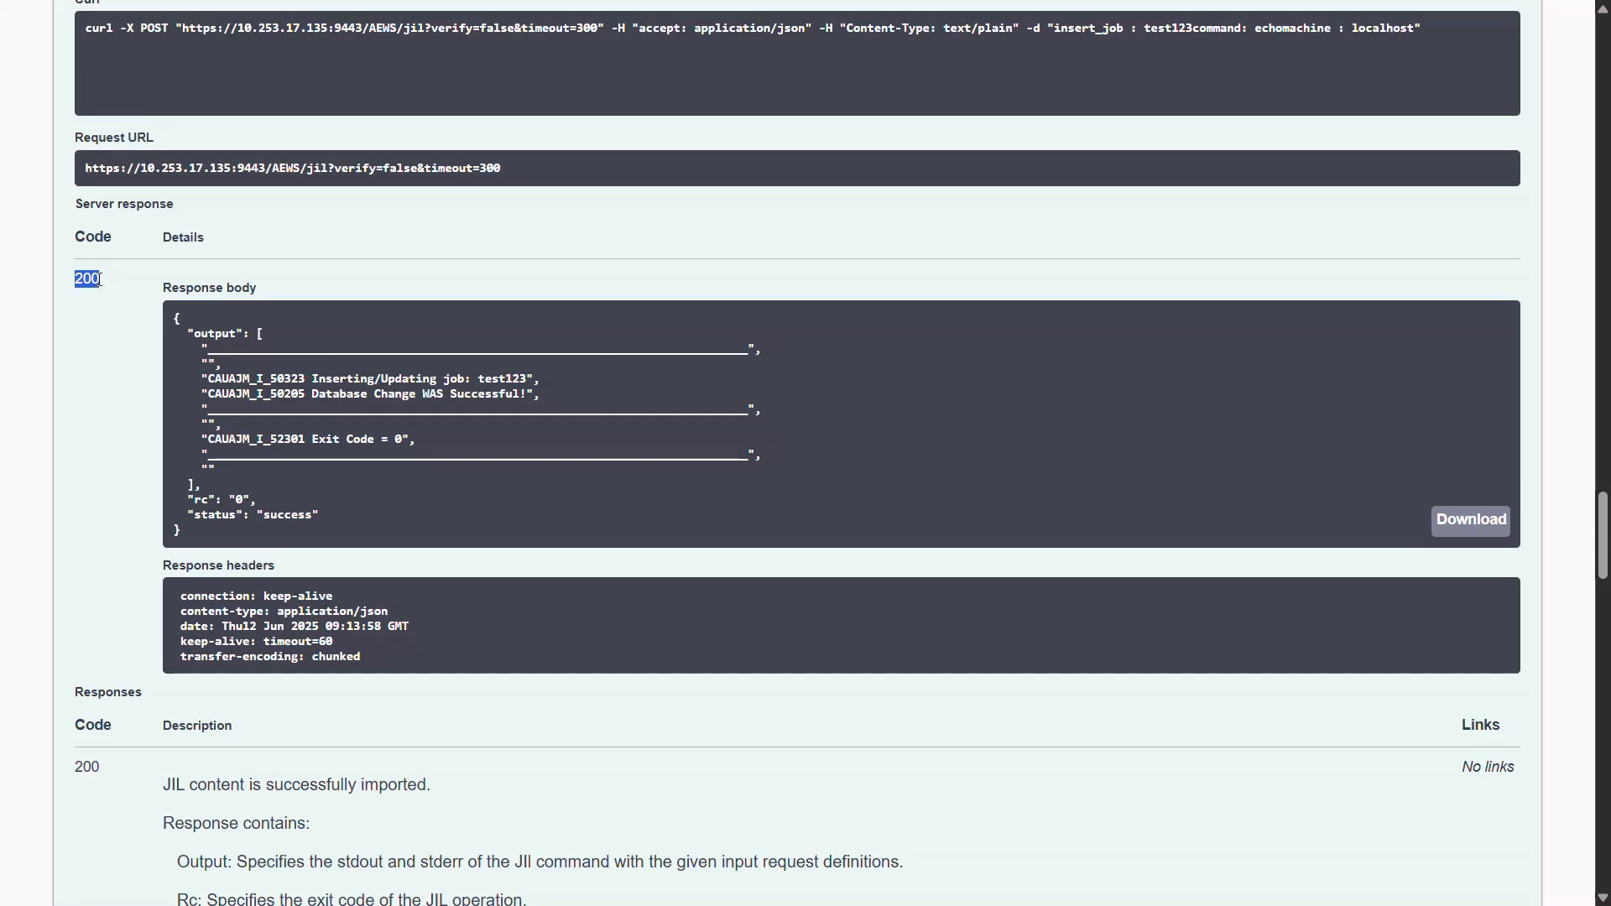